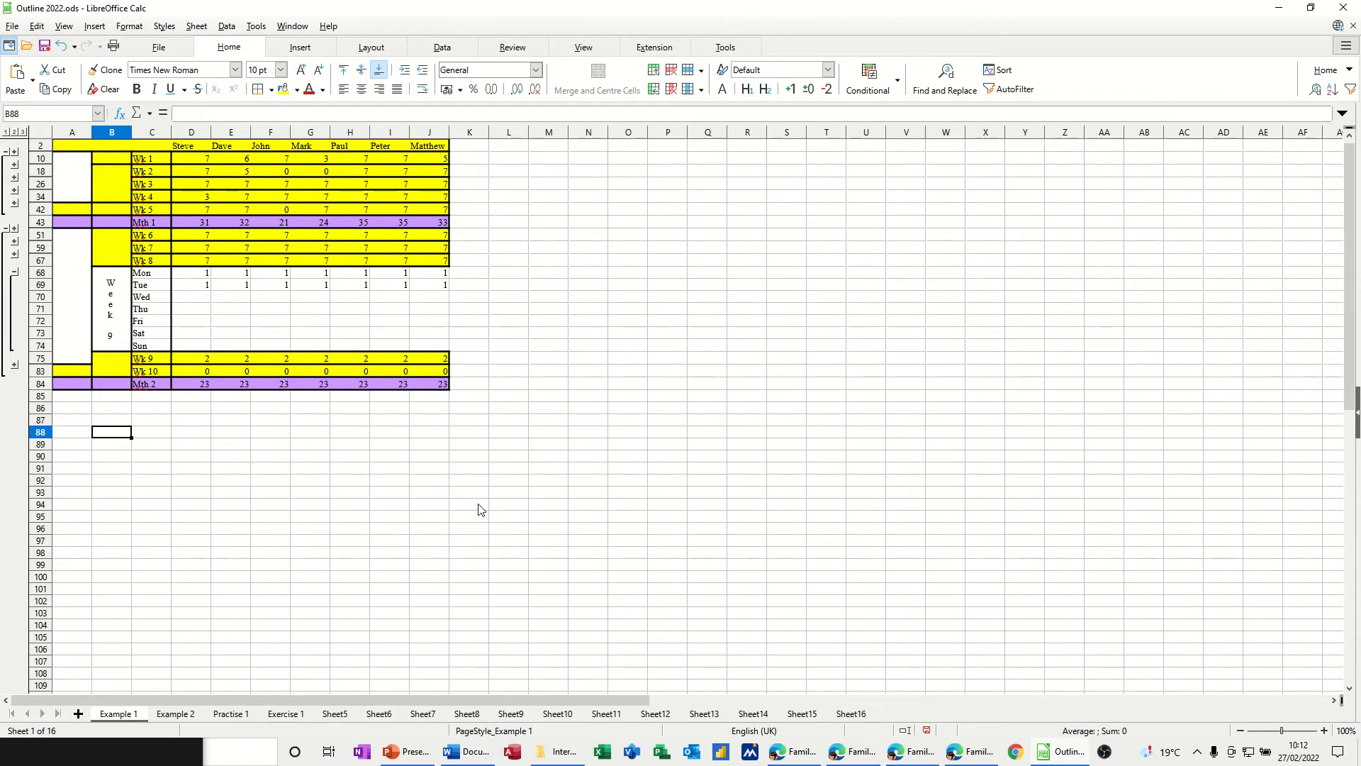
{"action": "mouse_move", "coordinate": [70, 307]}
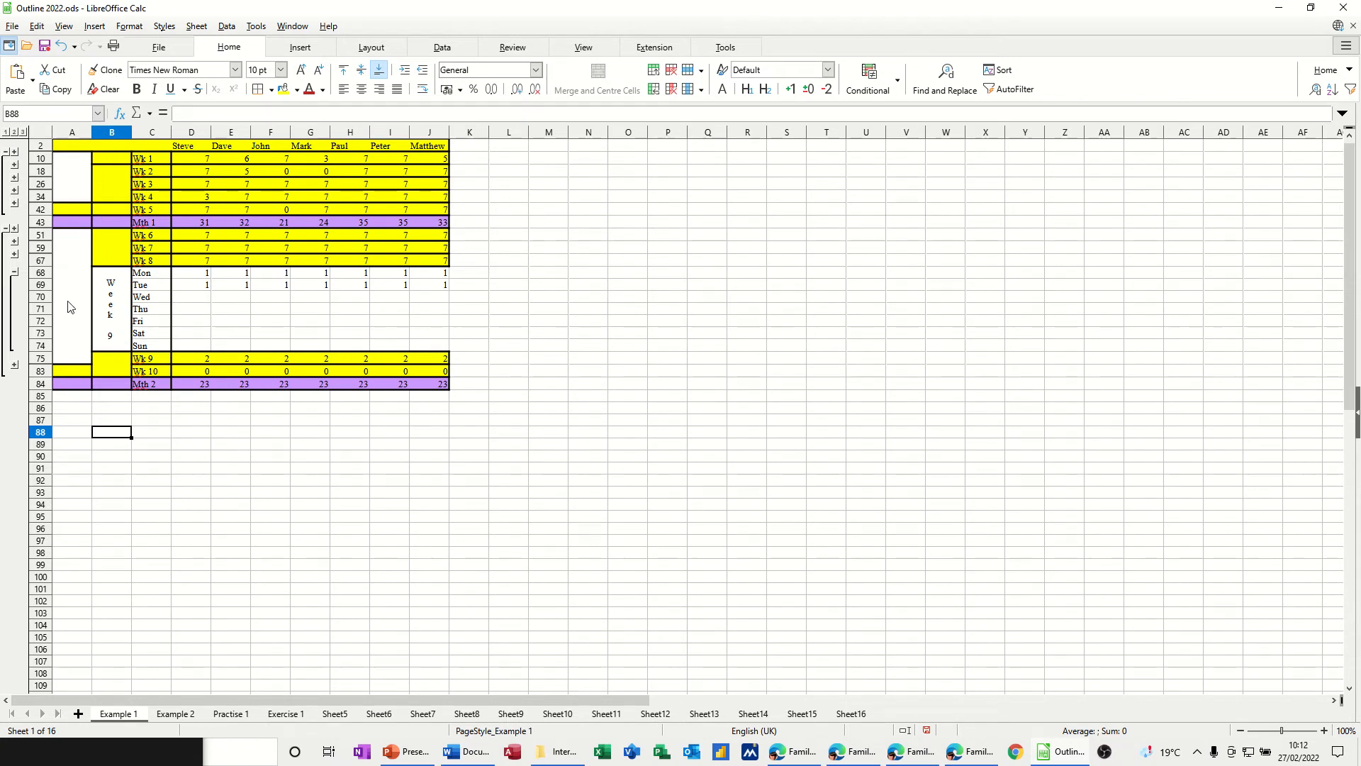
{"action": "mouse_move", "coordinate": [63, 297]}
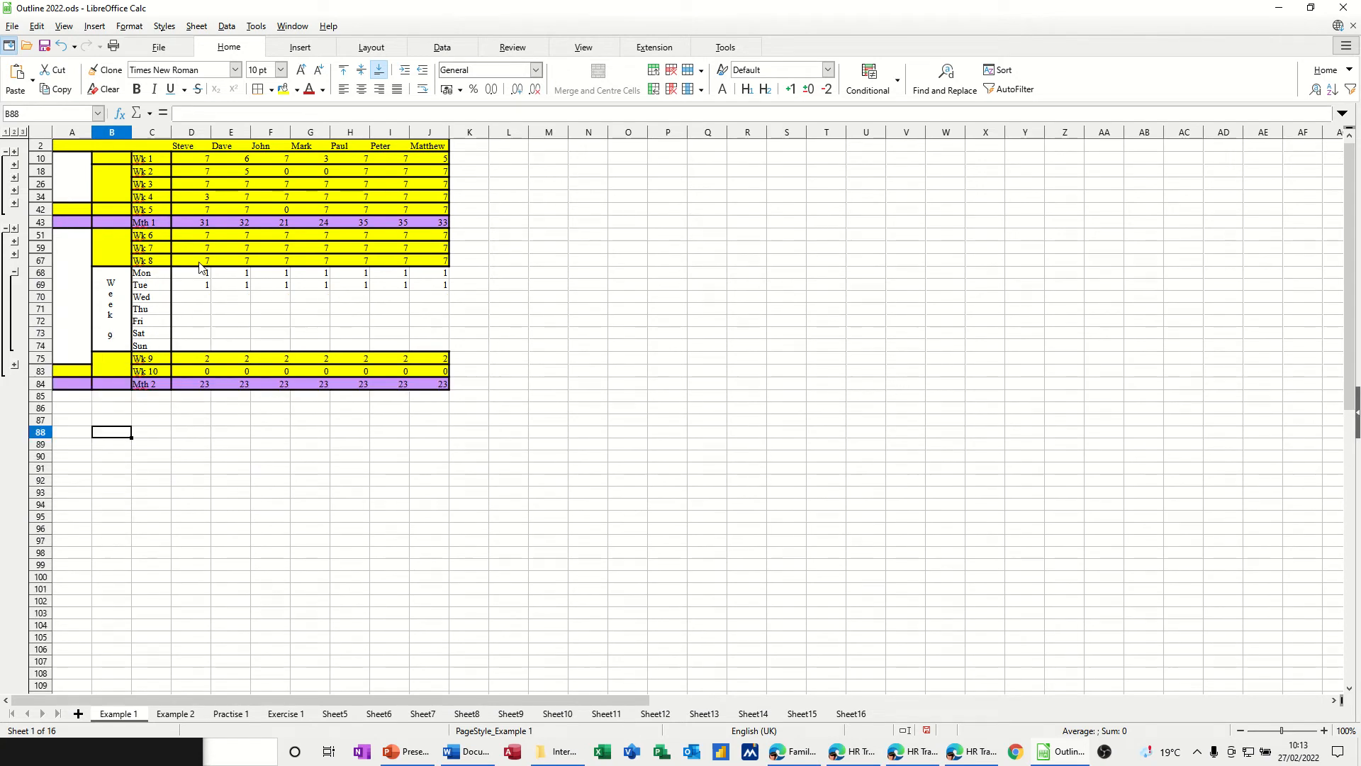
{"action": "mouse_move", "coordinate": [143, 306]}
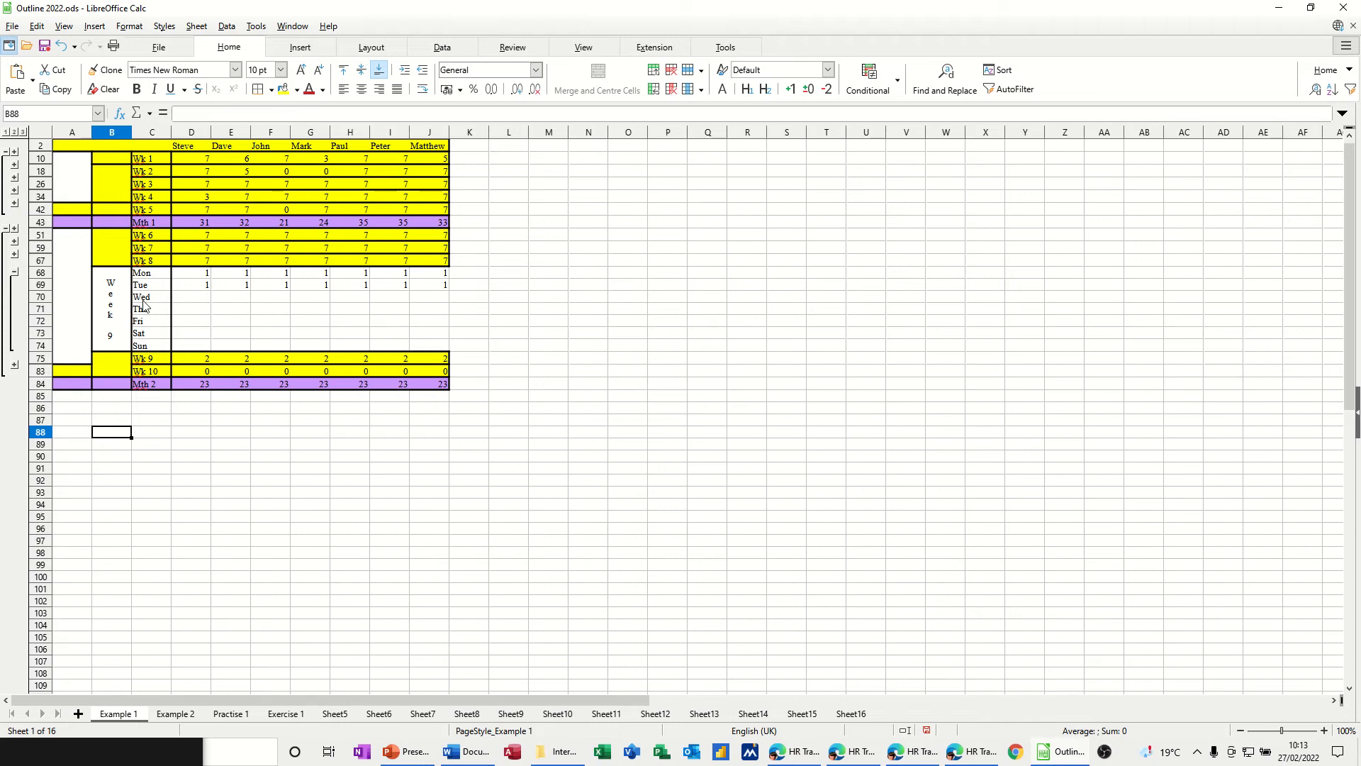
{"action": "mouse_move", "coordinate": [448, 295]}
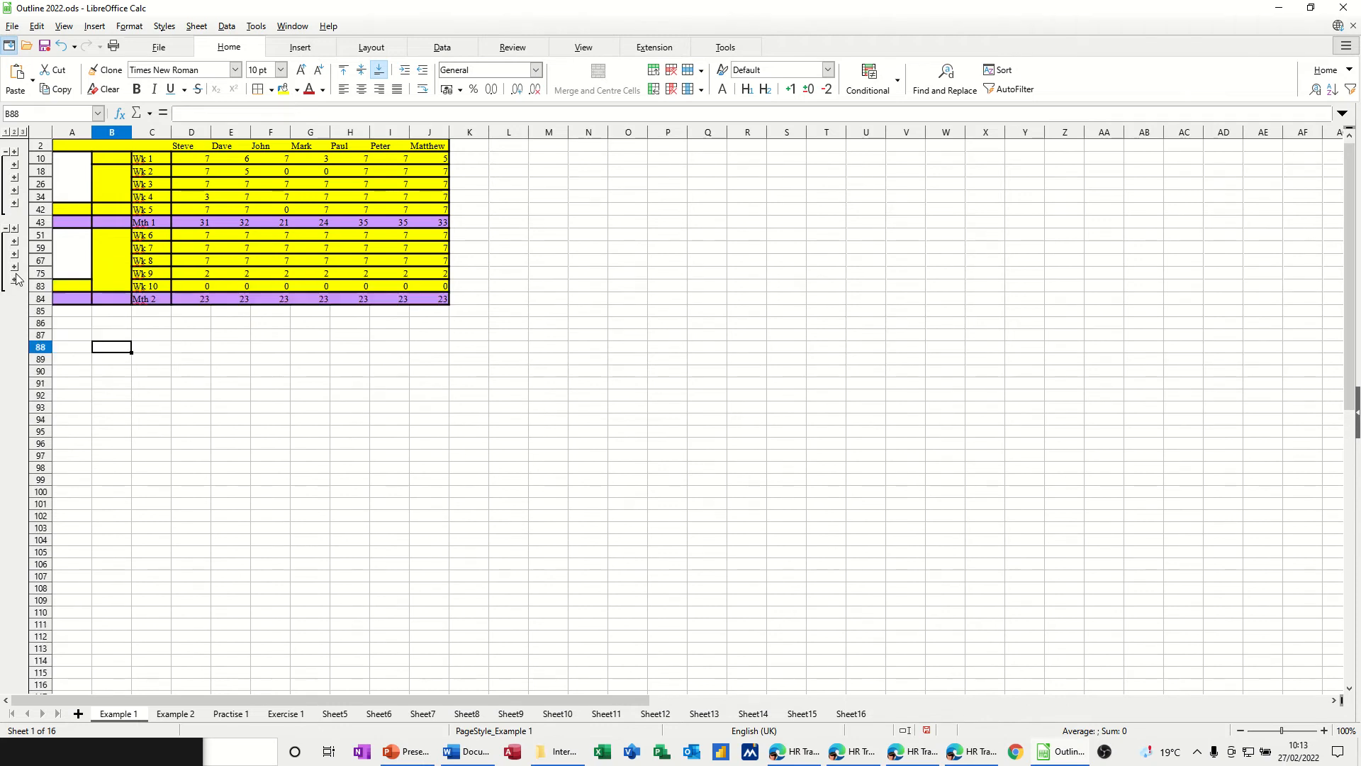
- Collapse the Week 9 row group (rows 68–74) on the Example 1 sheet
{"action": "left_click", "coordinate": [14, 279]}
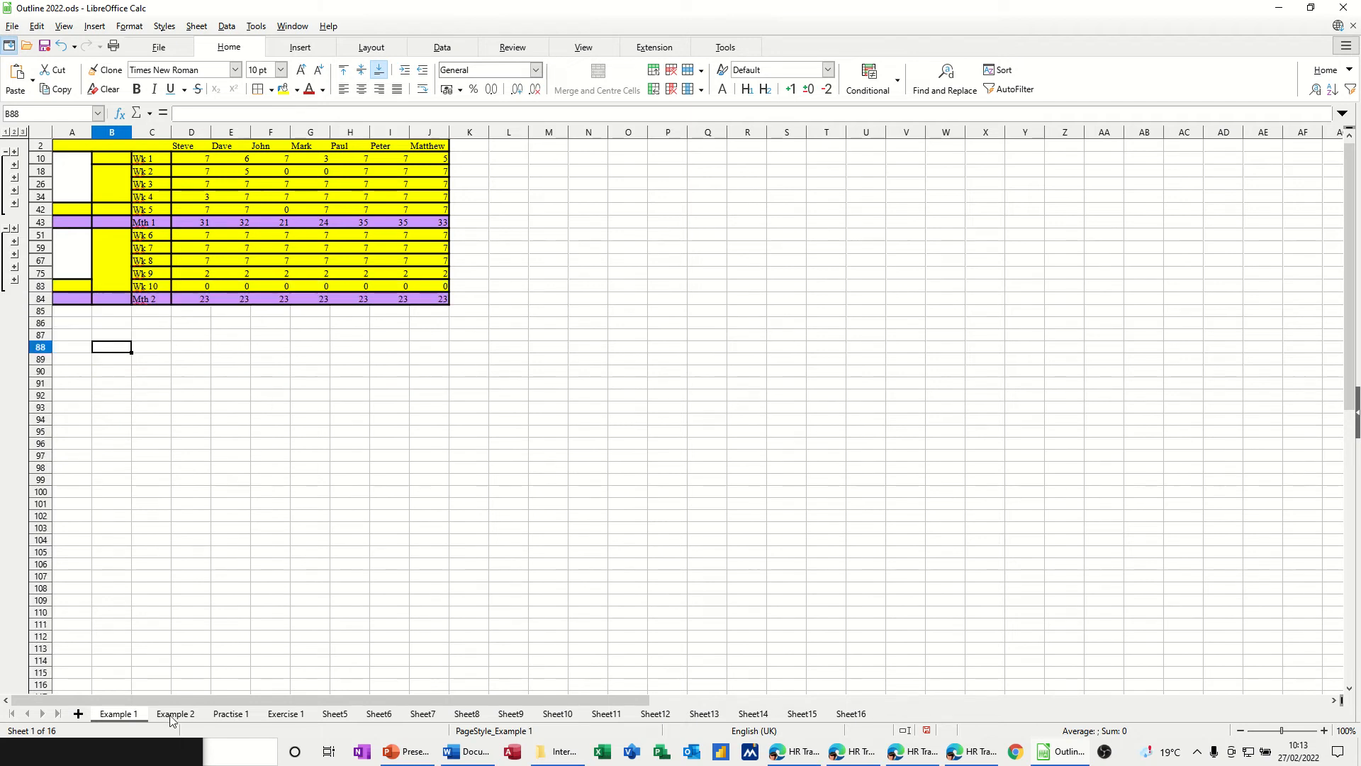
- Switch to the Example 2 sheet with its sales, cost and profit table
{"action": "left_click", "coordinate": [175, 712]}
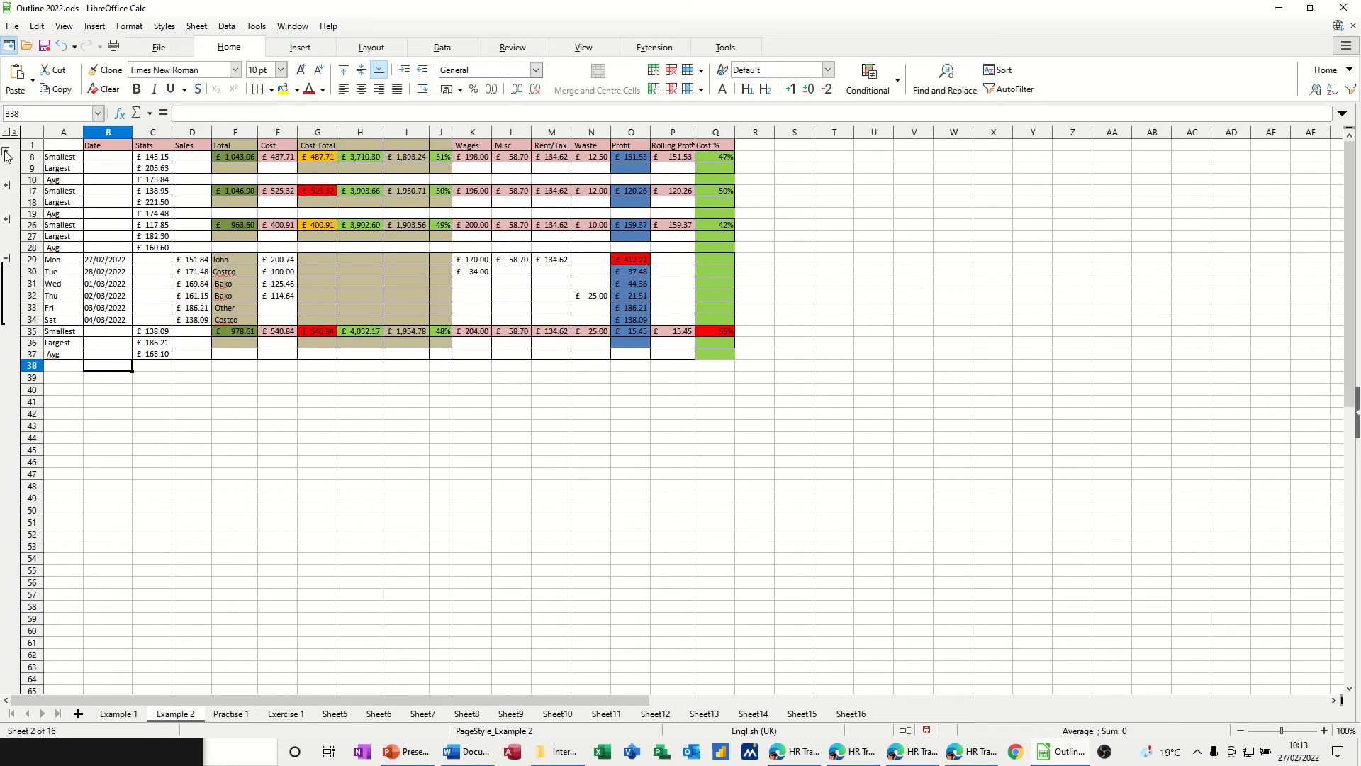
{"action": "left_click", "coordinate": [5, 156]}
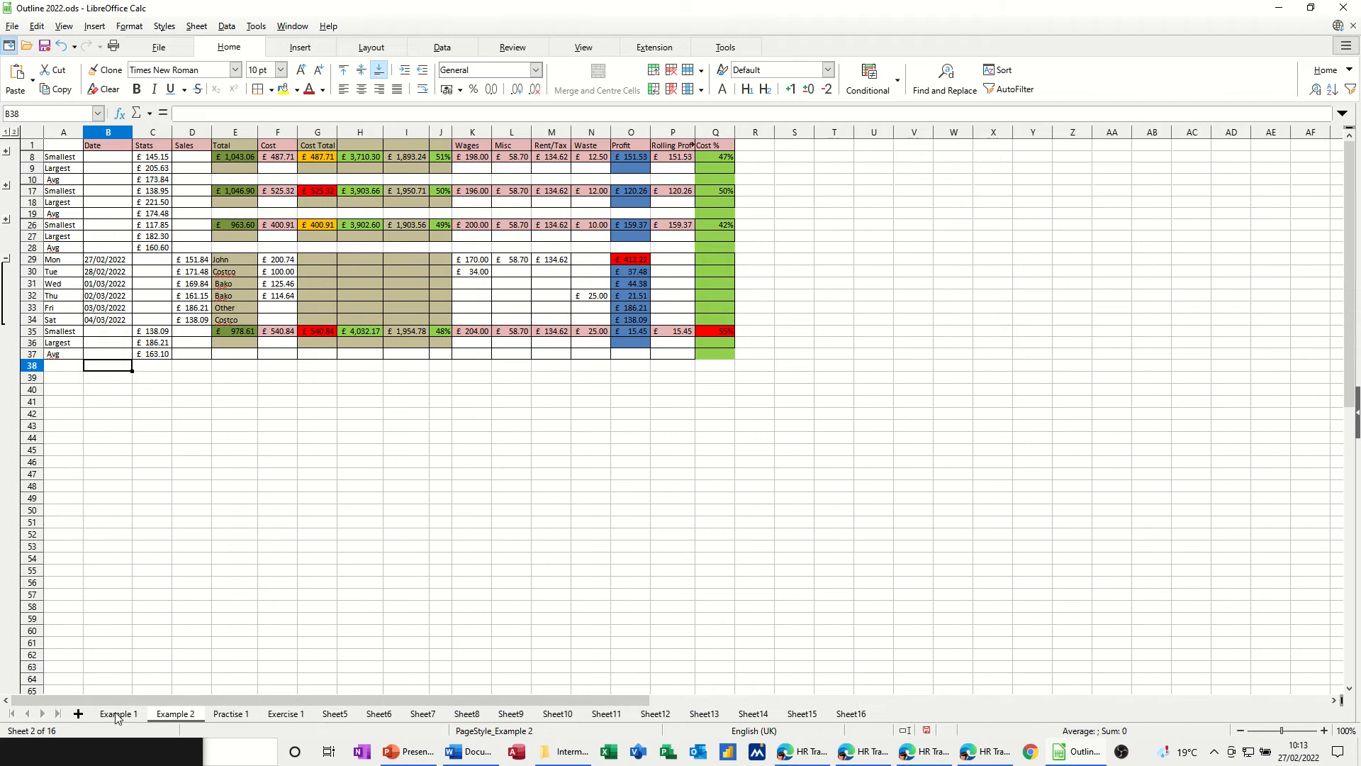
{"action": "left_click", "coordinate": [119, 714]}
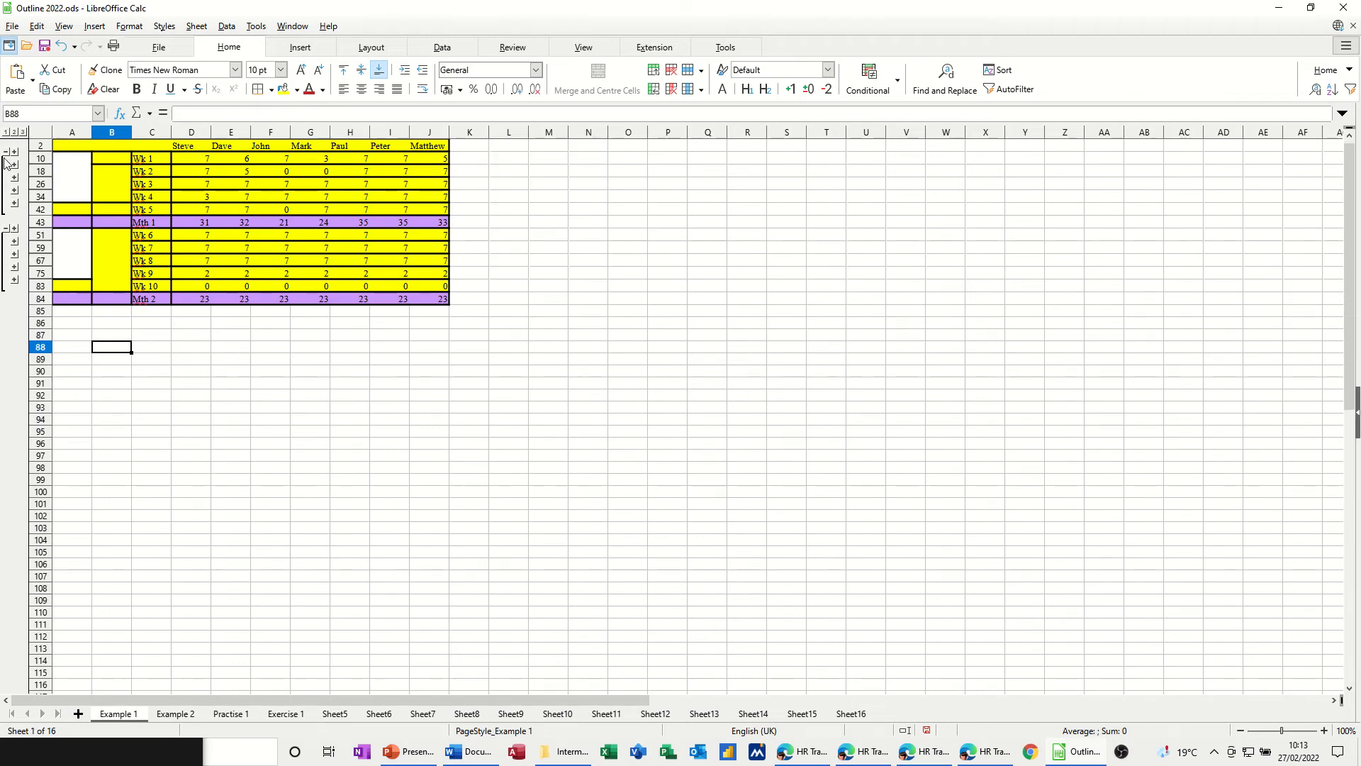
{"action": "left_click", "coordinate": [5, 153]}
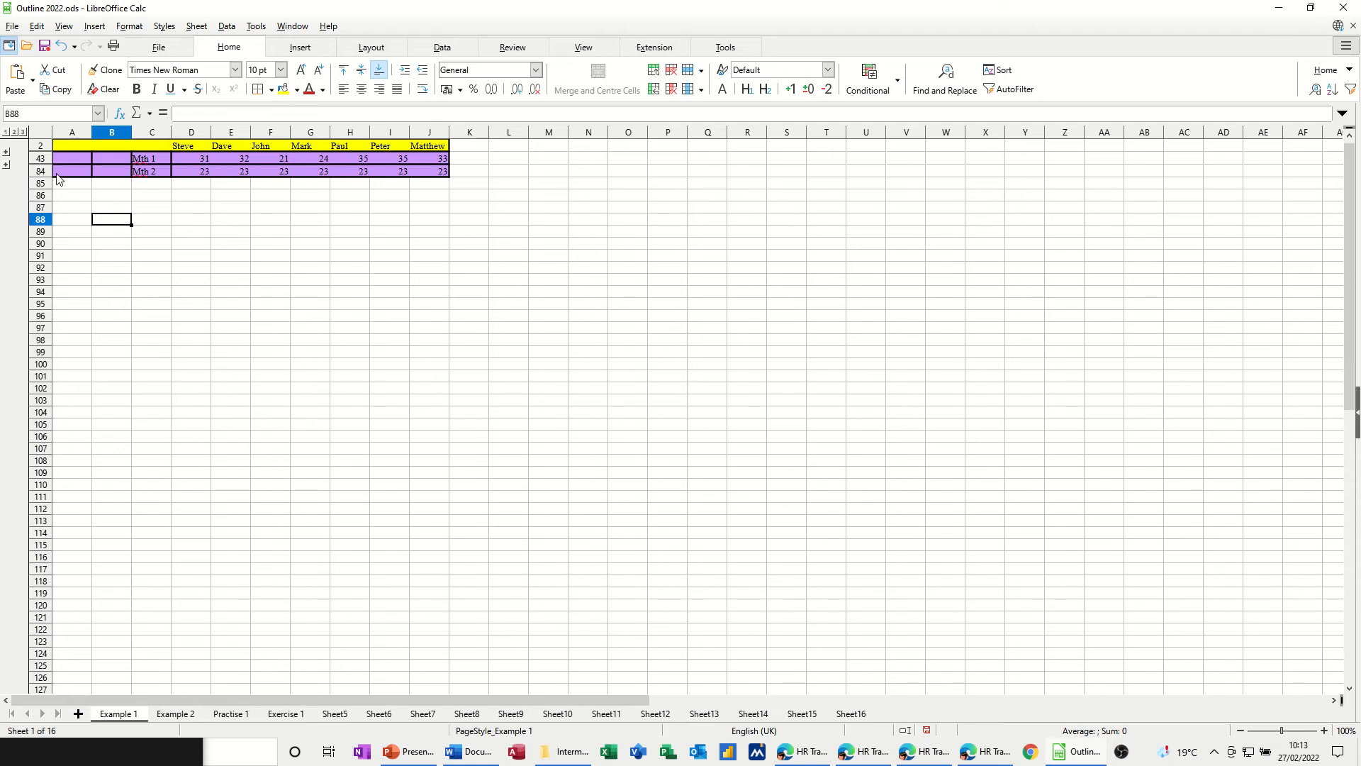
{"action": "left_click", "coordinate": [14, 153]}
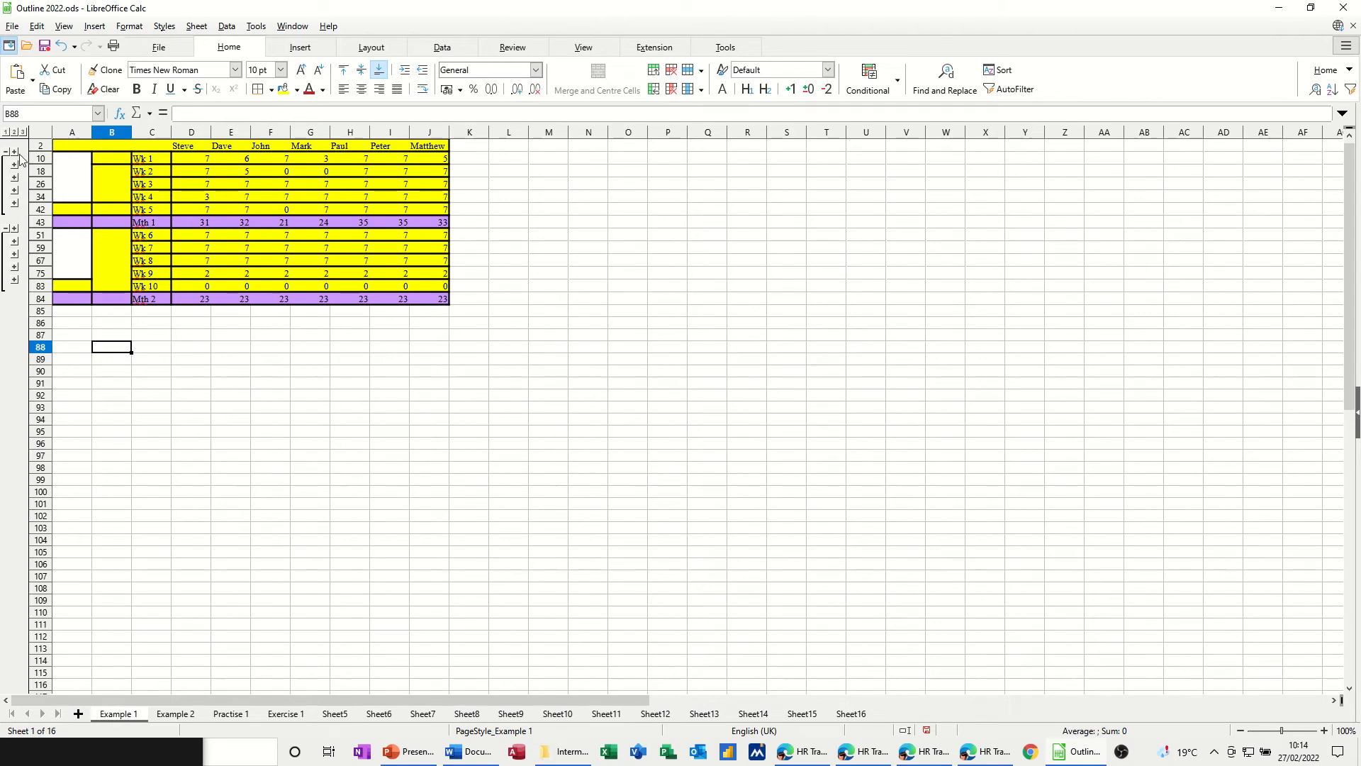
{"action": "left_click", "coordinate": [16, 131]}
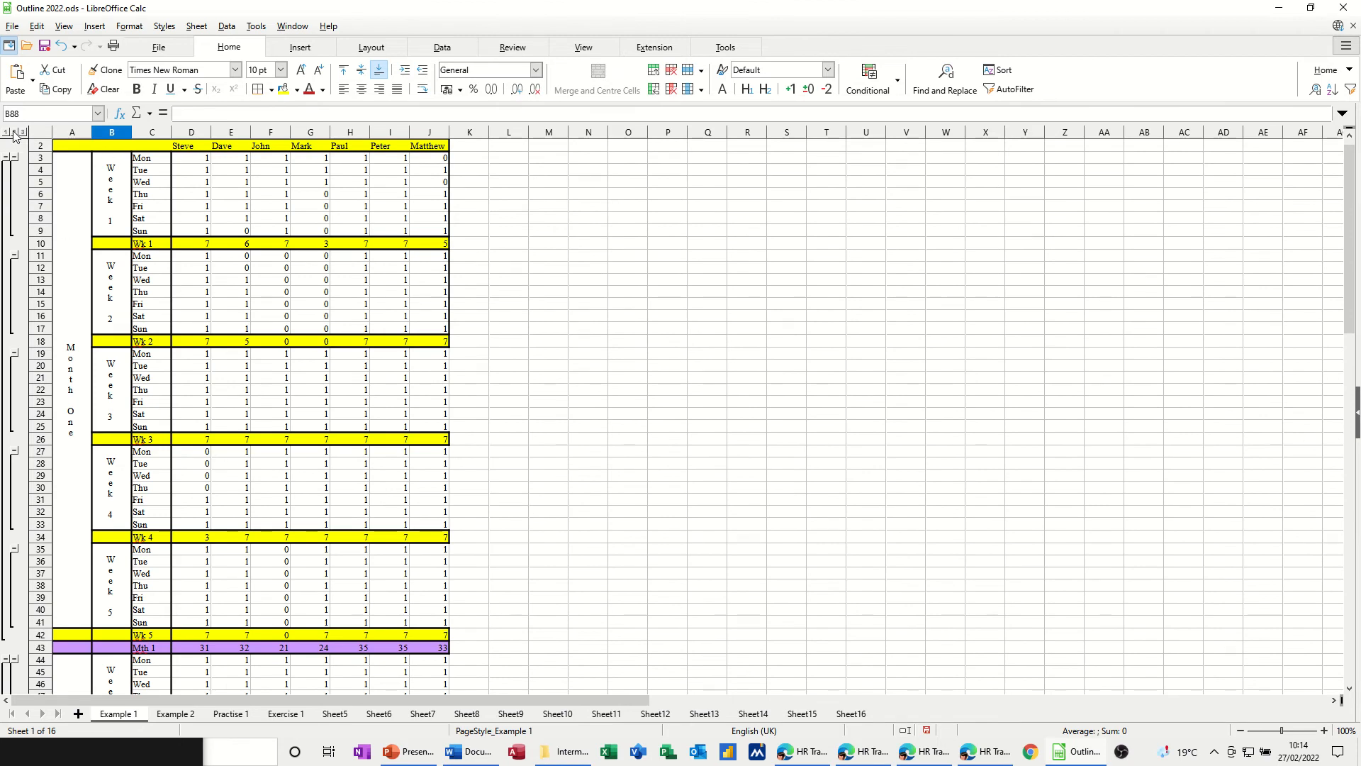
{"action": "left_click", "coordinate": [16, 131]}
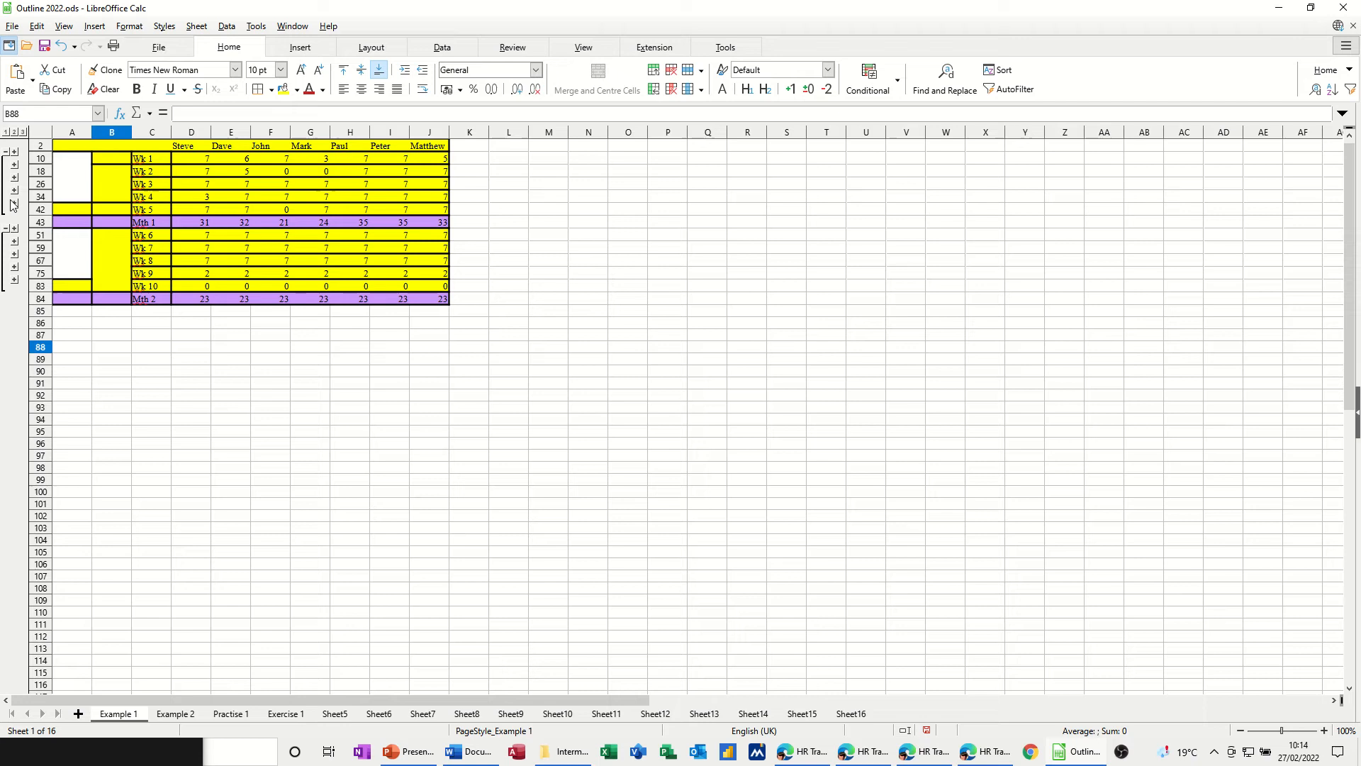
{"action": "left_click", "coordinate": [15, 198]}
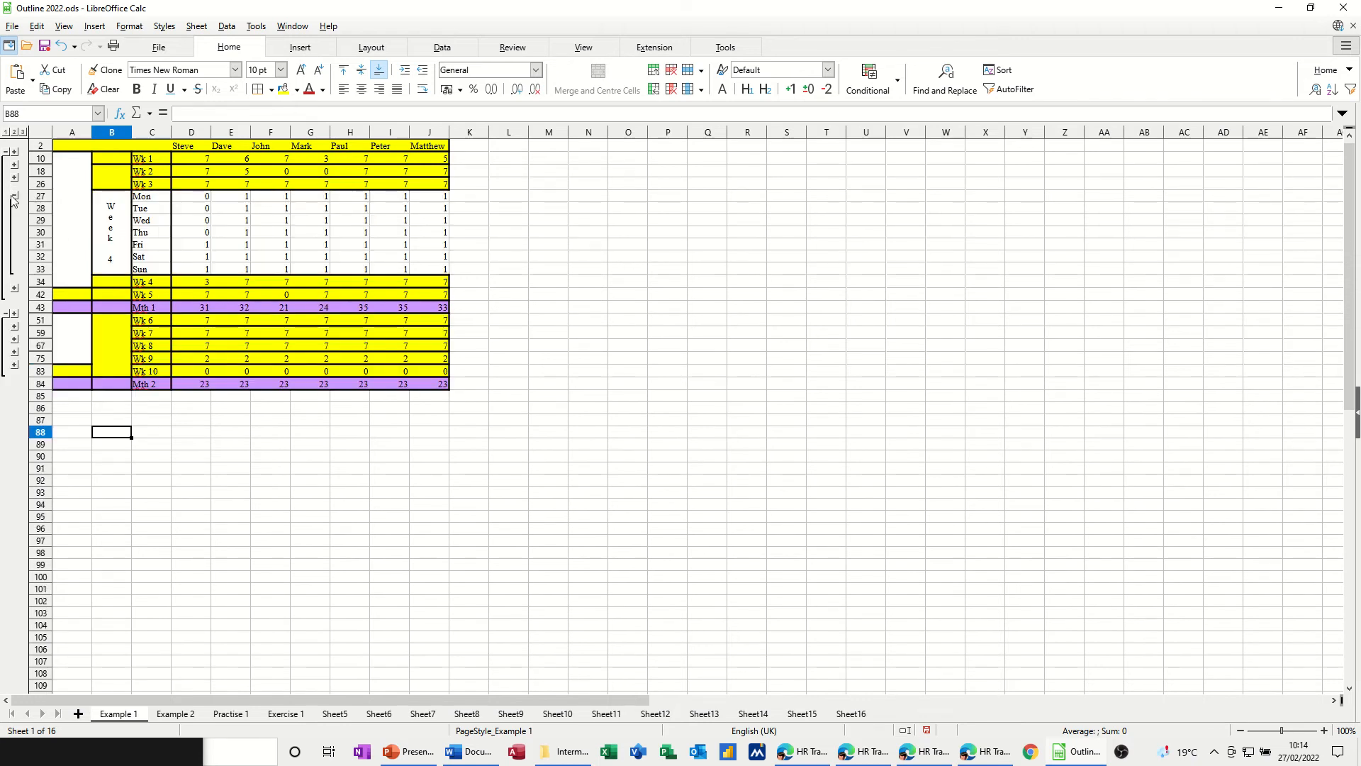
{"action": "left_click", "coordinate": [14, 196]}
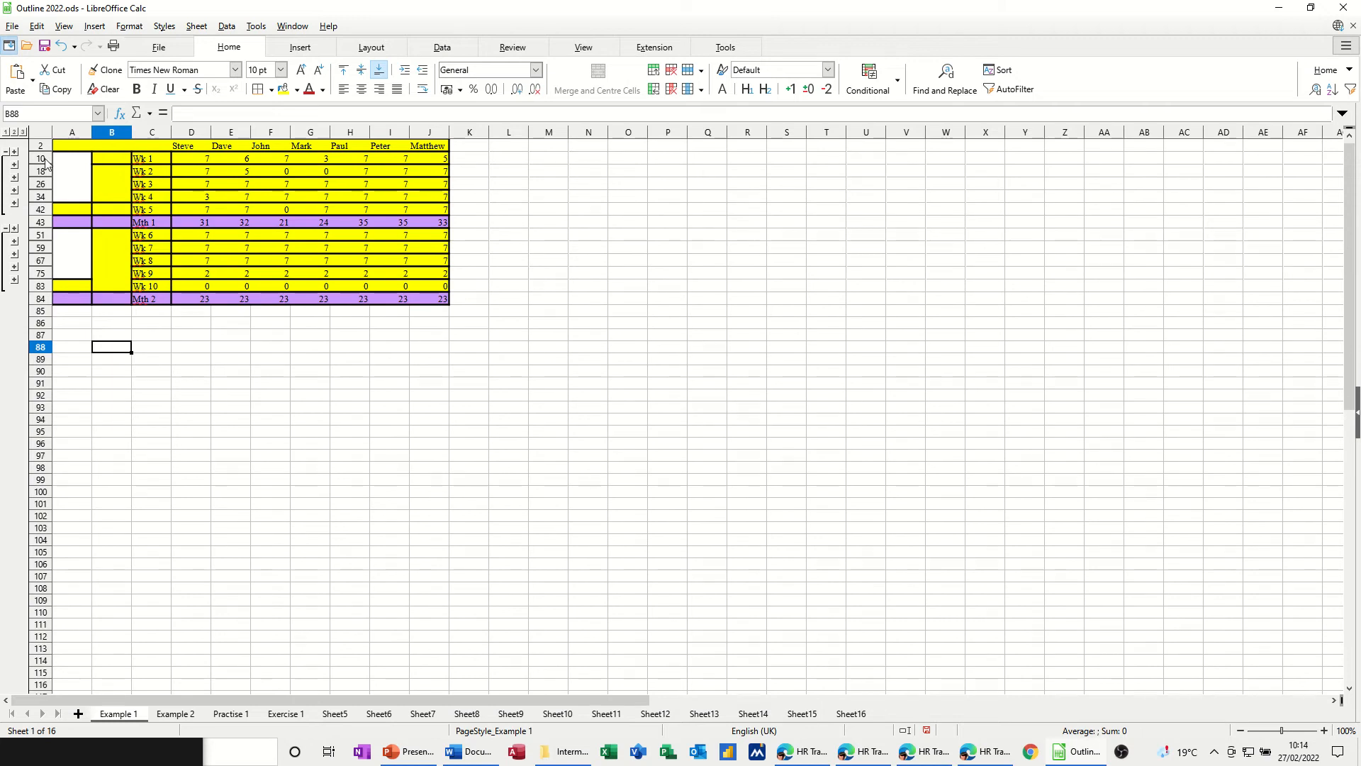
{"action": "mouse_move", "coordinate": [181, 202]}
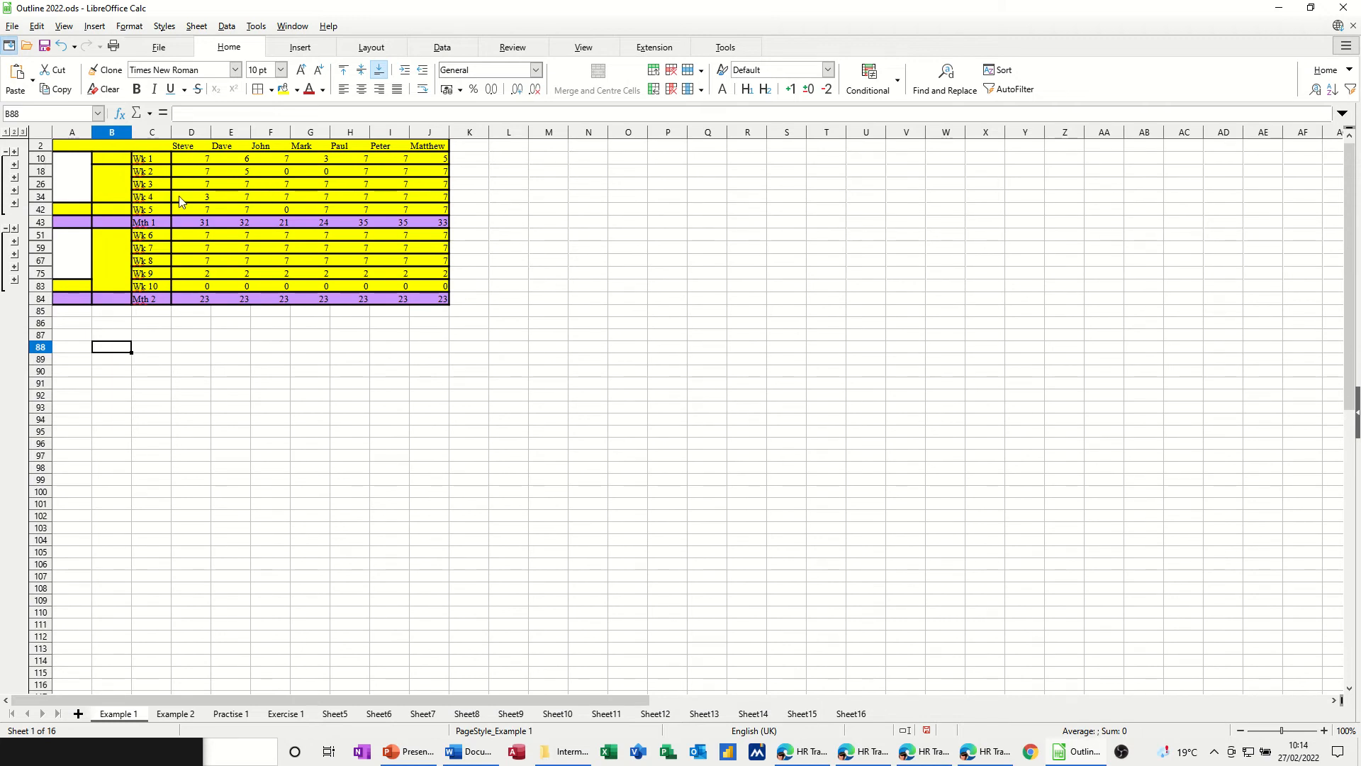
{"action": "mouse_move", "coordinate": [228, 254]}
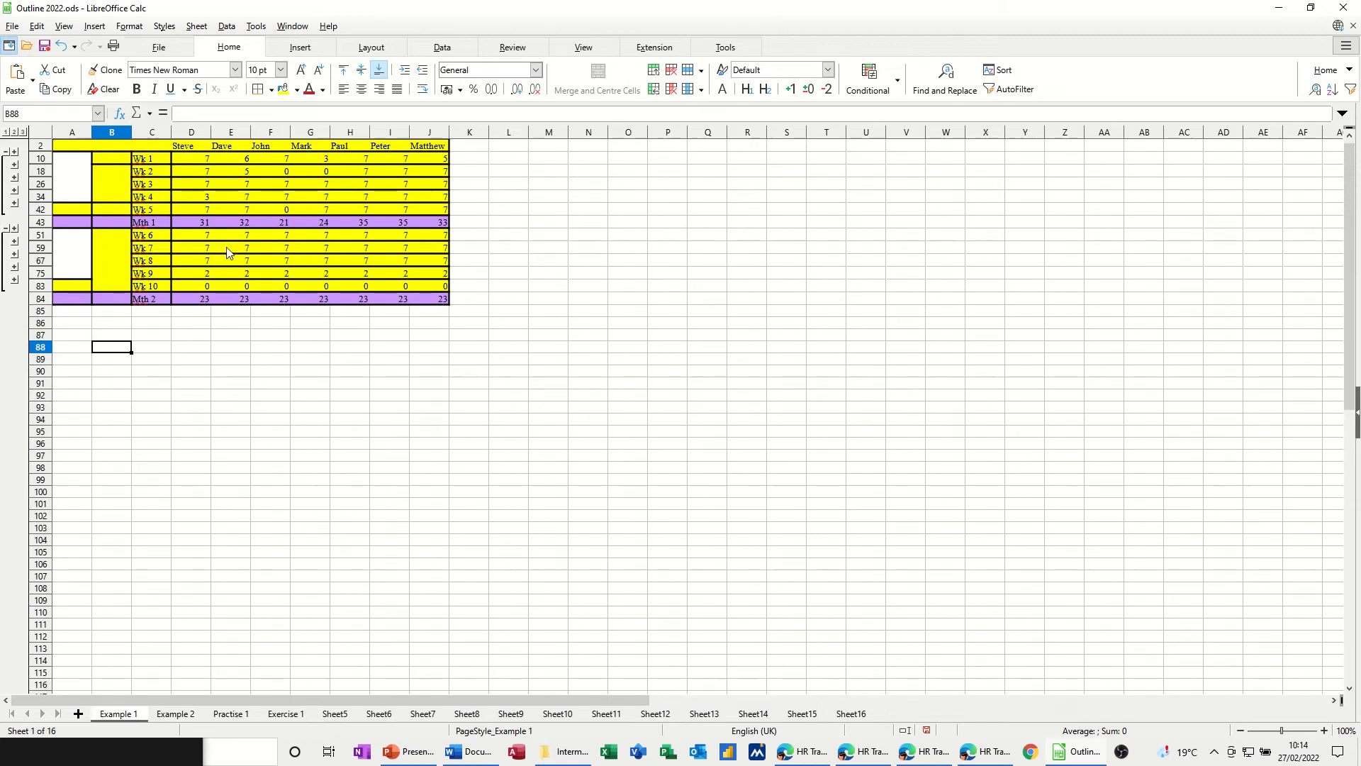
{"action": "mouse_move", "coordinate": [262, 240]}
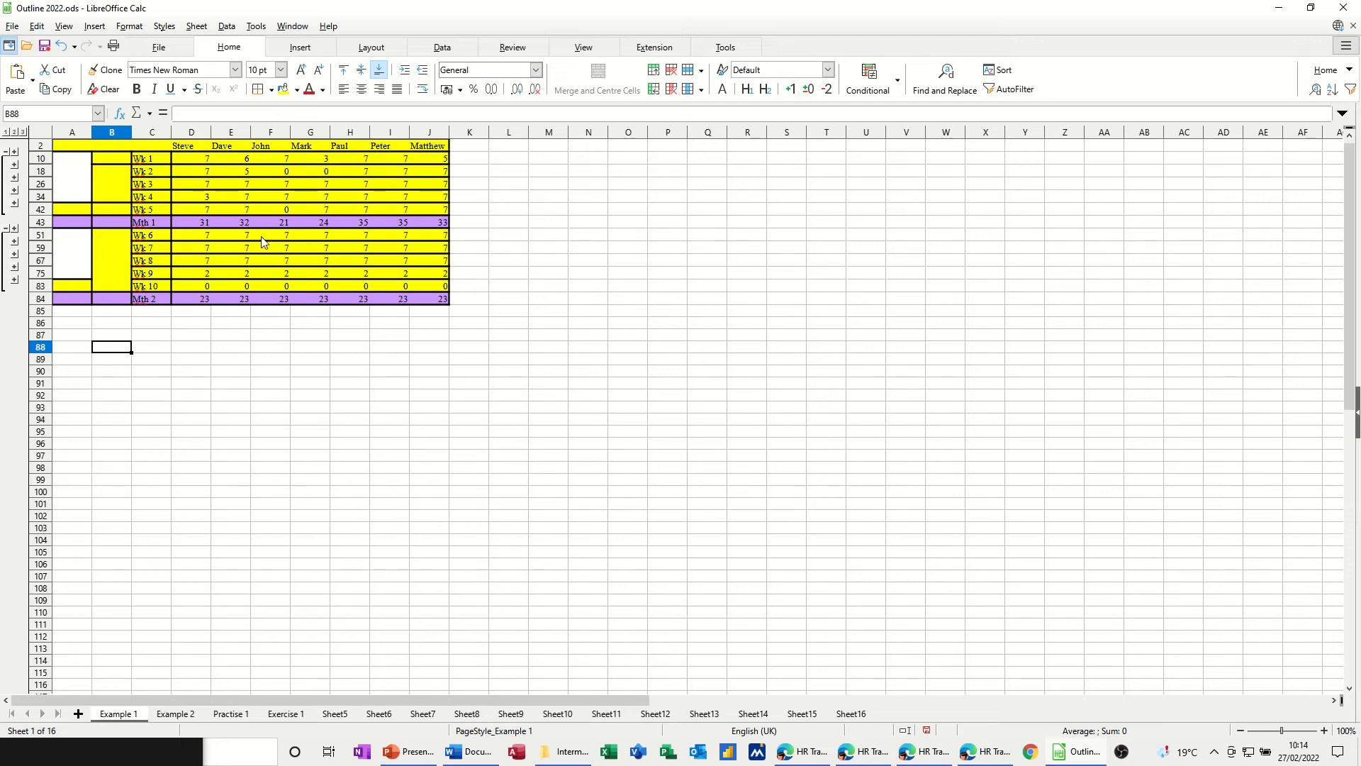
{"action": "mouse_move", "coordinate": [196, 569]}
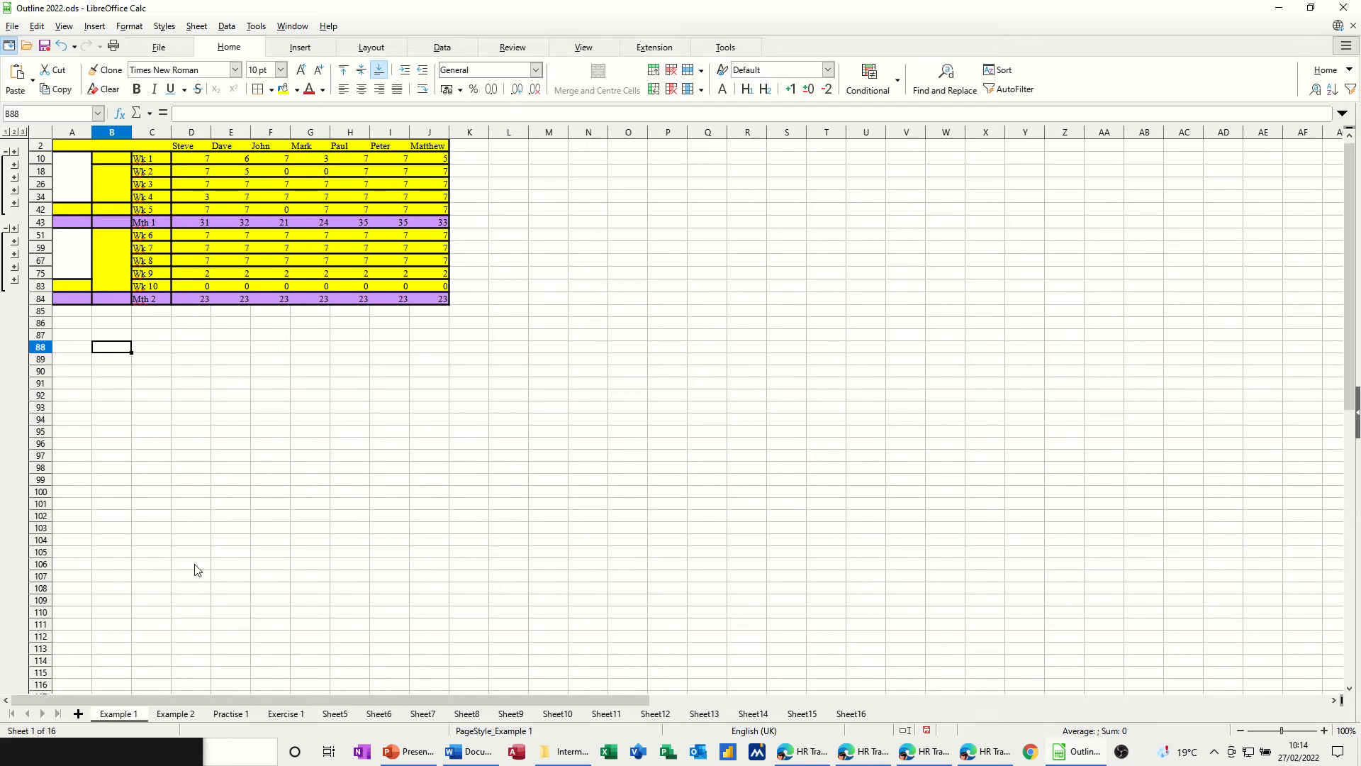
{"action": "mouse_move", "coordinate": [179, 251]}
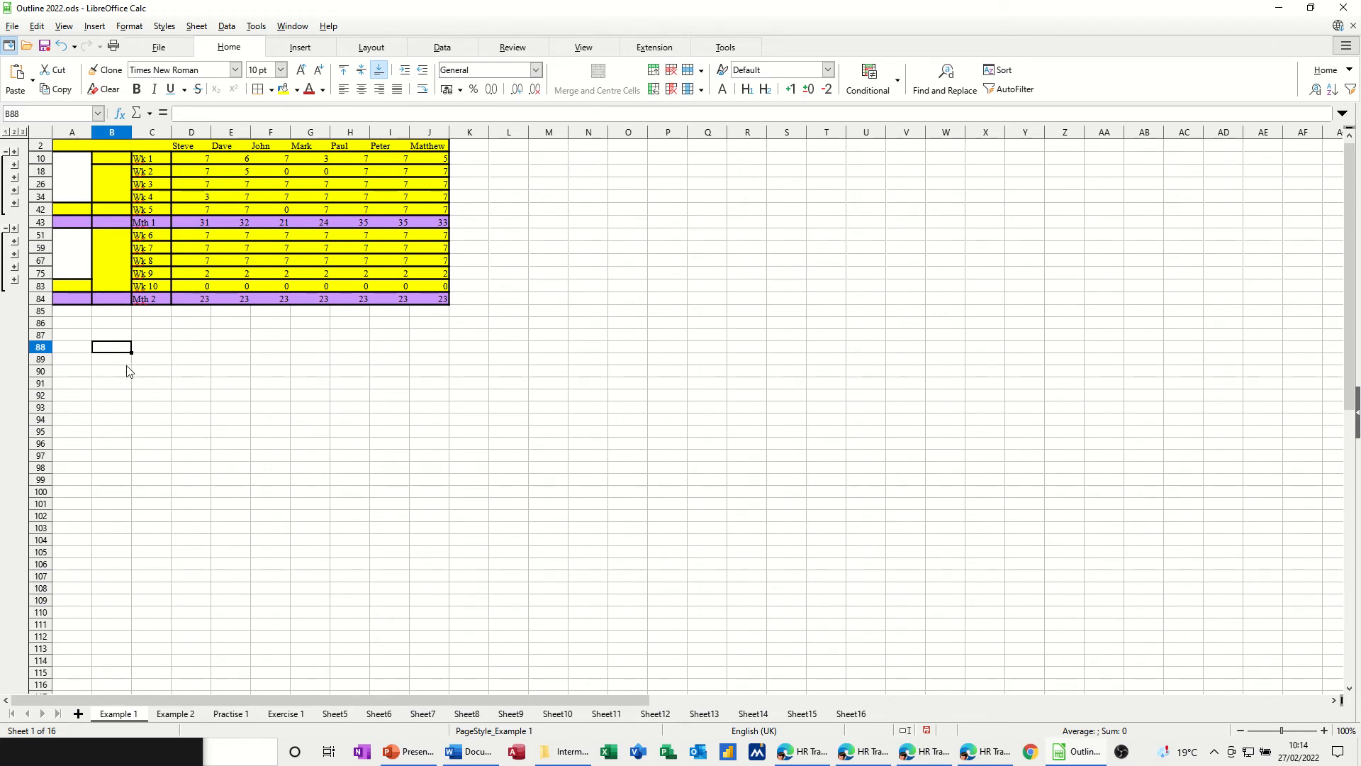
- Fill the weekday names Mon to Sun down column B
{"action": "type", "text": "Mon"}
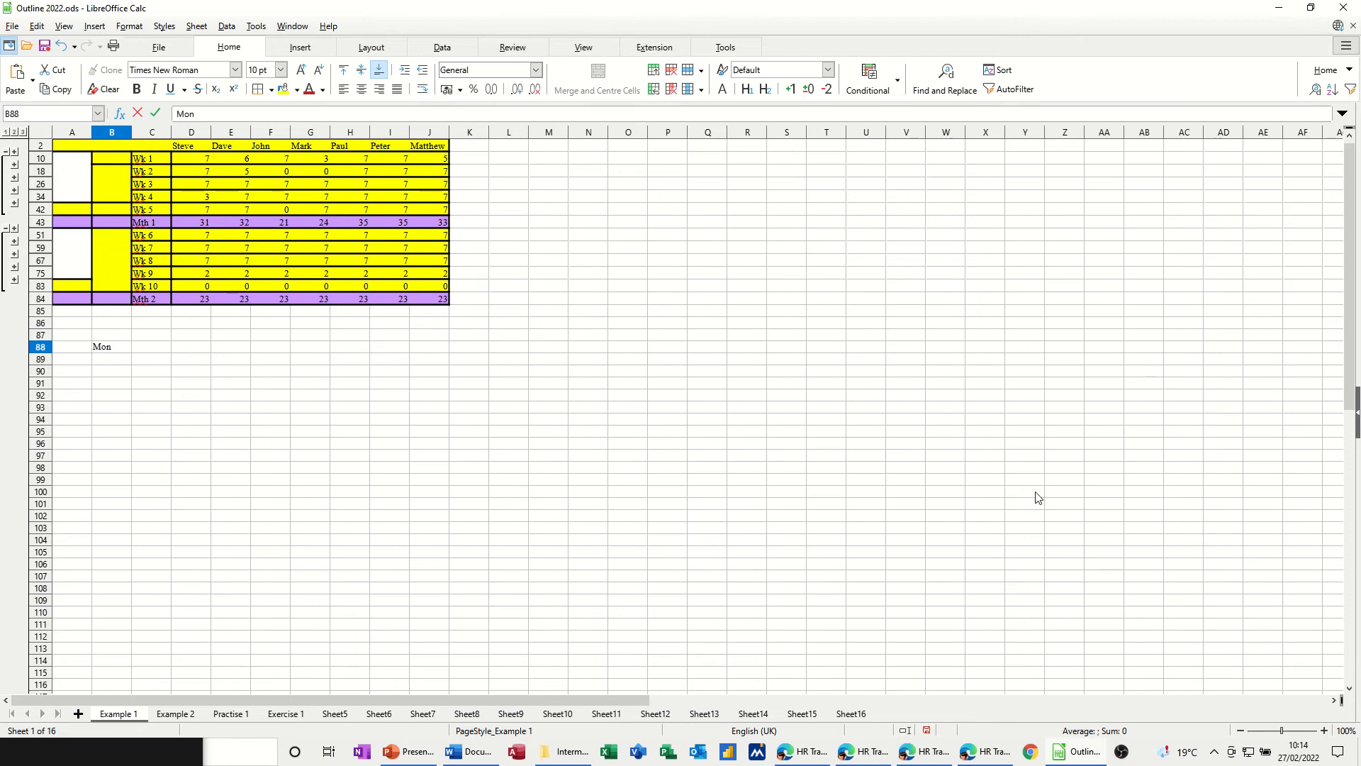
{"action": "double_click", "coordinate": [111, 347]}
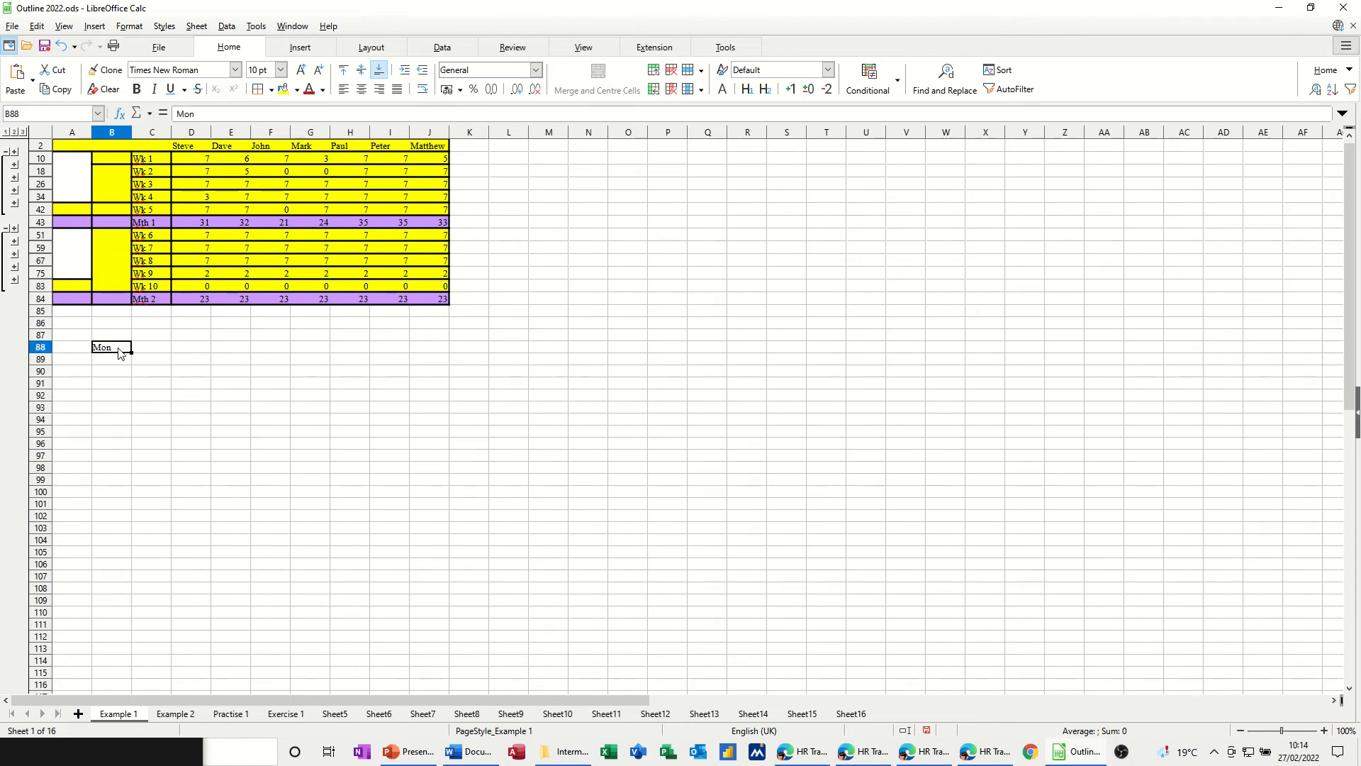
{"action": "left_click_drag", "start_coordinate": [111, 347], "coordinate": [112, 383]}
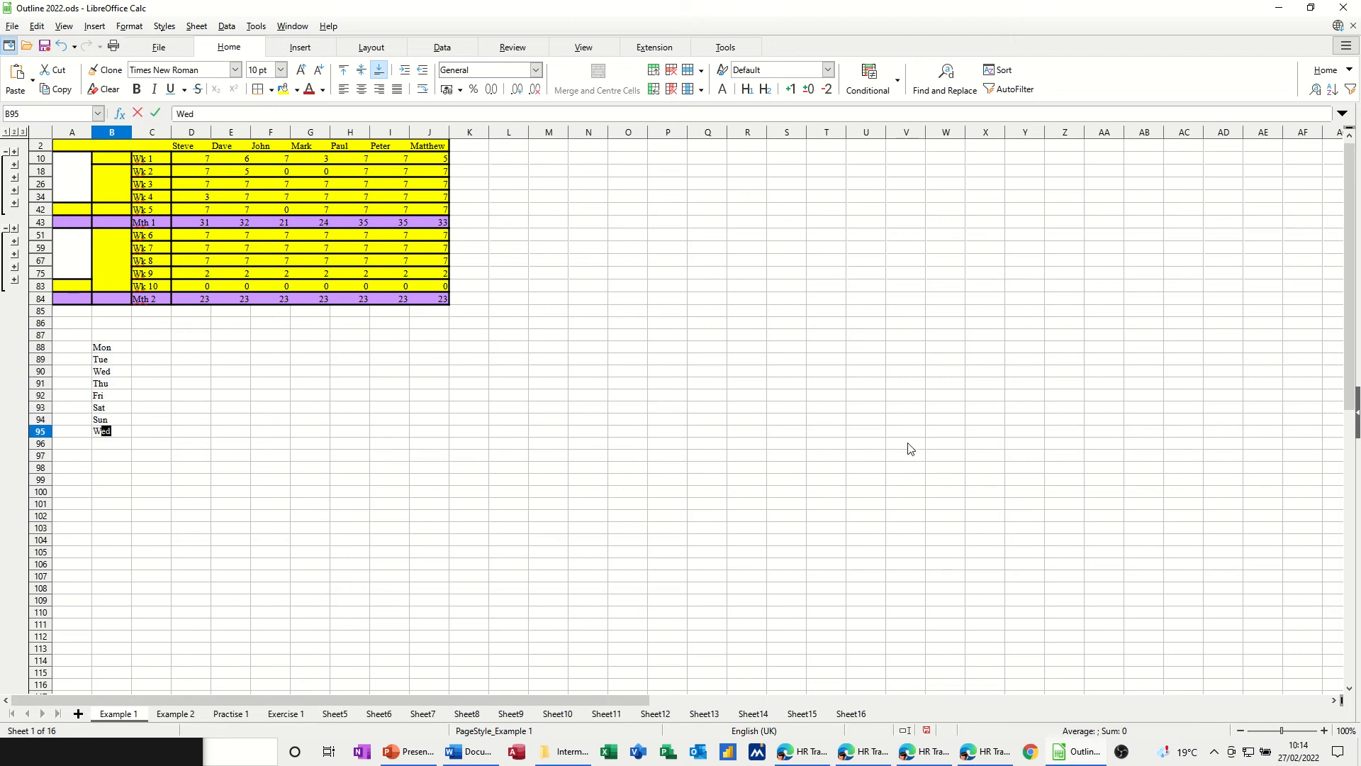
- Add Wk 1 in B95 and fill the block down to row 103 for Wk 2
{"action": "type", "text": "Wk 1"}
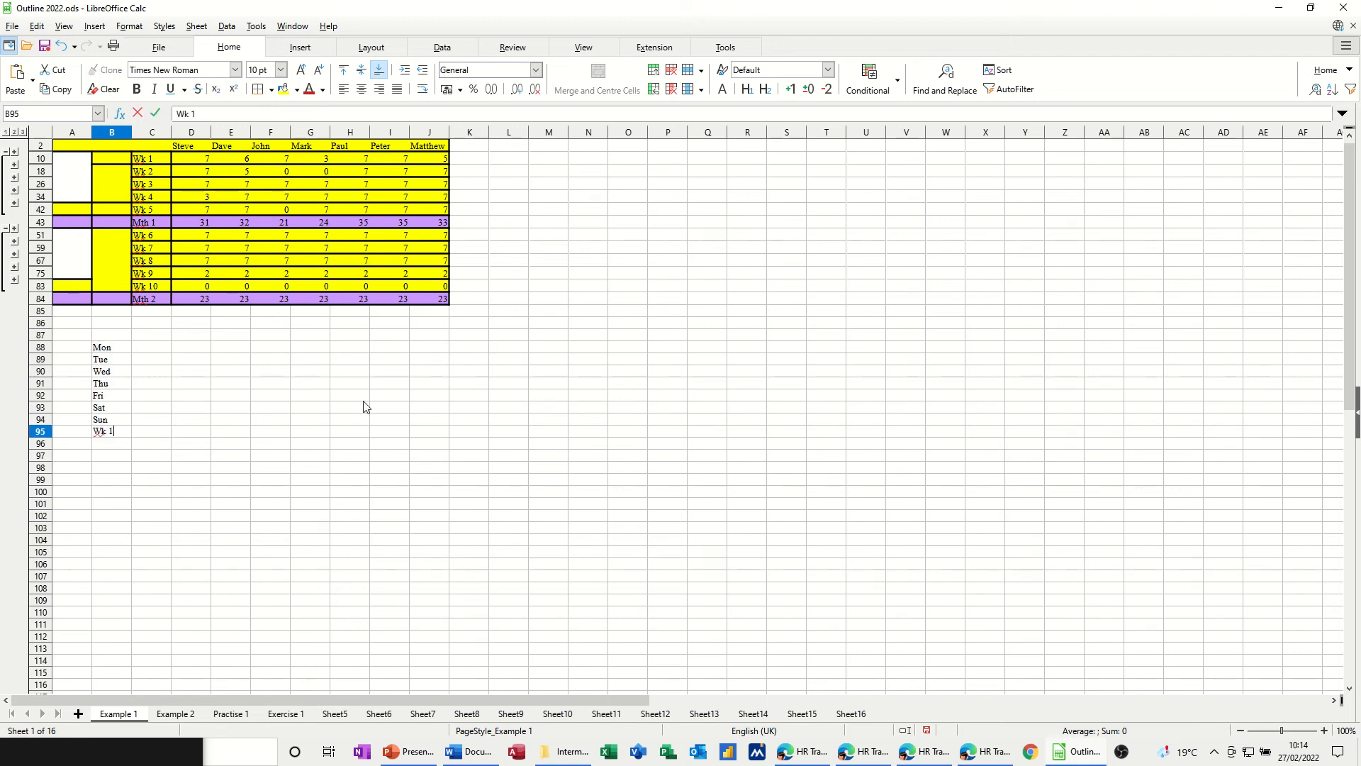
{"action": "left_click_drag", "start_coordinate": [111, 347], "coordinate": [112, 372]}
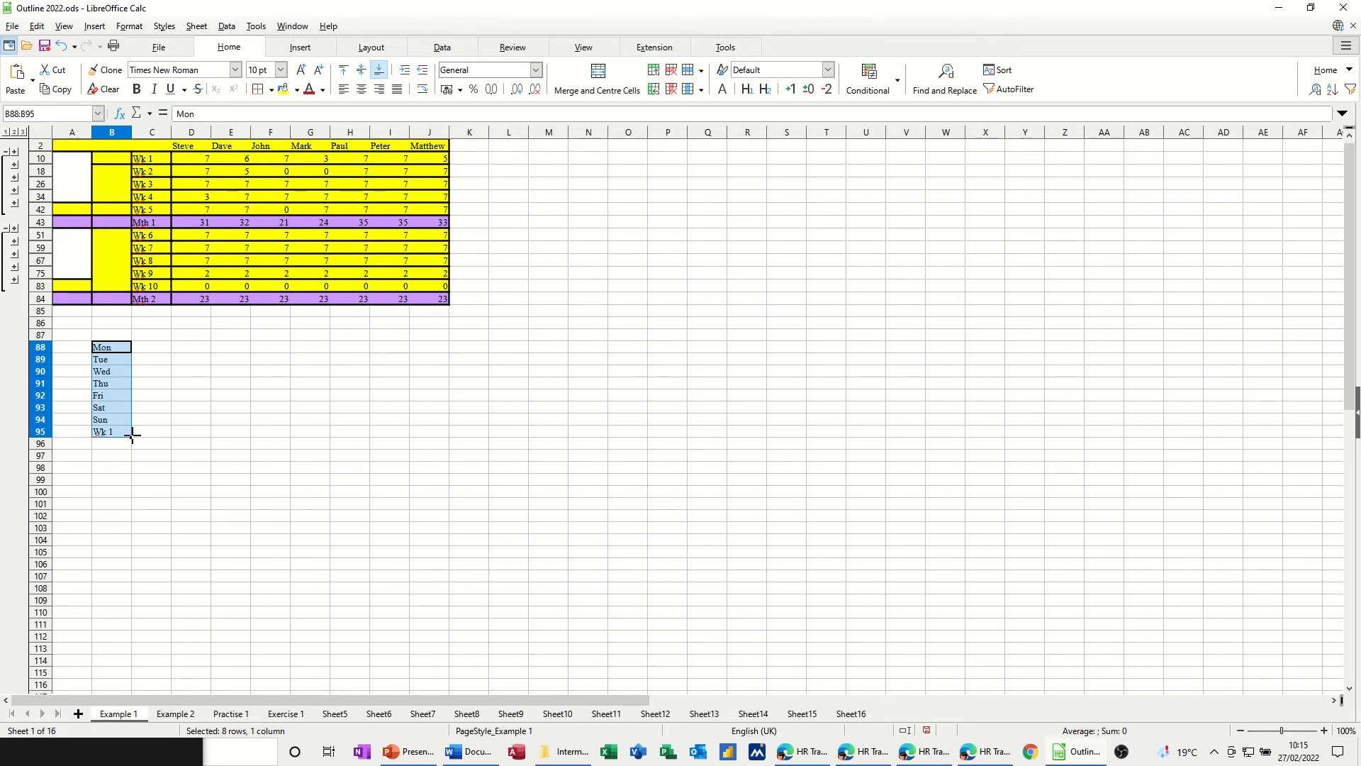
{"action": "left_click_drag", "start_coordinate": [132, 437], "coordinate": [132, 532]}
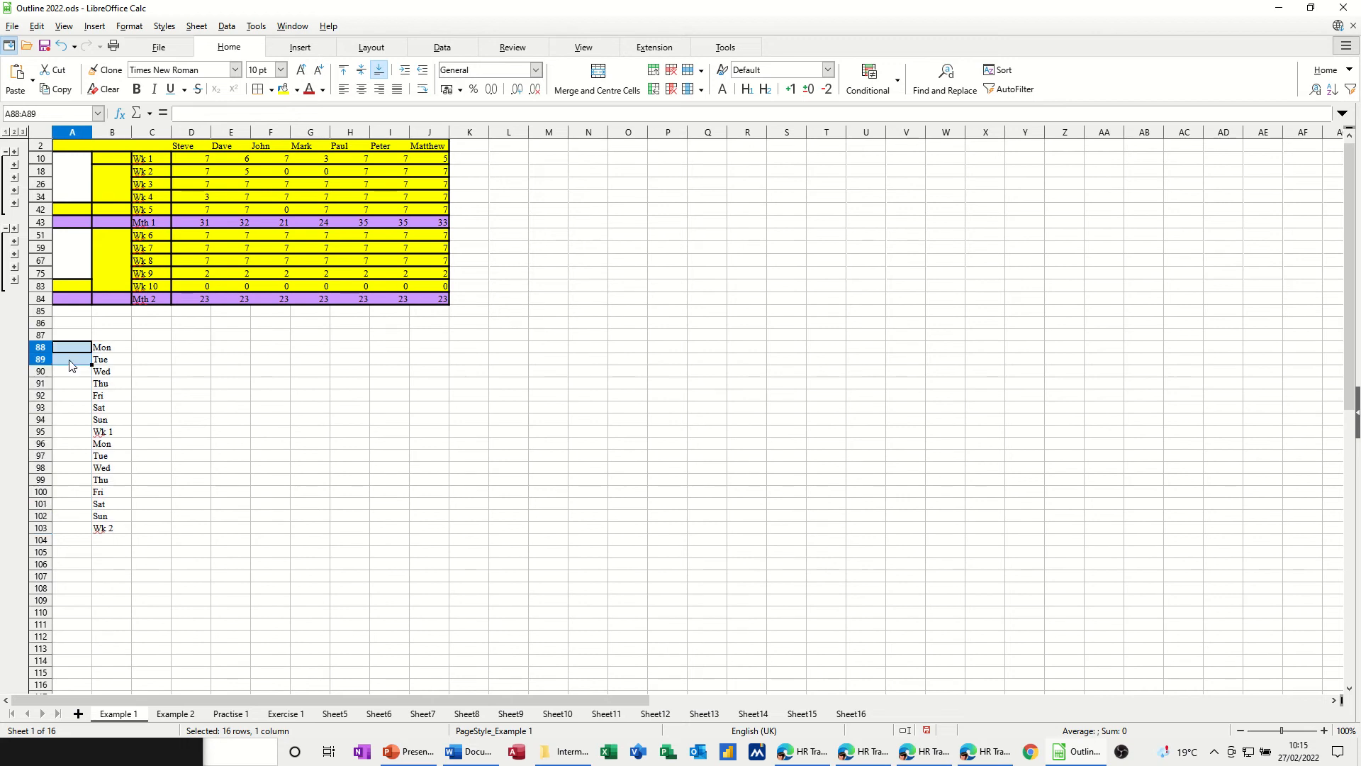
- Merge A88:A94, enter Week 1, and rotate the text to 270 degrees
{"action": "left_click_drag", "start_coordinate": [73, 359], "coordinate": [73, 419]}
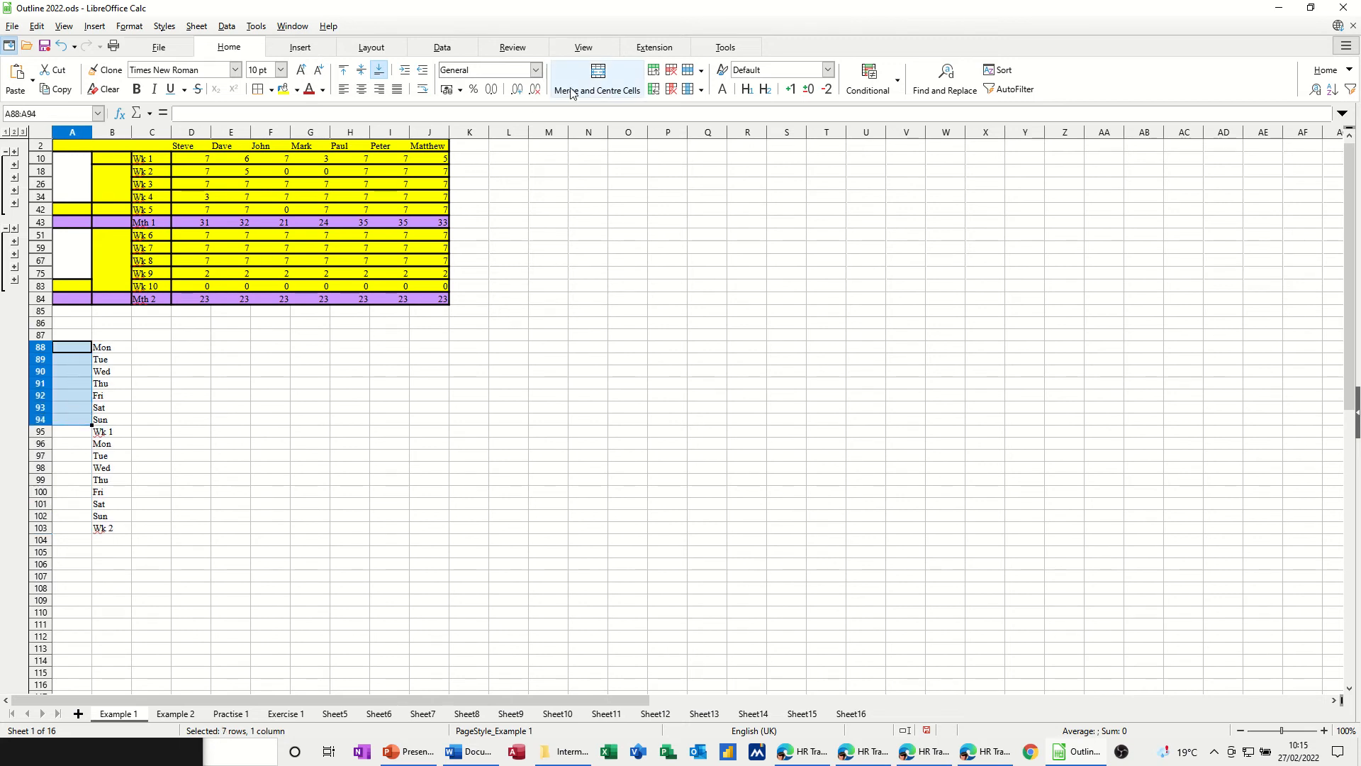
{"action": "left_click", "coordinate": [595, 78]}
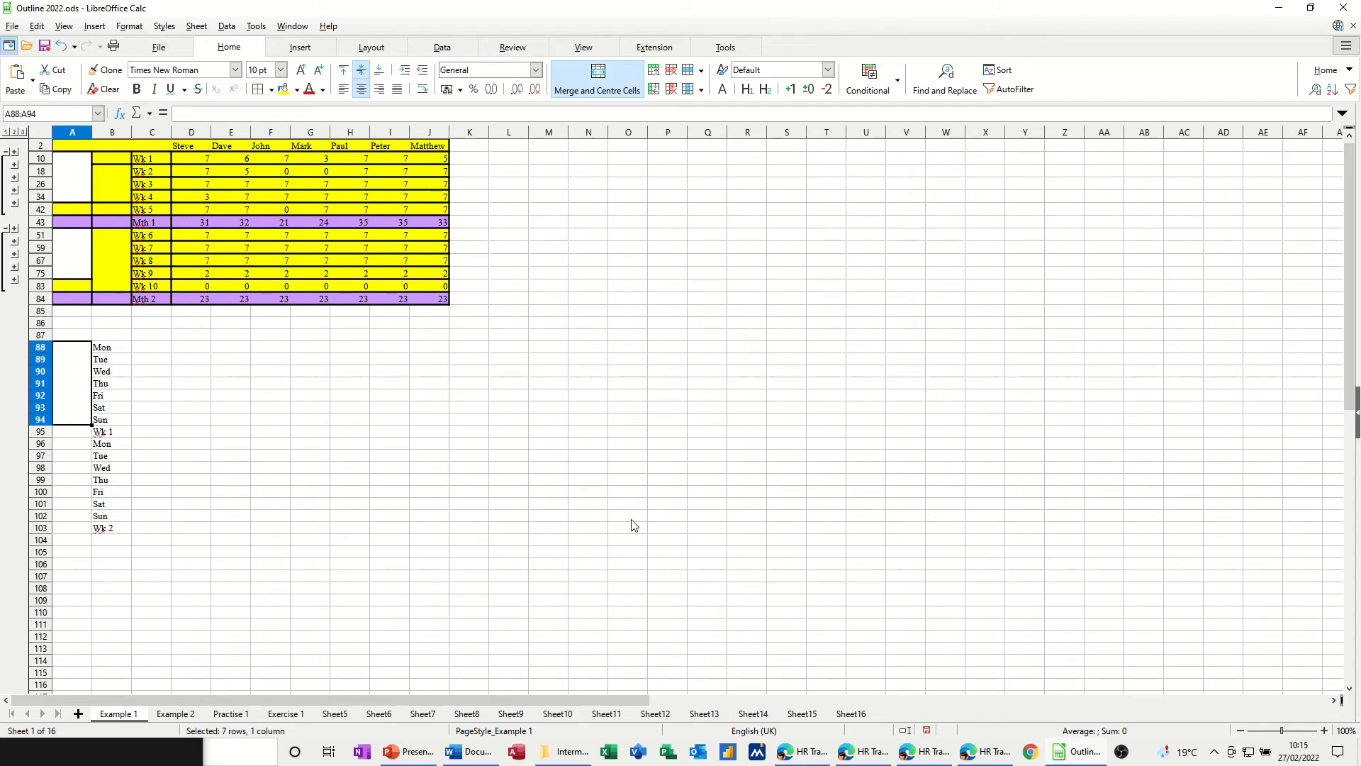
{"action": "type", "text": "Weekly Attendance Records"}
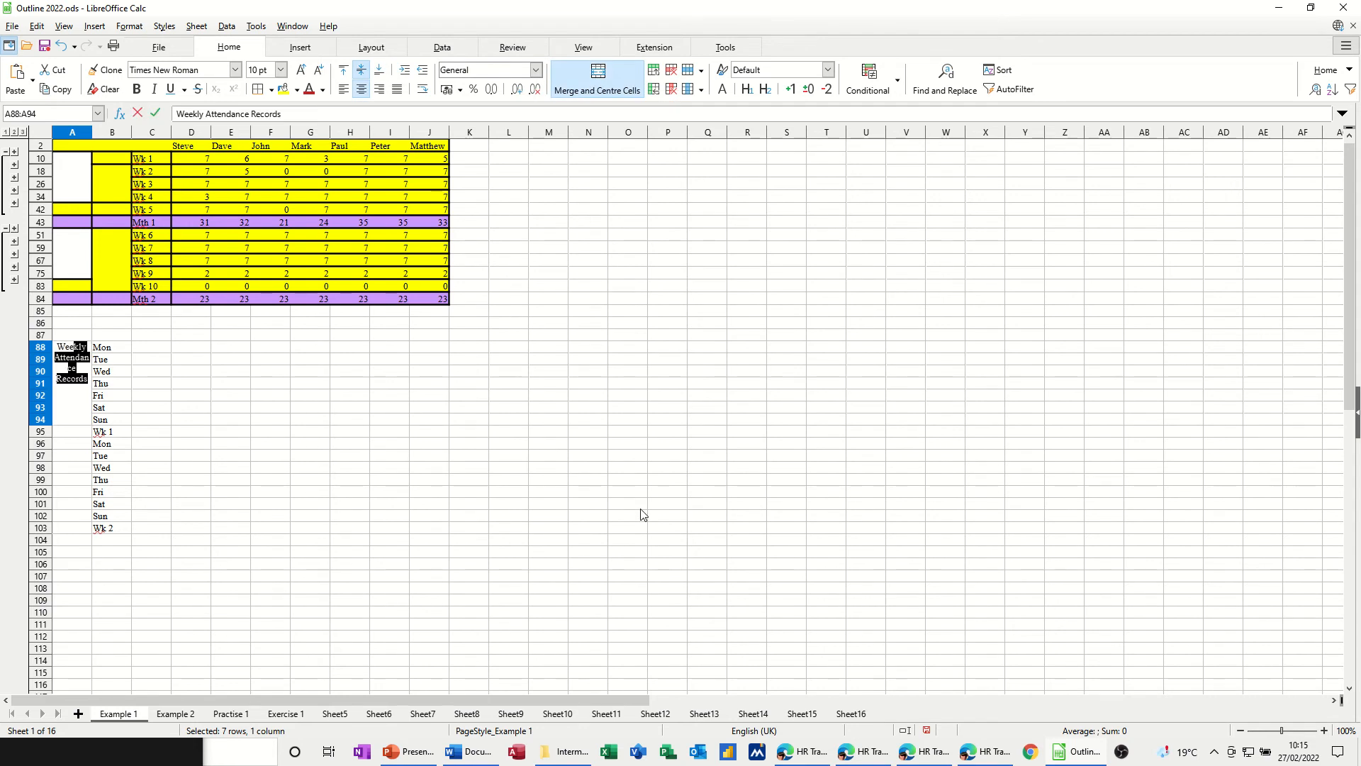
{"action": "type", "text": "Week 1"}
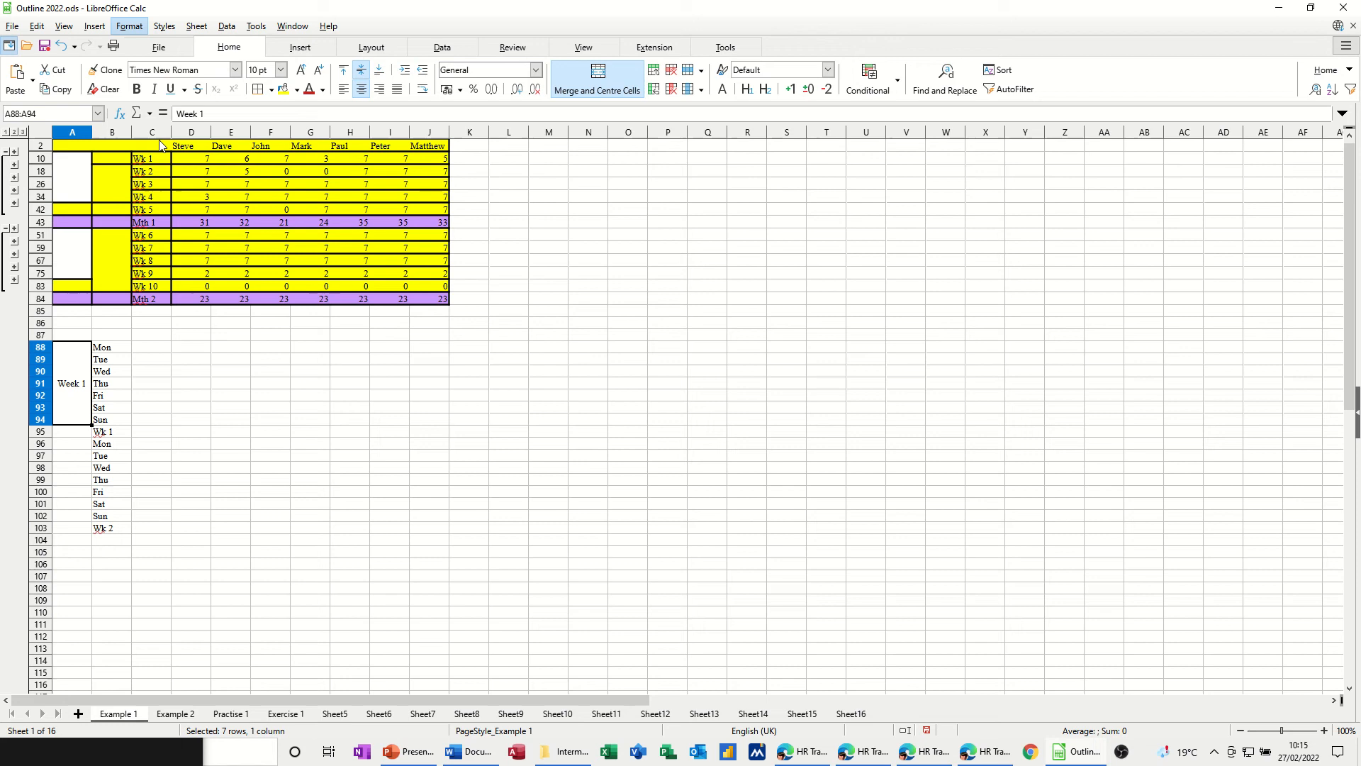
{"action": "left_click", "coordinate": [128, 25]}
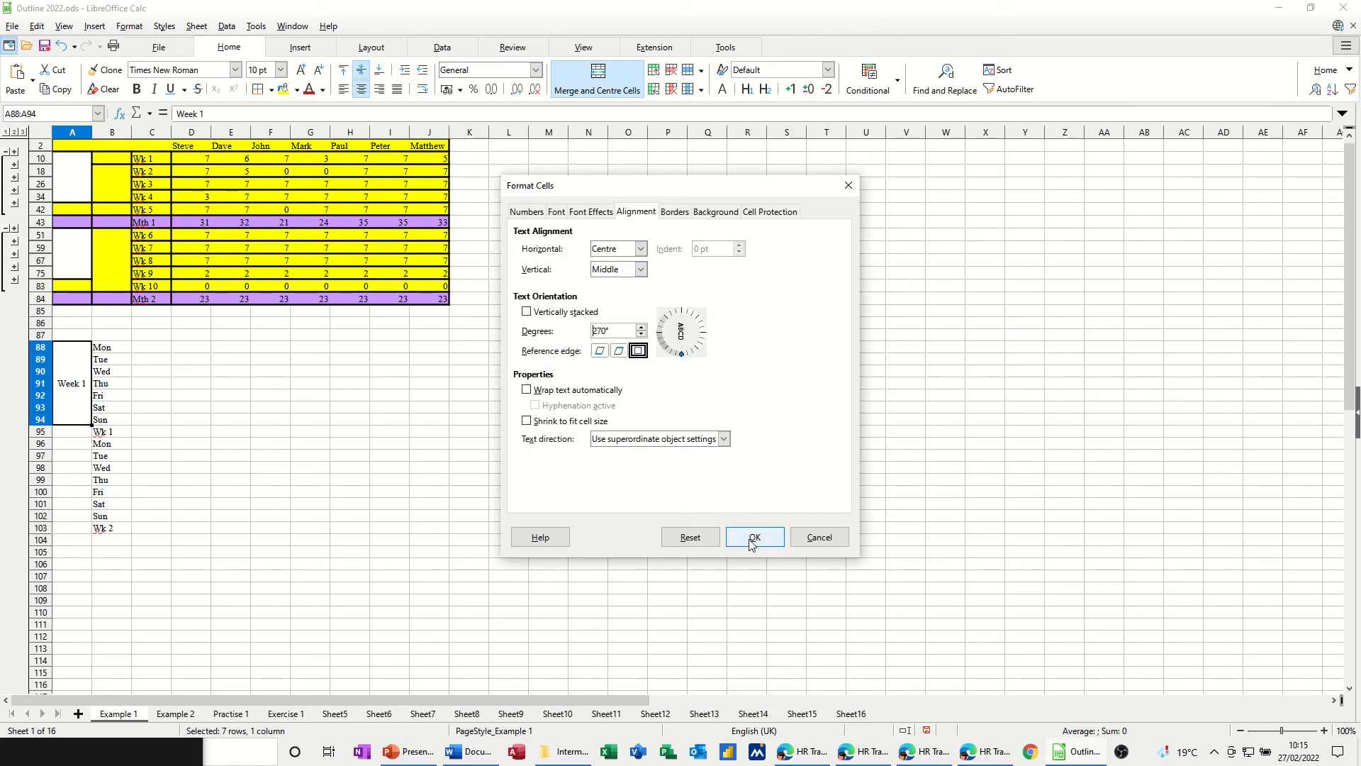
{"action": "left_click", "coordinate": [753, 537]}
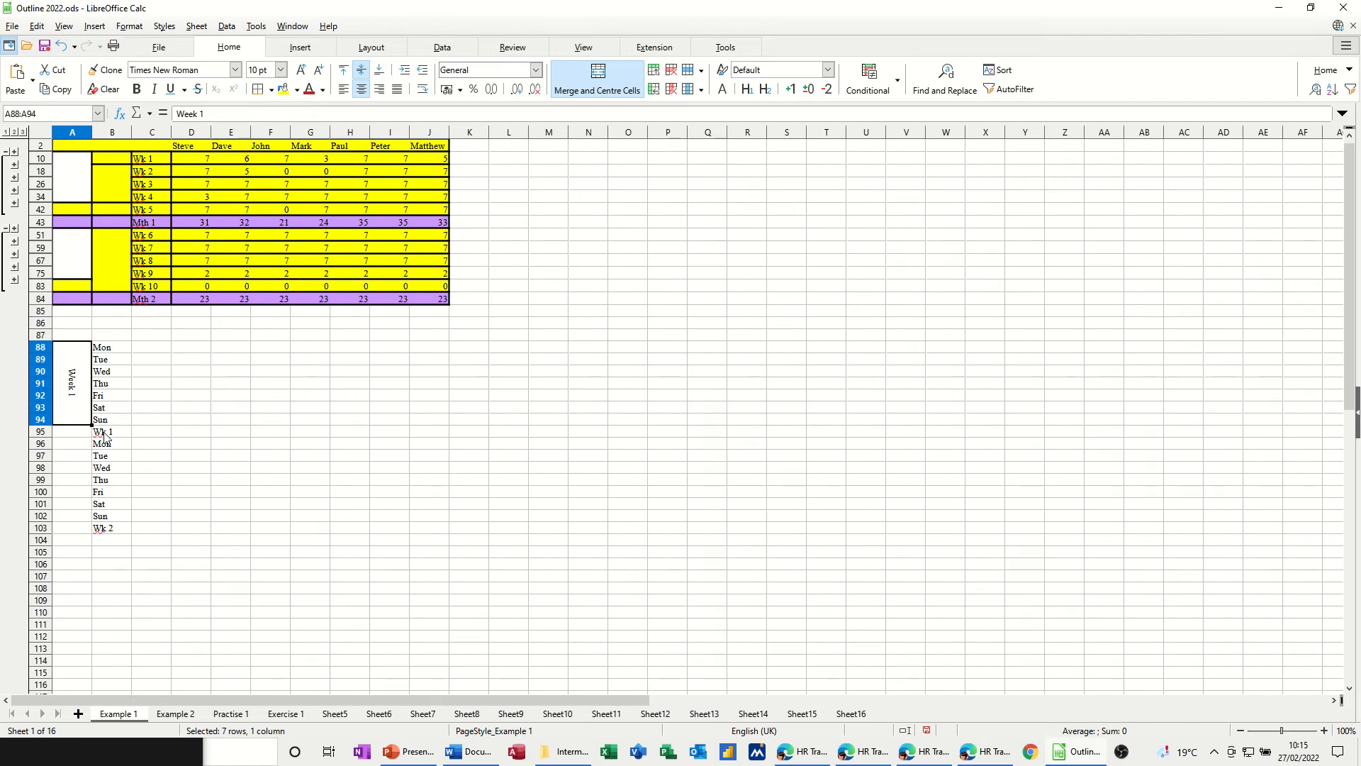
{"action": "mouse_move", "coordinate": [105, 69]}
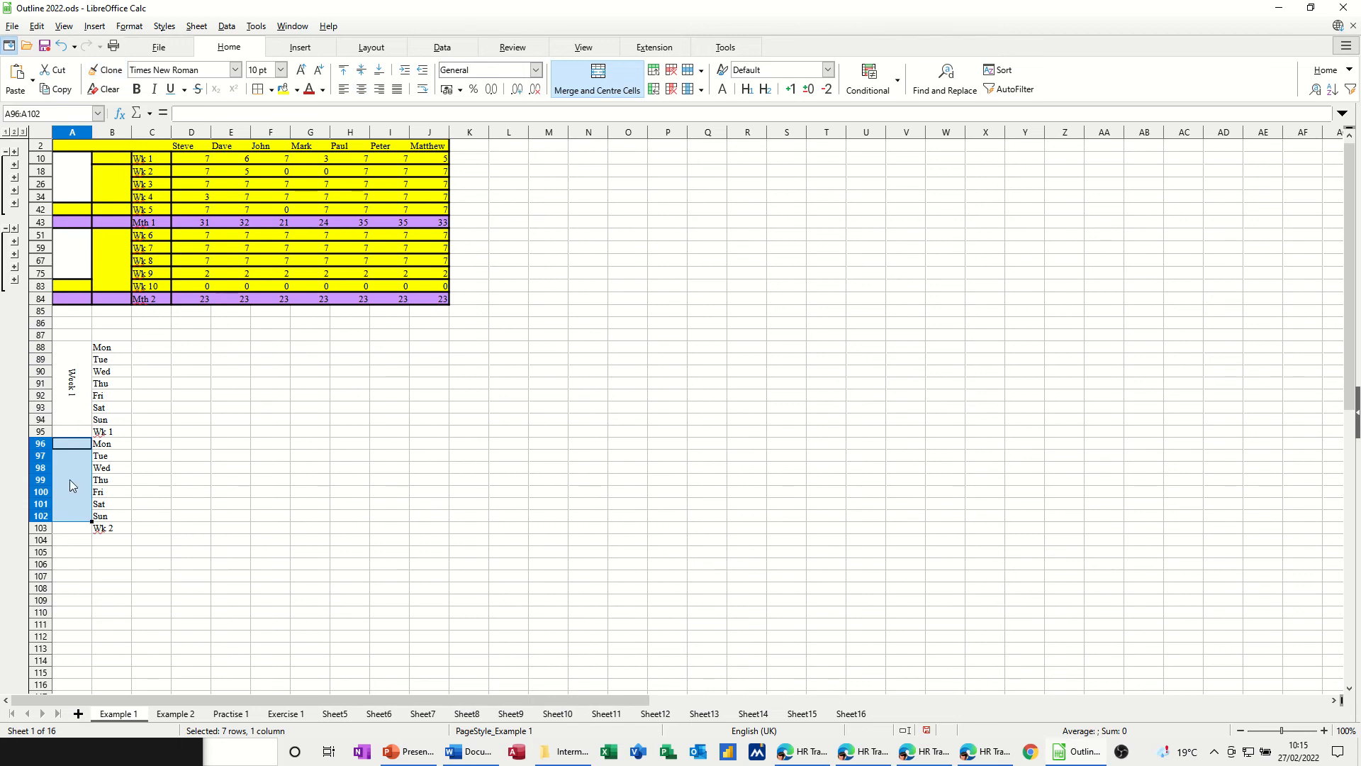
- Add the Week 2 label and =SUM(C88:C94) totals across rows 95 and 103
{"action": "type", "text": "Week 1"}
{"action": "left_click", "coordinate": [152, 431]}
{"action": "type", "text": "=SUM()"}
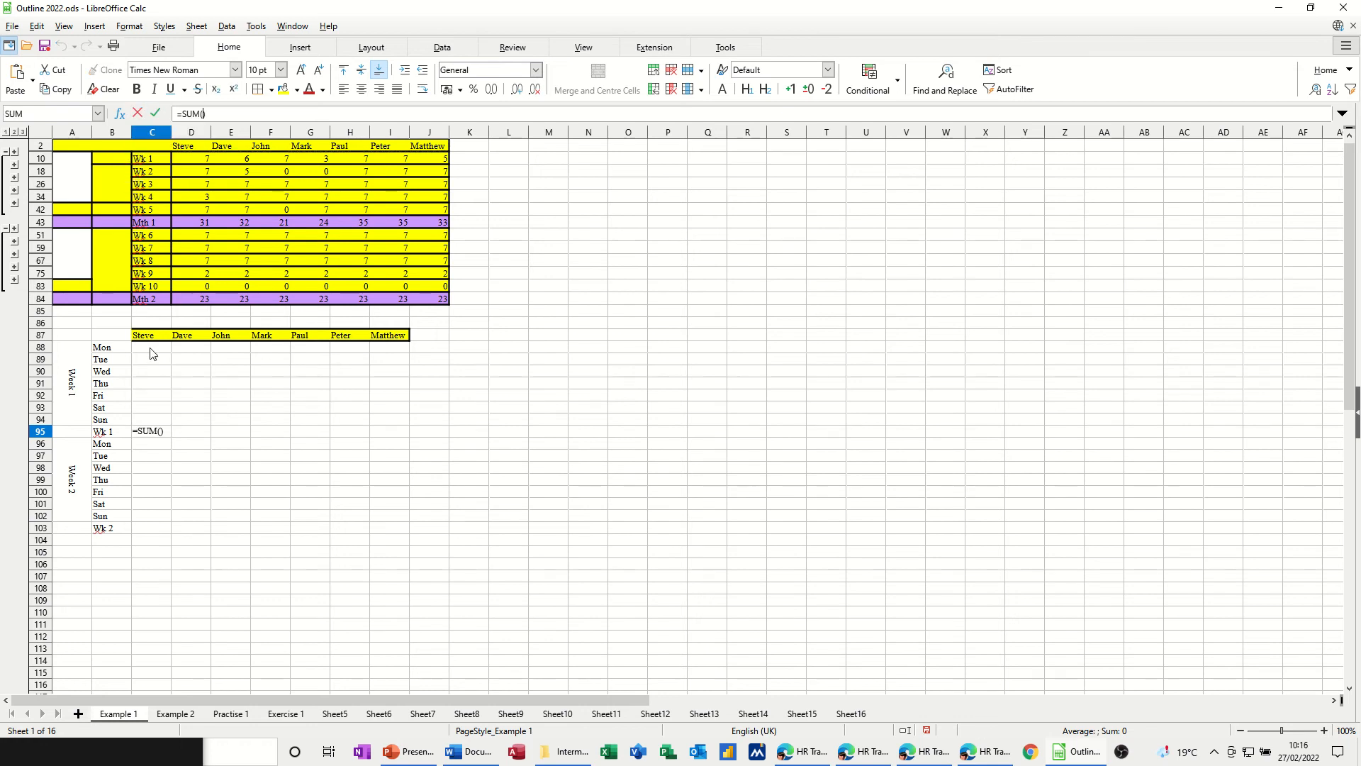
{"action": "left_click_drag", "start_coordinate": [152, 347], "coordinate": [152, 419]}
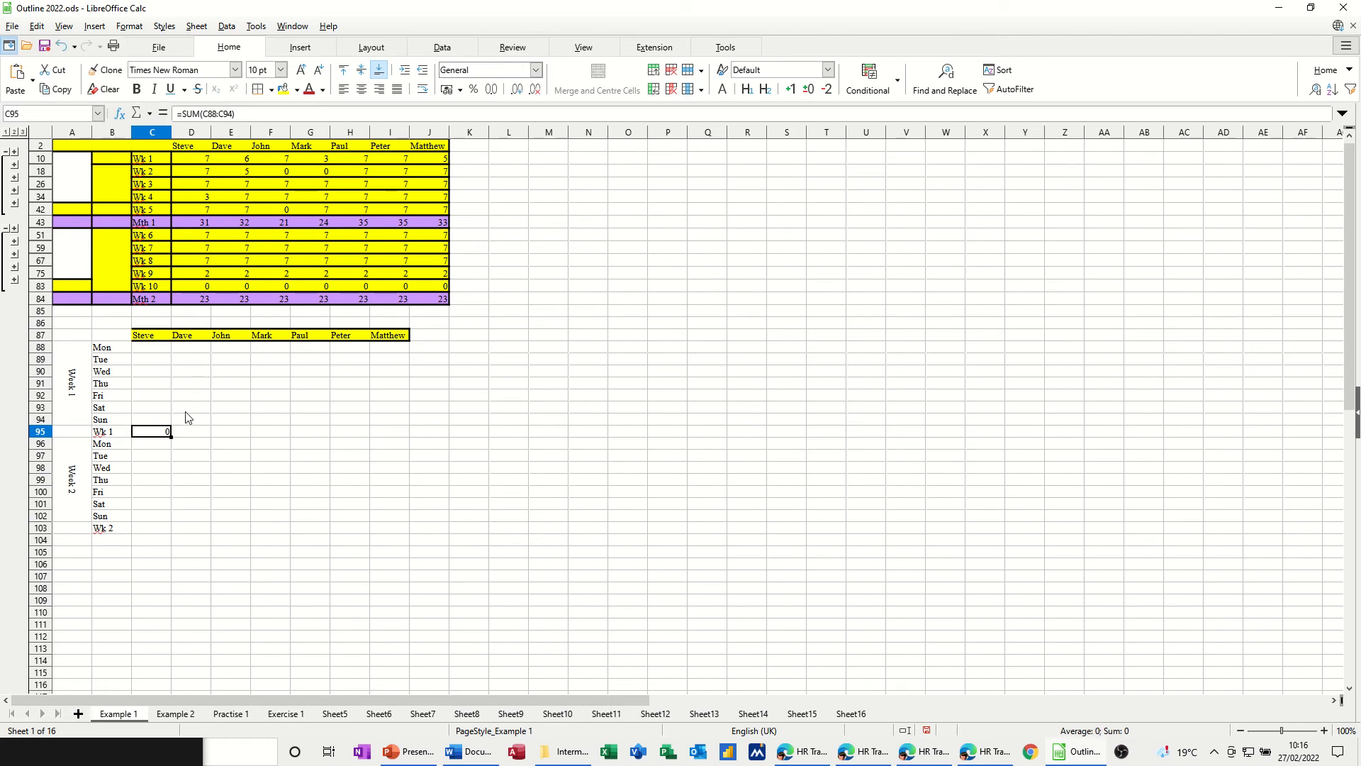
{"action": "left_click_drag", "start_coordinate": [170, 432], "coordinate": [367, 432]}
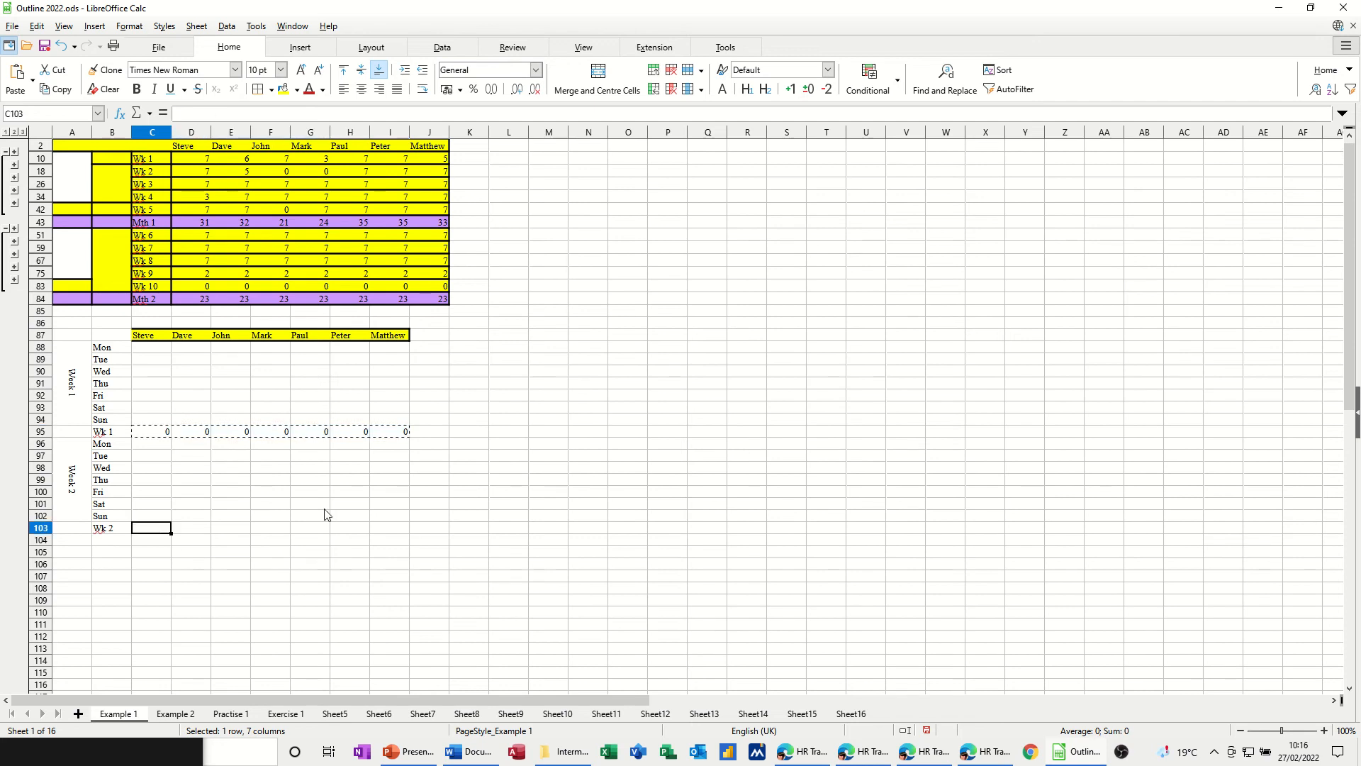
{"action": "left_click_drag", "start_coordinate": [152, 526], "coordinate": [405, 527]}
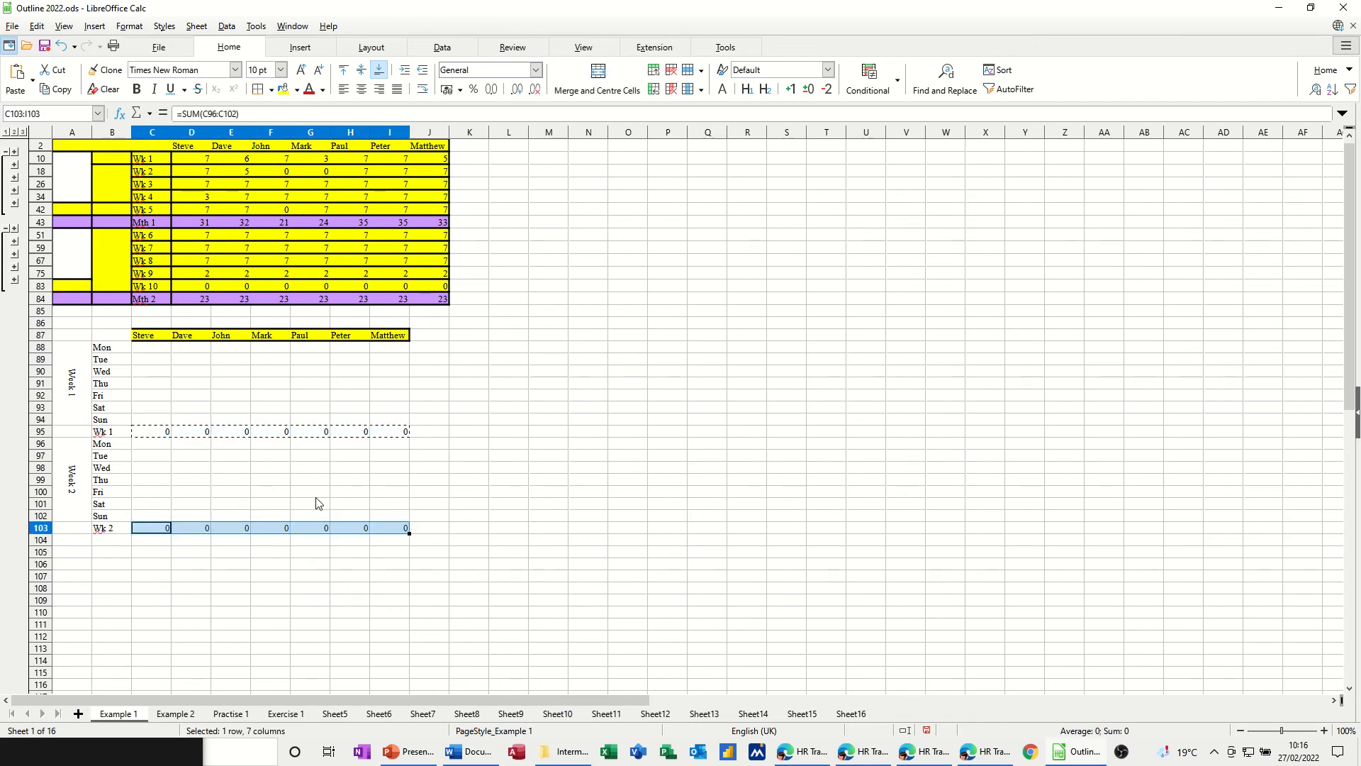
{"action": "left_click", "coordinate": [152, 527]}
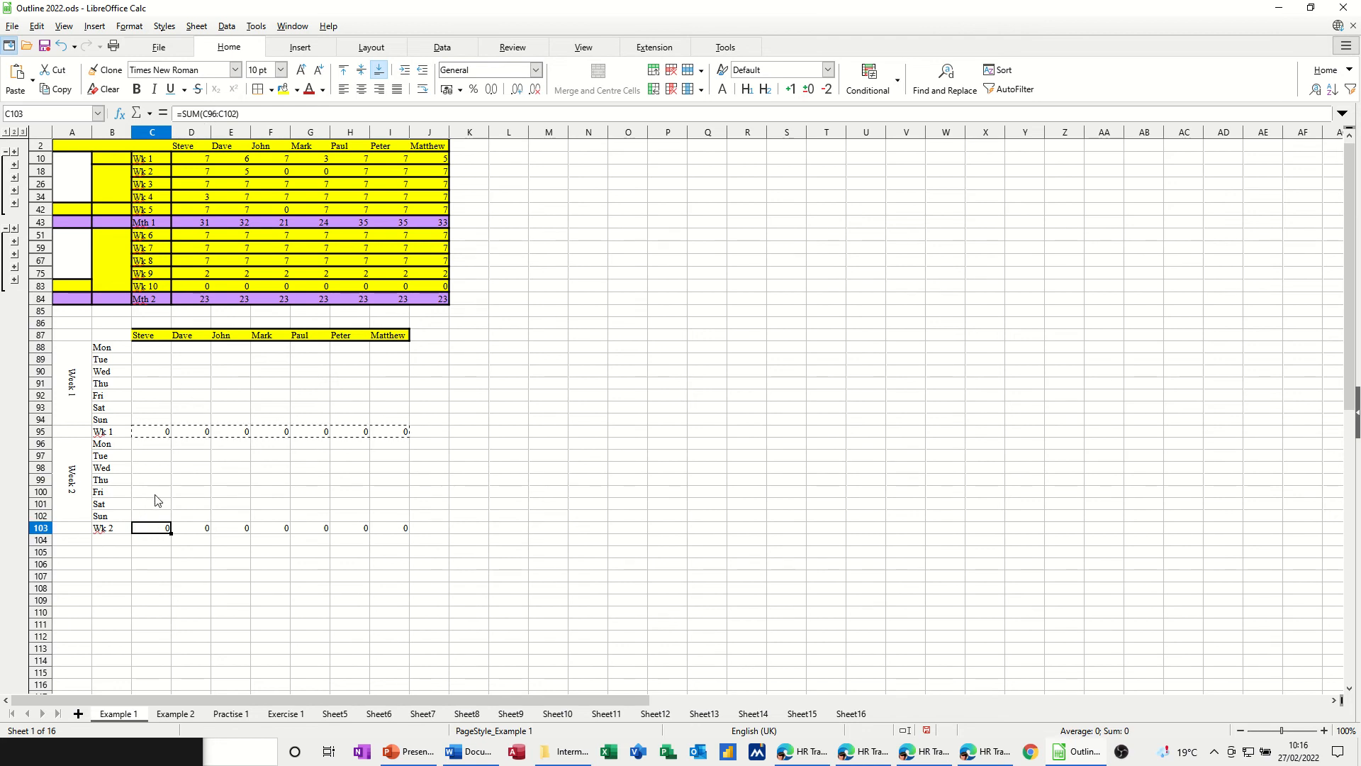
{"action": "mouse_move", "coordinate": [202, 461]}
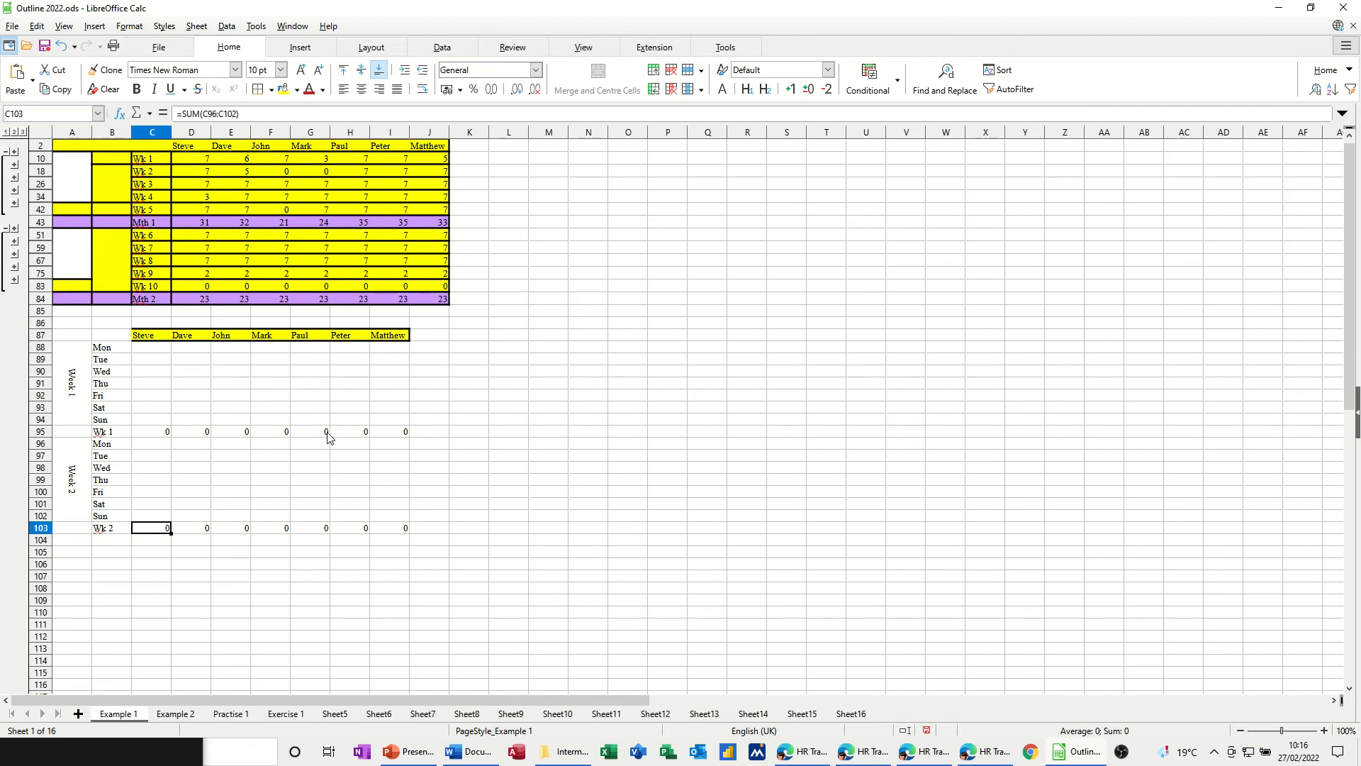
{"action": "mouse_move", "coordinate": [298, 441]}
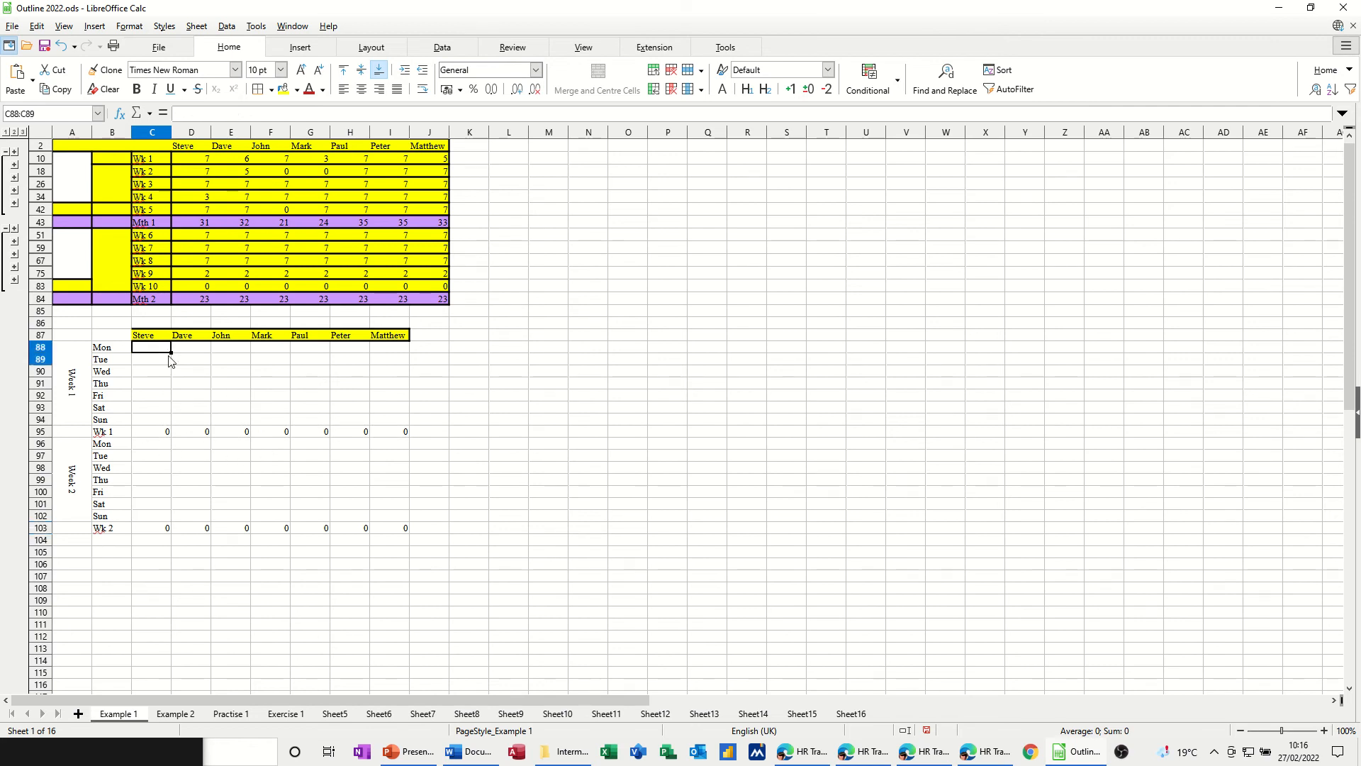
- Put borders around every cell of the two-week attendance grid
{"action": "left_click_drag", "start_coordinate": [151, 346], "coordinate": [405, 528]}
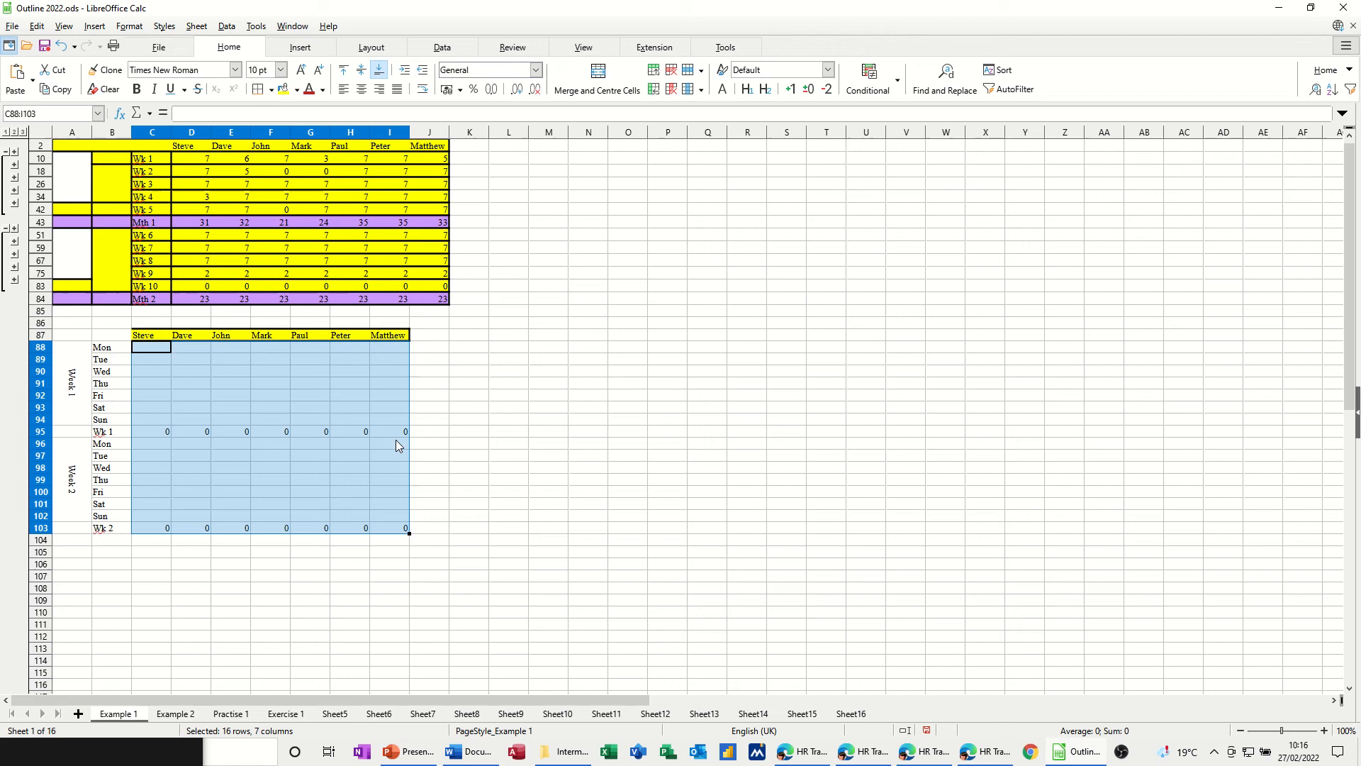
{"action": "left_click", "coordinate": [260, 89]}
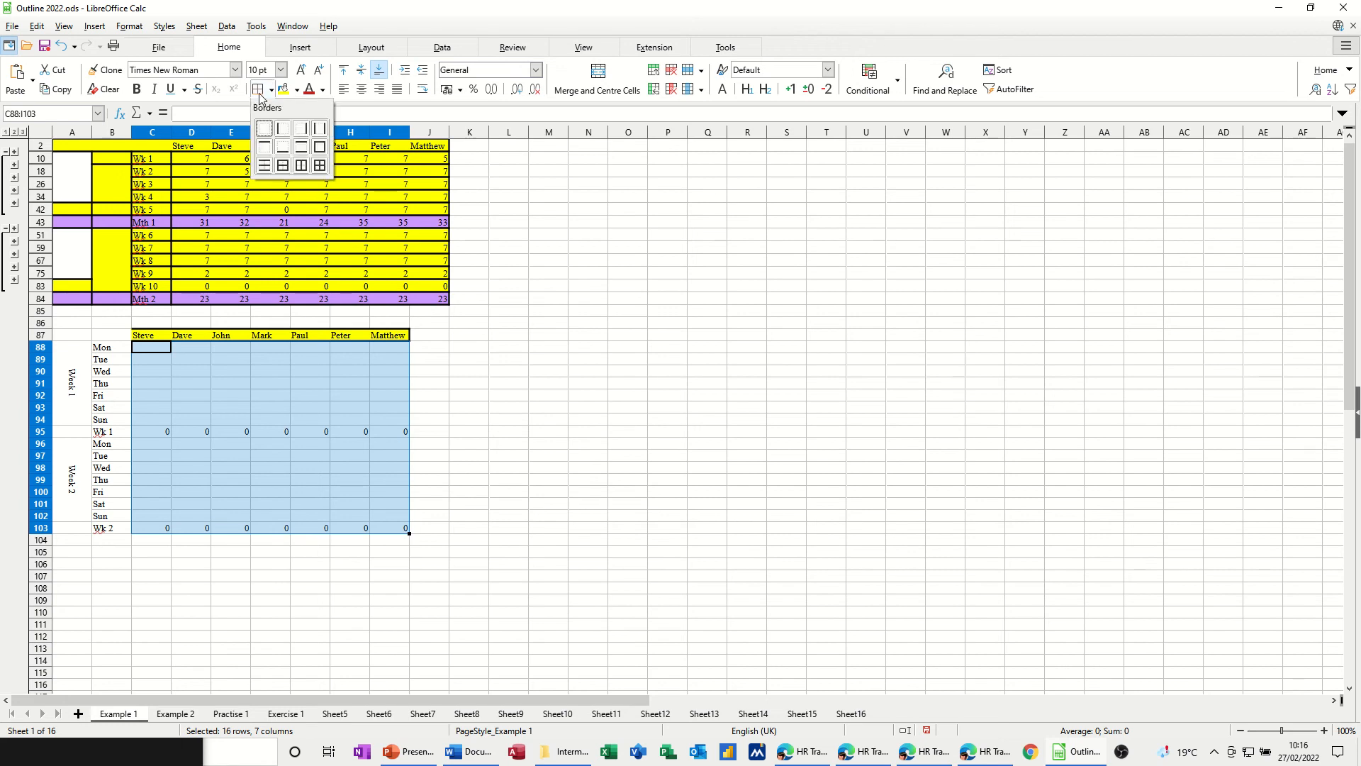
{"action": "left_click", "coordinate": [282, 163]}
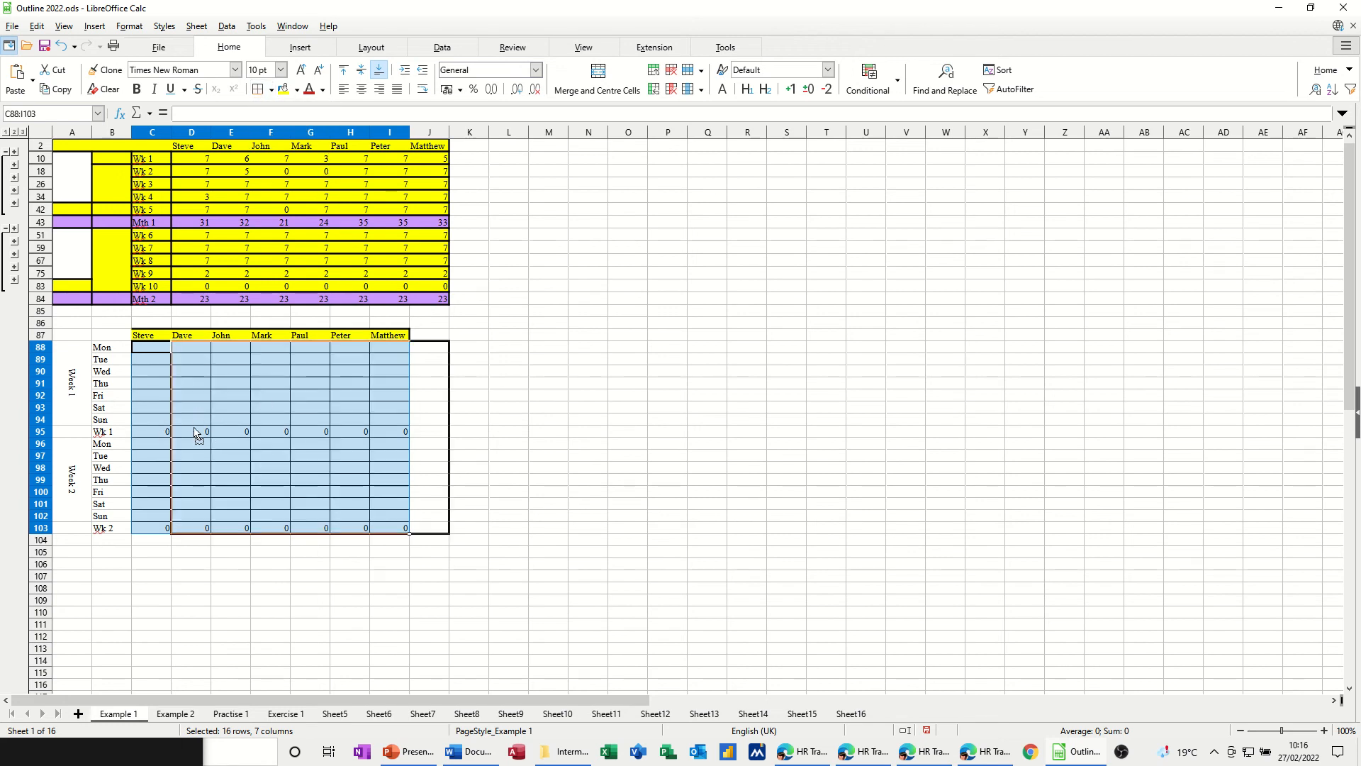
- Fill the Wk 1 and Wk 2 total rows green
{"action": "left_click", "coordinate": [151, 431]}
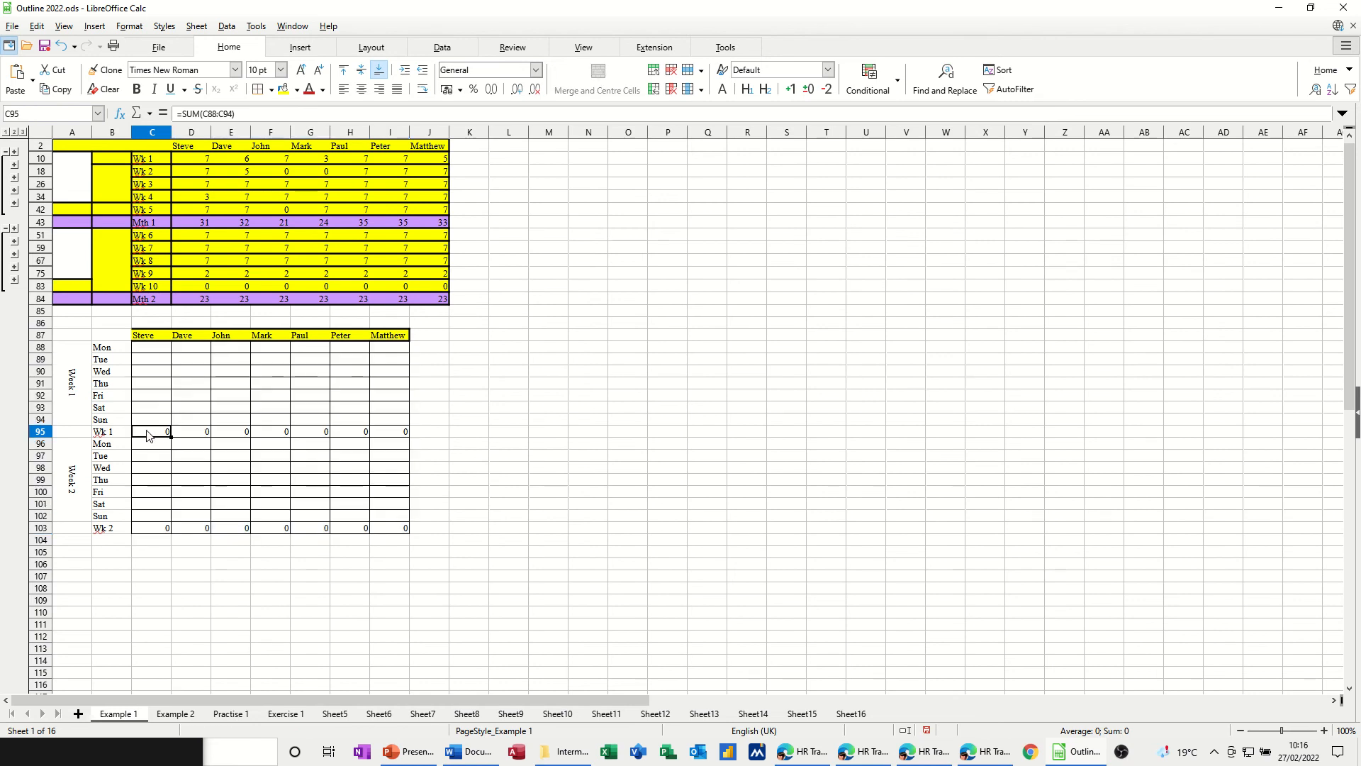
{"action": "left_click_drag", "start_coordinate": [152, 432], "coordinate": [389, 431]}
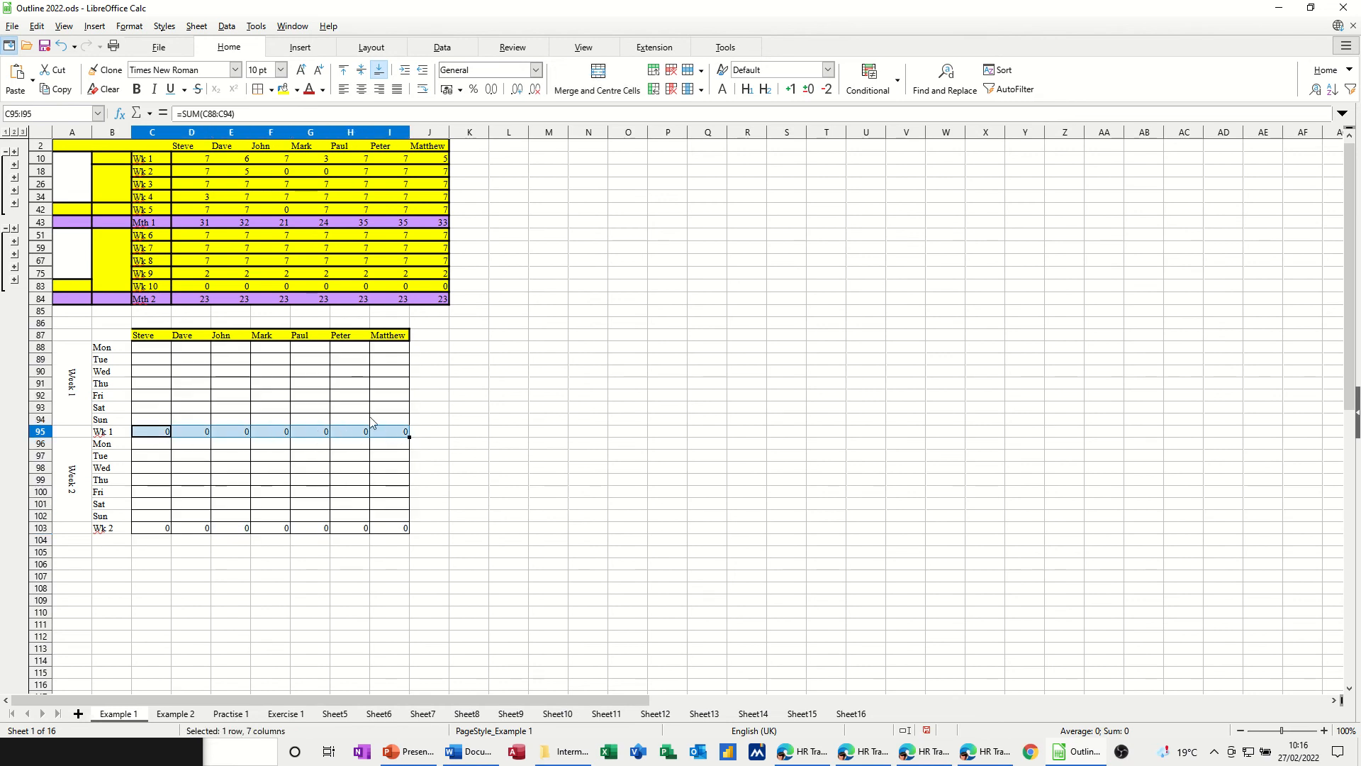
{"action": "left_click", "coordinate": [298, 90]}
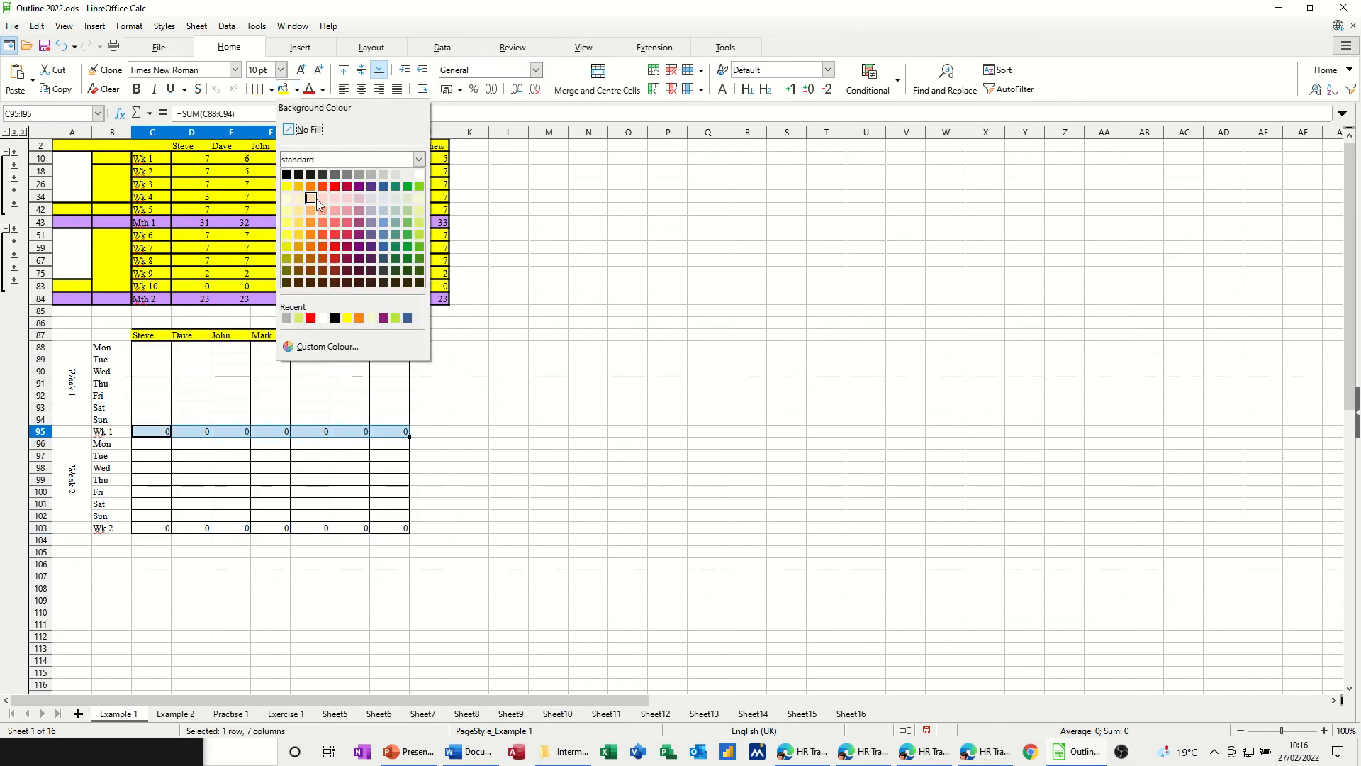
{"action": "mouse_move", "coordinate": [394, 186]}
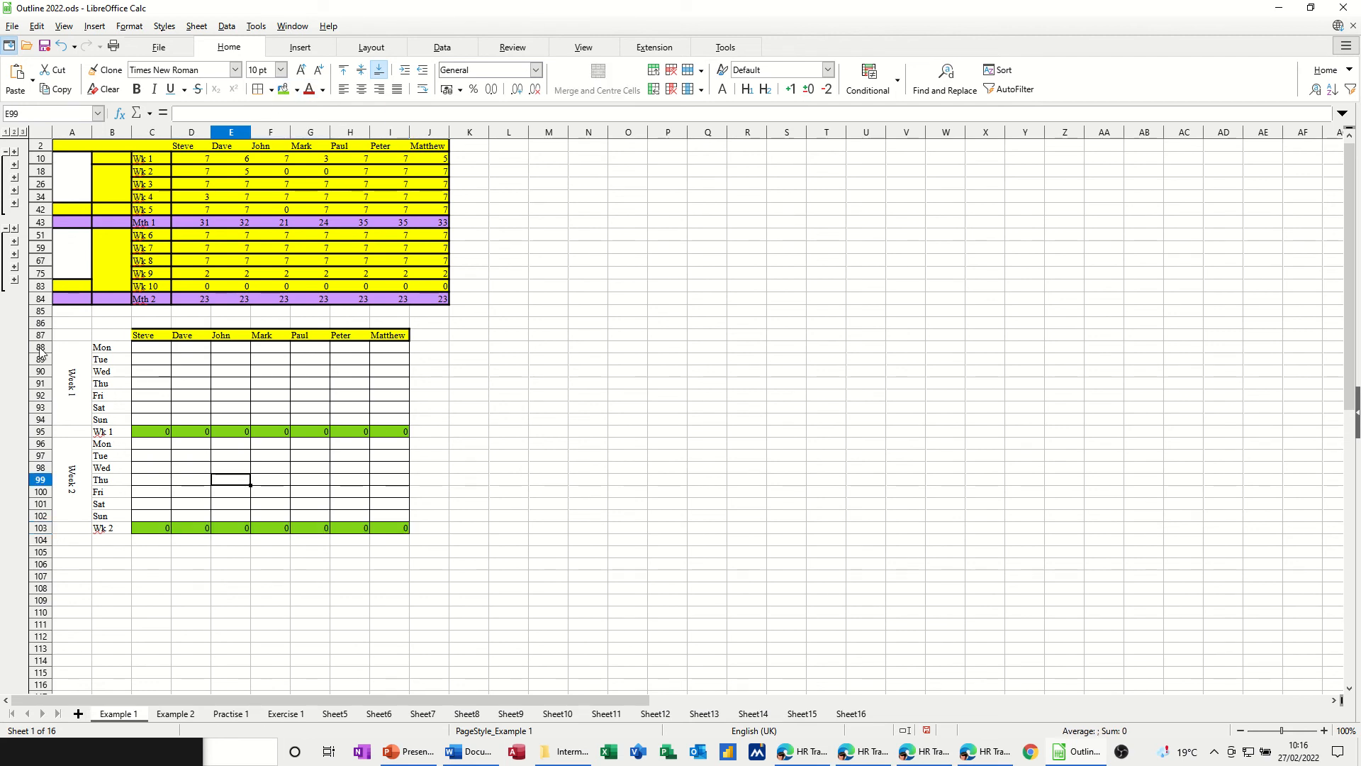
- Group rows 88–94 and rows 96–102 separately, collapsing the Week 2 group
{"action": "left_click", "coordinate": [39, 347]}
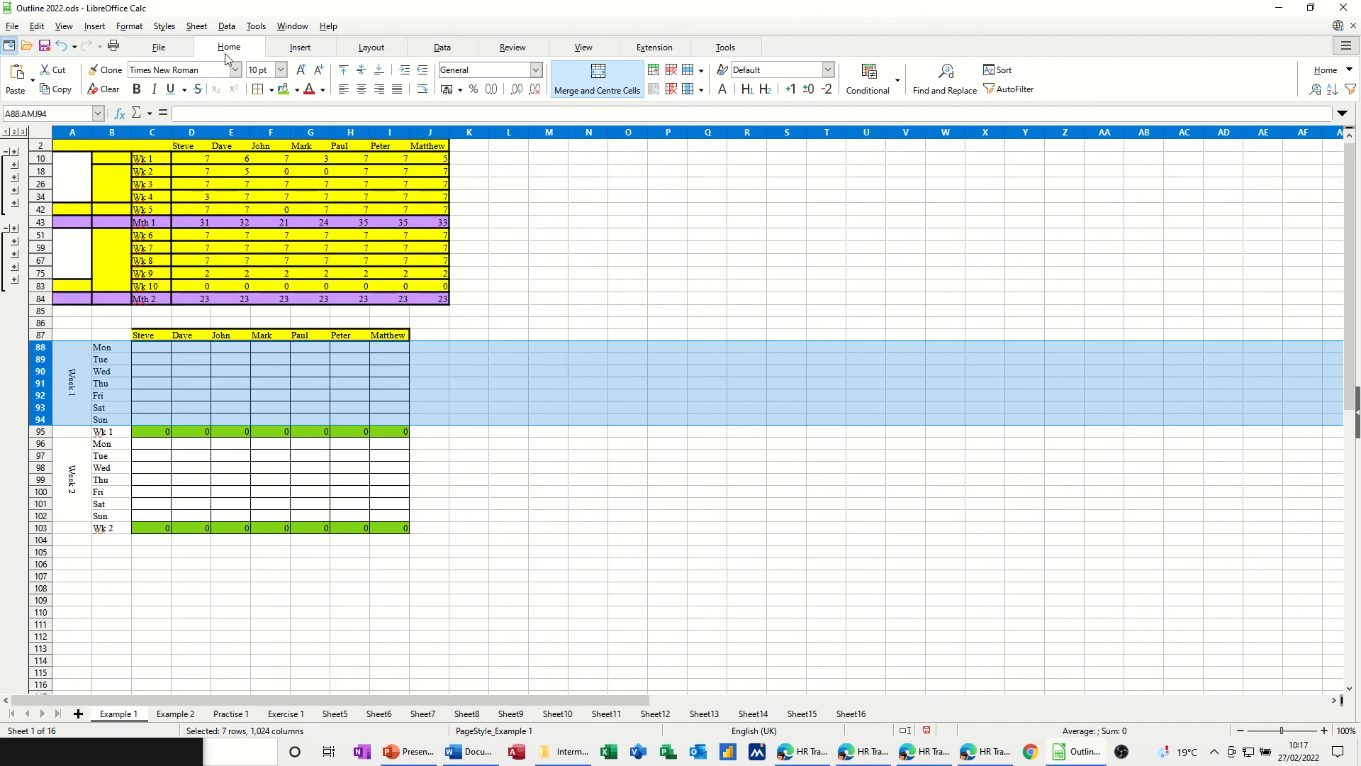
{"action": "left_click", "coordinate": [226, 25]}
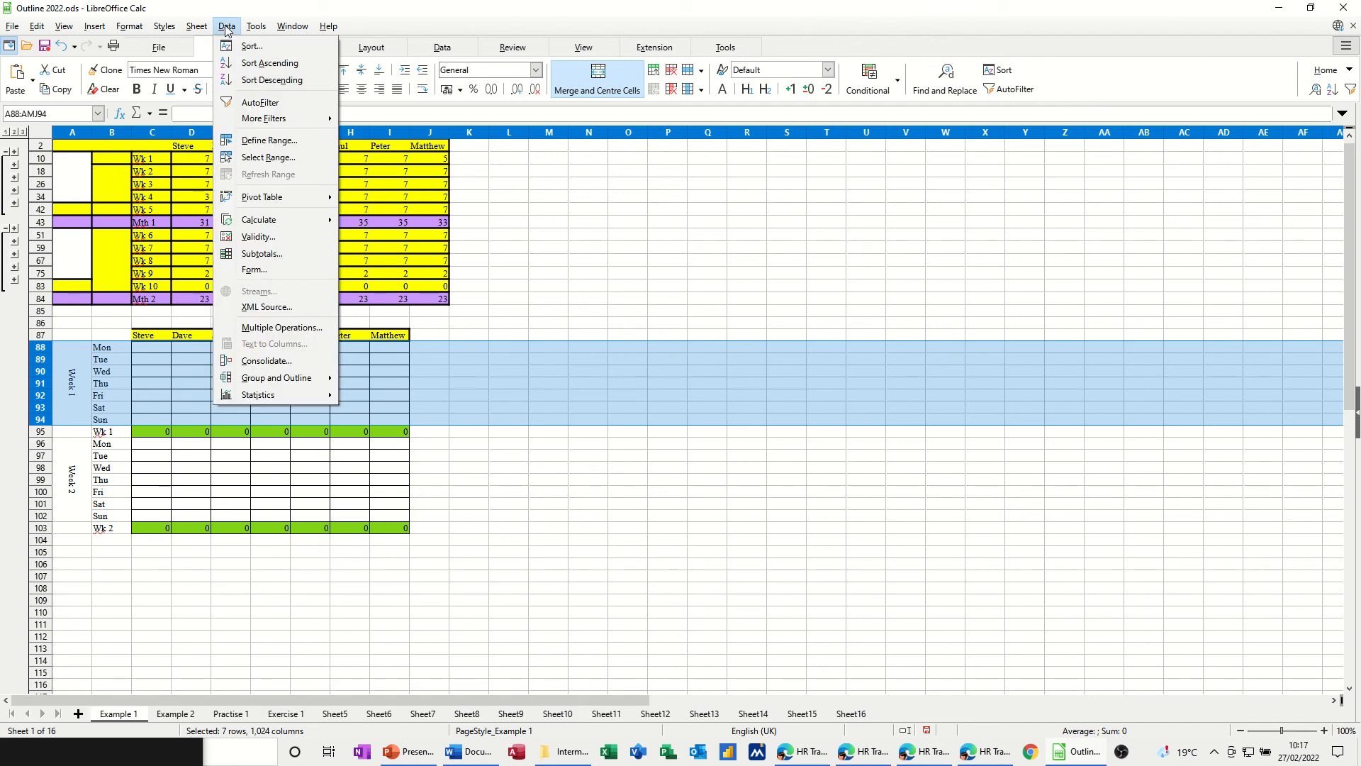
{"action": "mouse_move", "coordinate": [275, 377]}
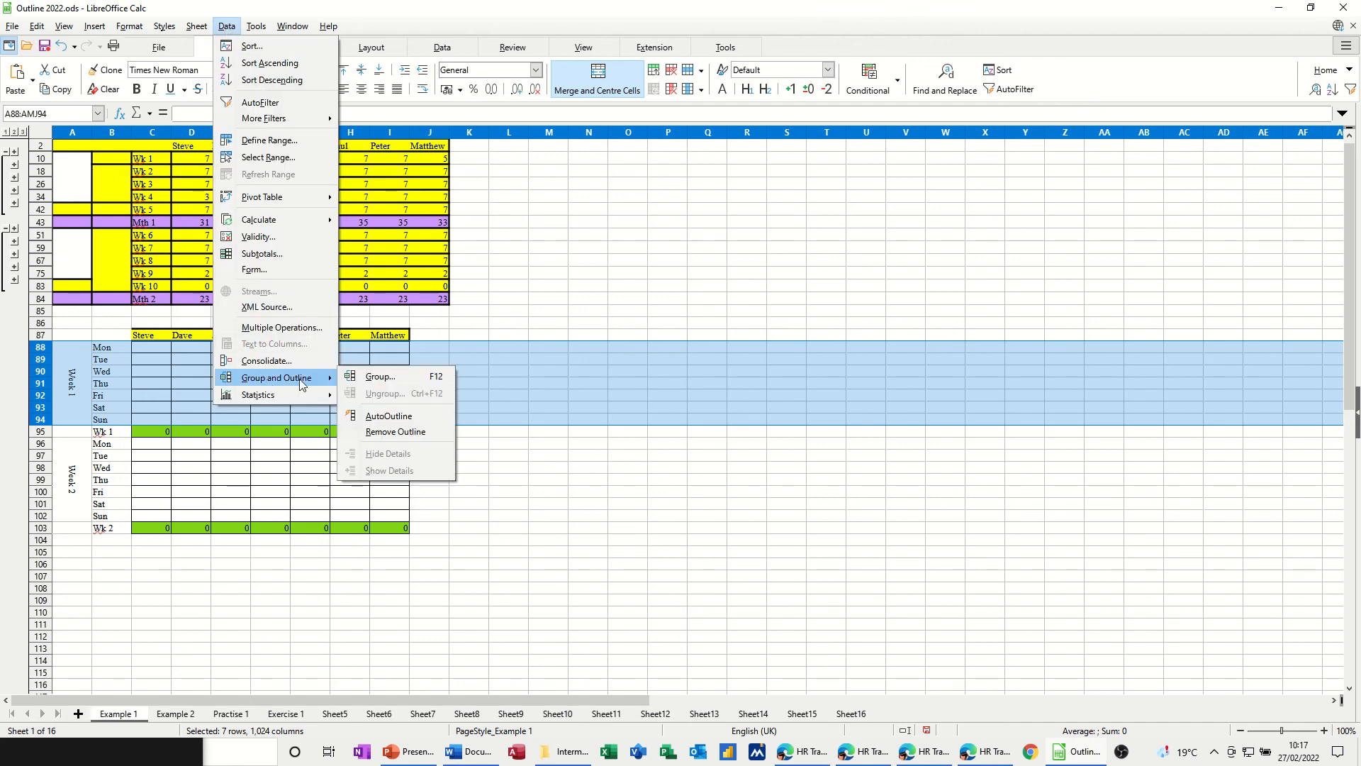
{"action": "mouse_move", "coordinate": [380, 376]}
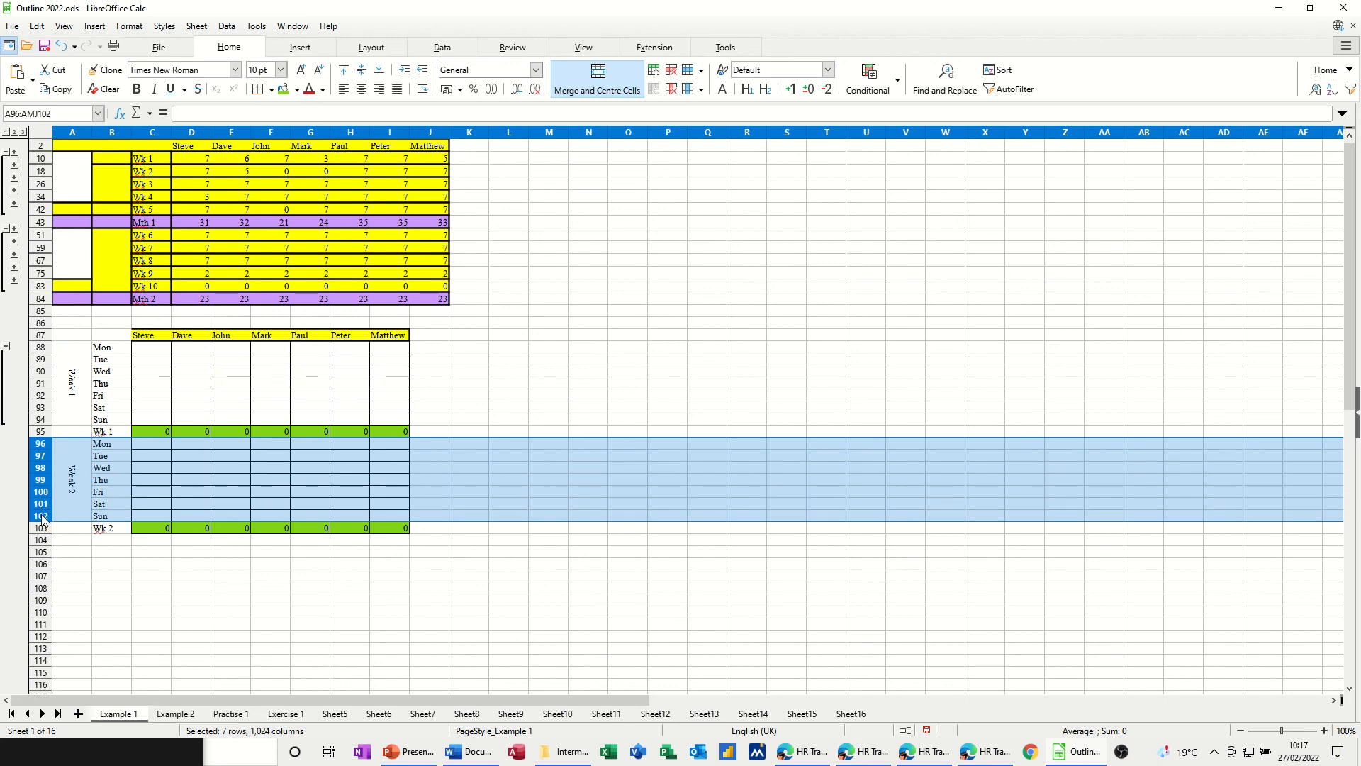
{"action": "mouse_move", "coordinate": [202, 44]}
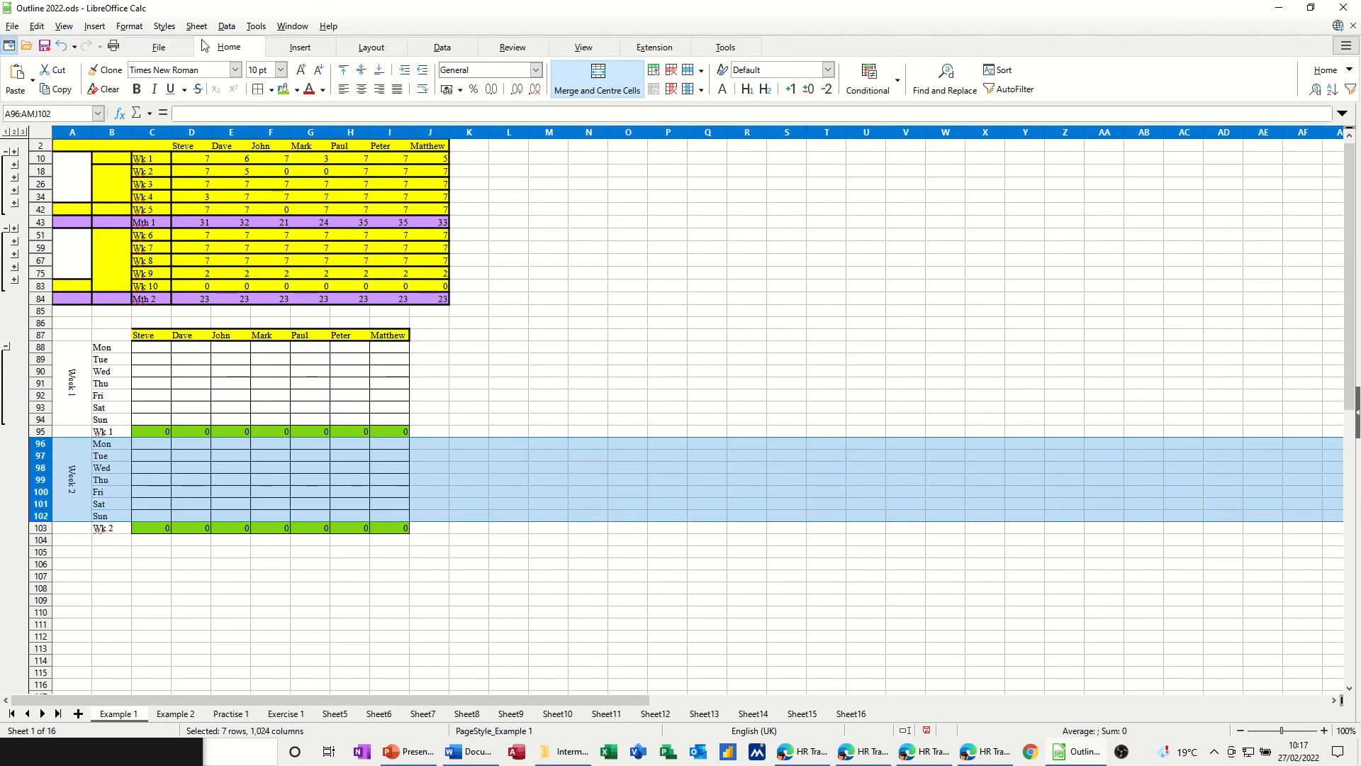
{"action": "left_click", "coordinate": [225, 26]}
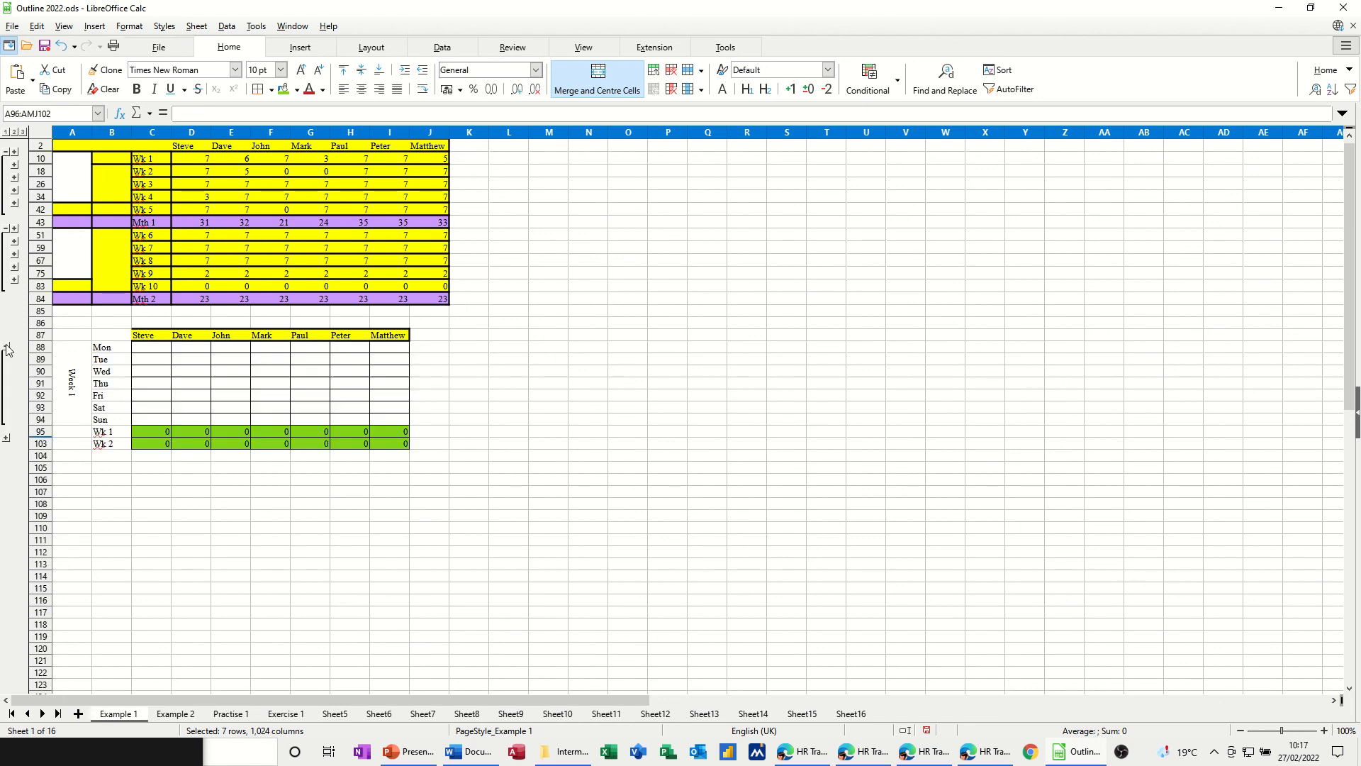
- Enter Steve's Mon–Sat attendance 1, 0, 0, 1, 1, 1 in C88:C93
{"action": "left_click", "coordinate": [151, 347]}
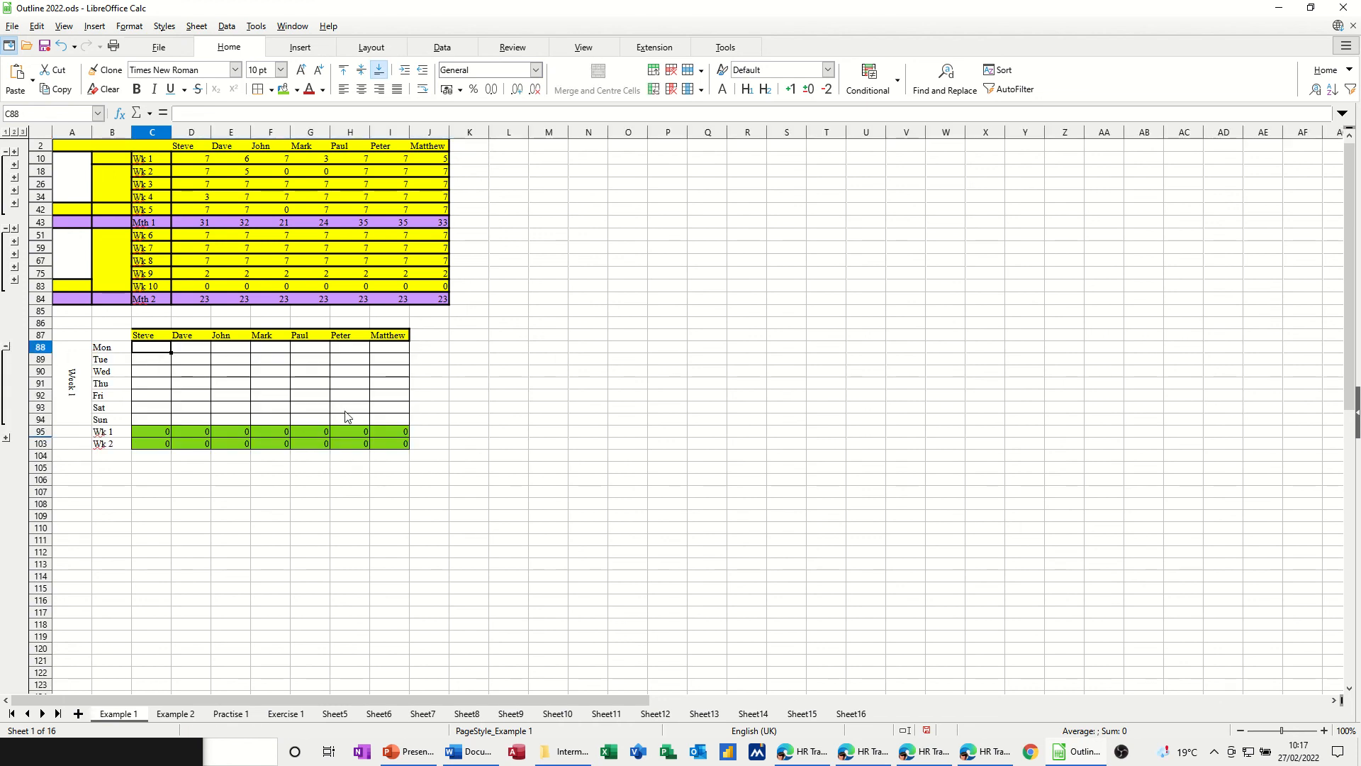
{"action": "type", "text": "1"}
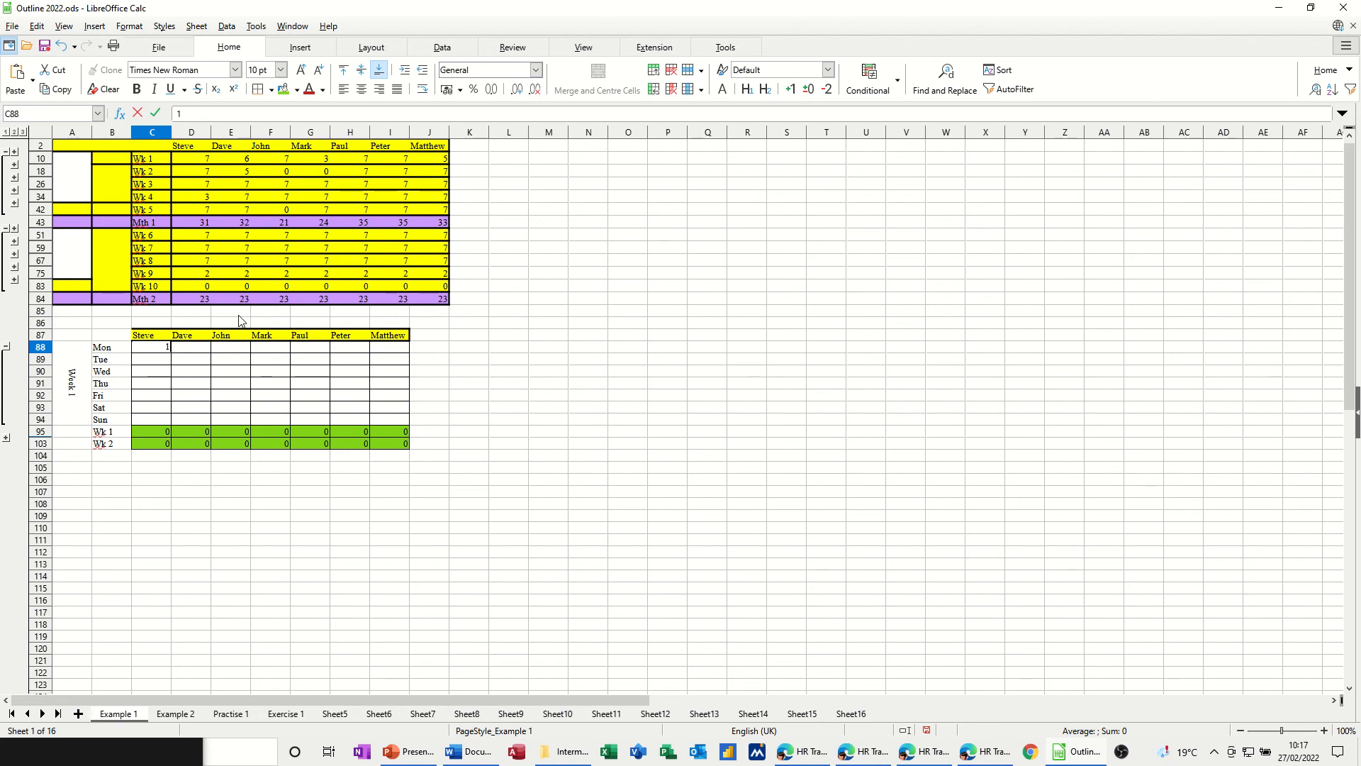
{"action": "mouse_move", "coordinate": [181, 383]}
{"action": "type", "text": "0"}
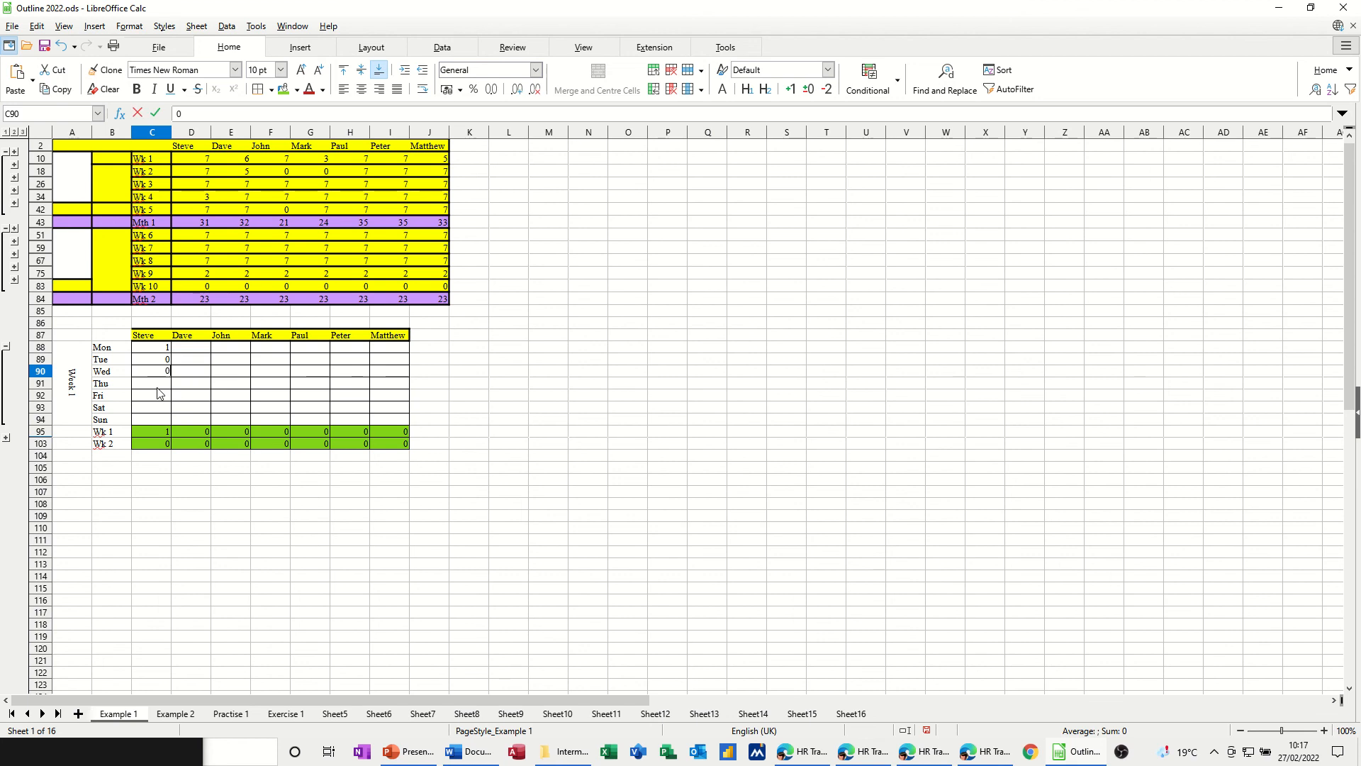
{"action": "type", "text": "1"}
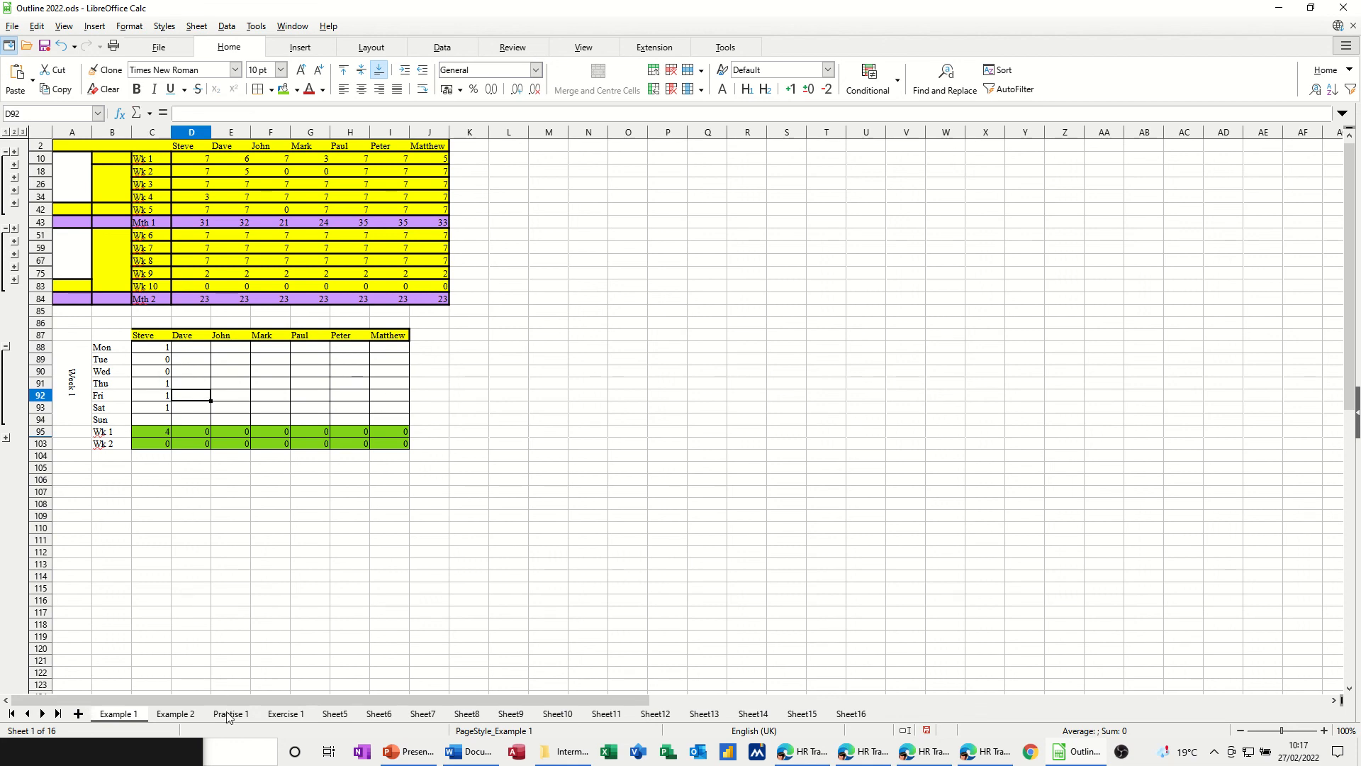
- On Practise 1, group rows 3–4, 7–8 and 11–12 as separate outlines
{"action": "left_click", "coordinate": [232, 713]}
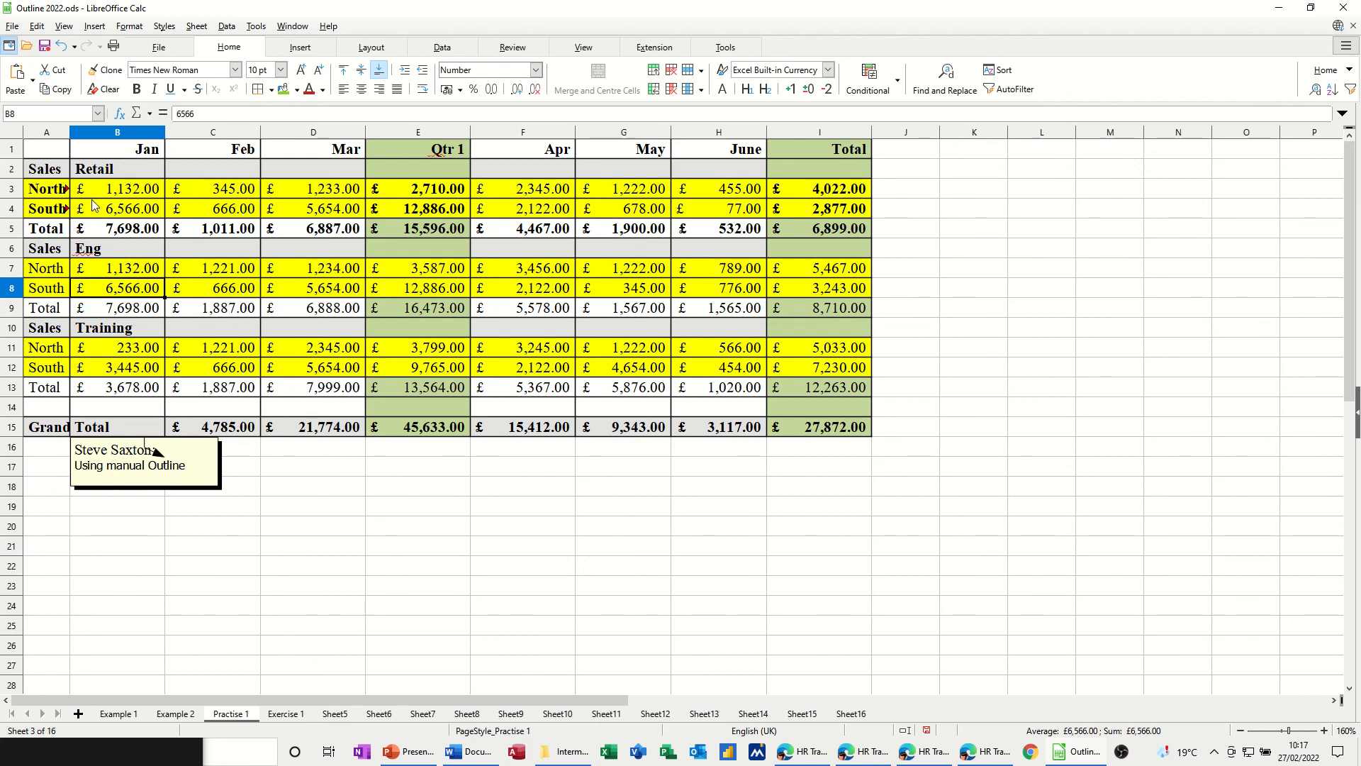
{"action": "left_click", "coordinate": [11, 189]}
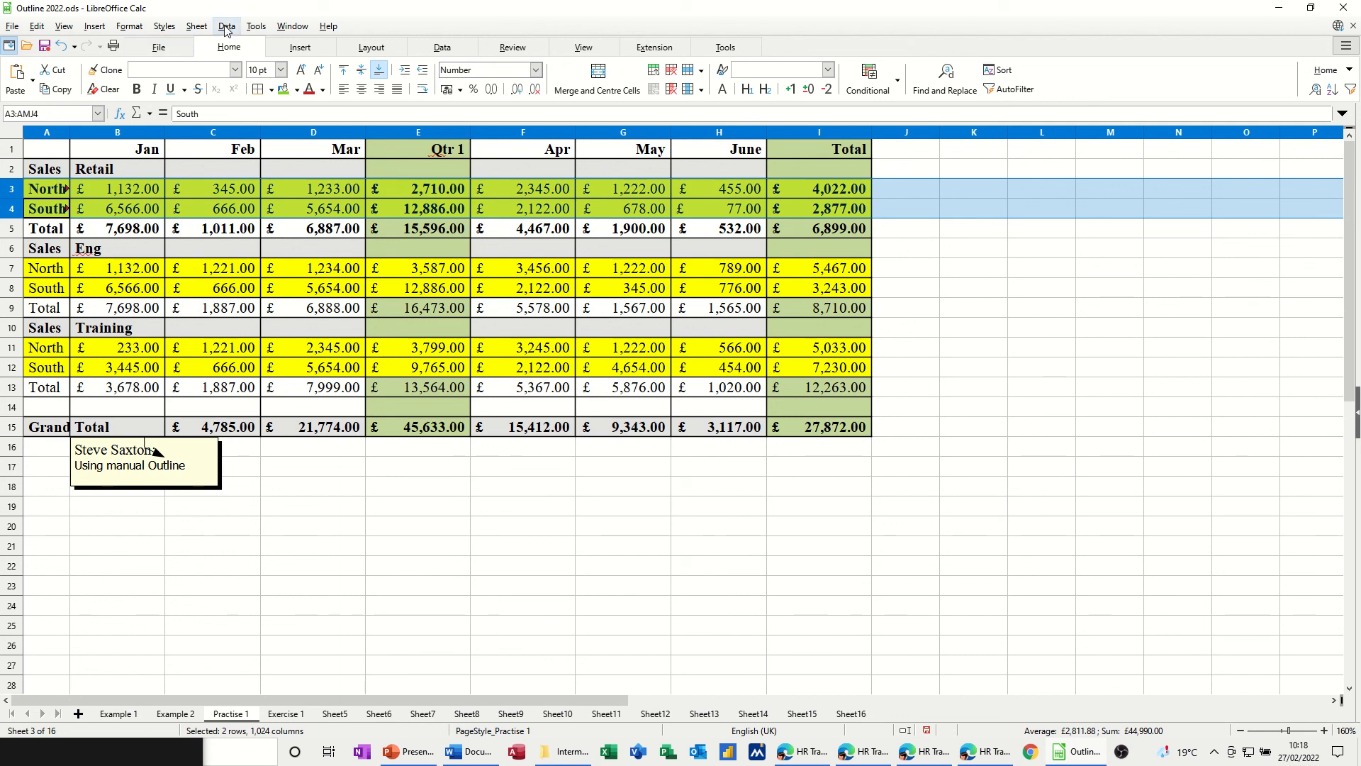
{"action": "left_click", "coordinate": [227, 26]}
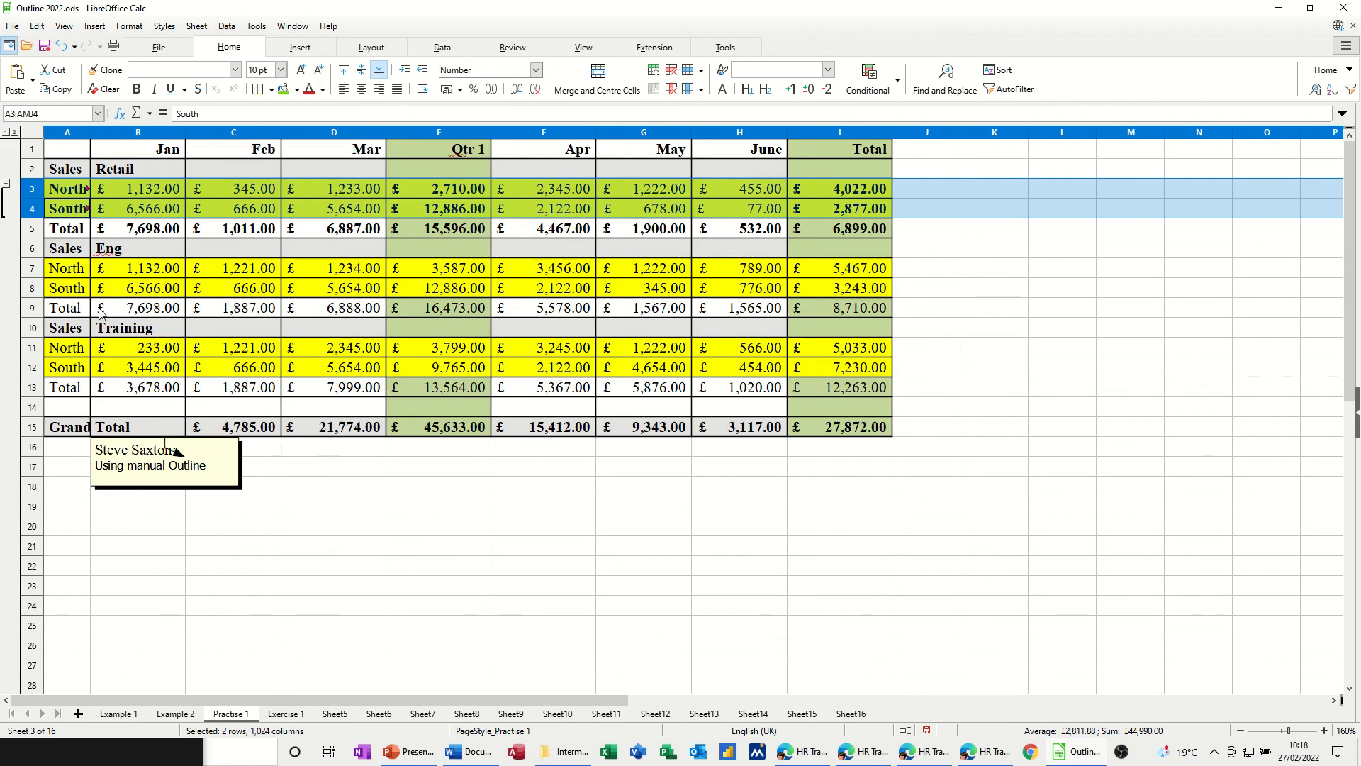
{"action": "left_click", "coordinate": [32, 268]}
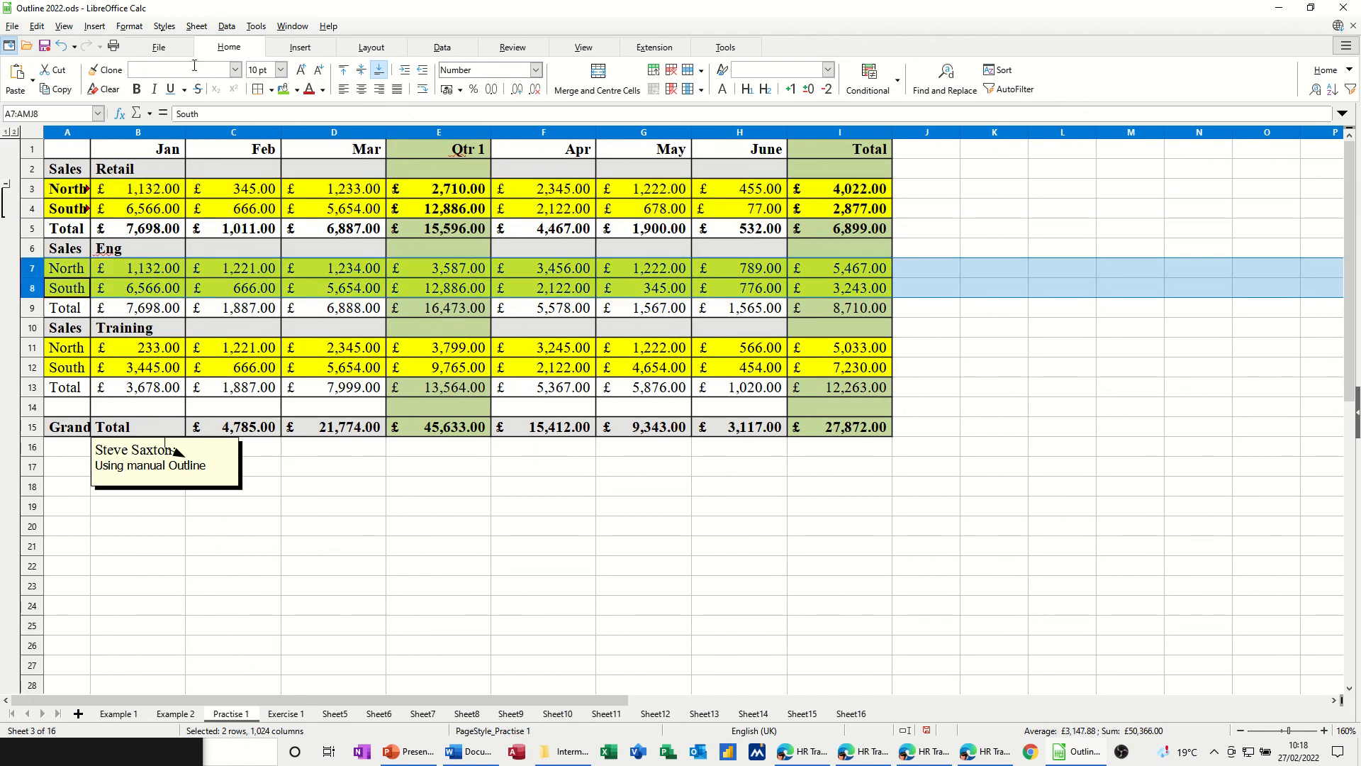
{"action": "left_click", "coordinate": [226, 25]}
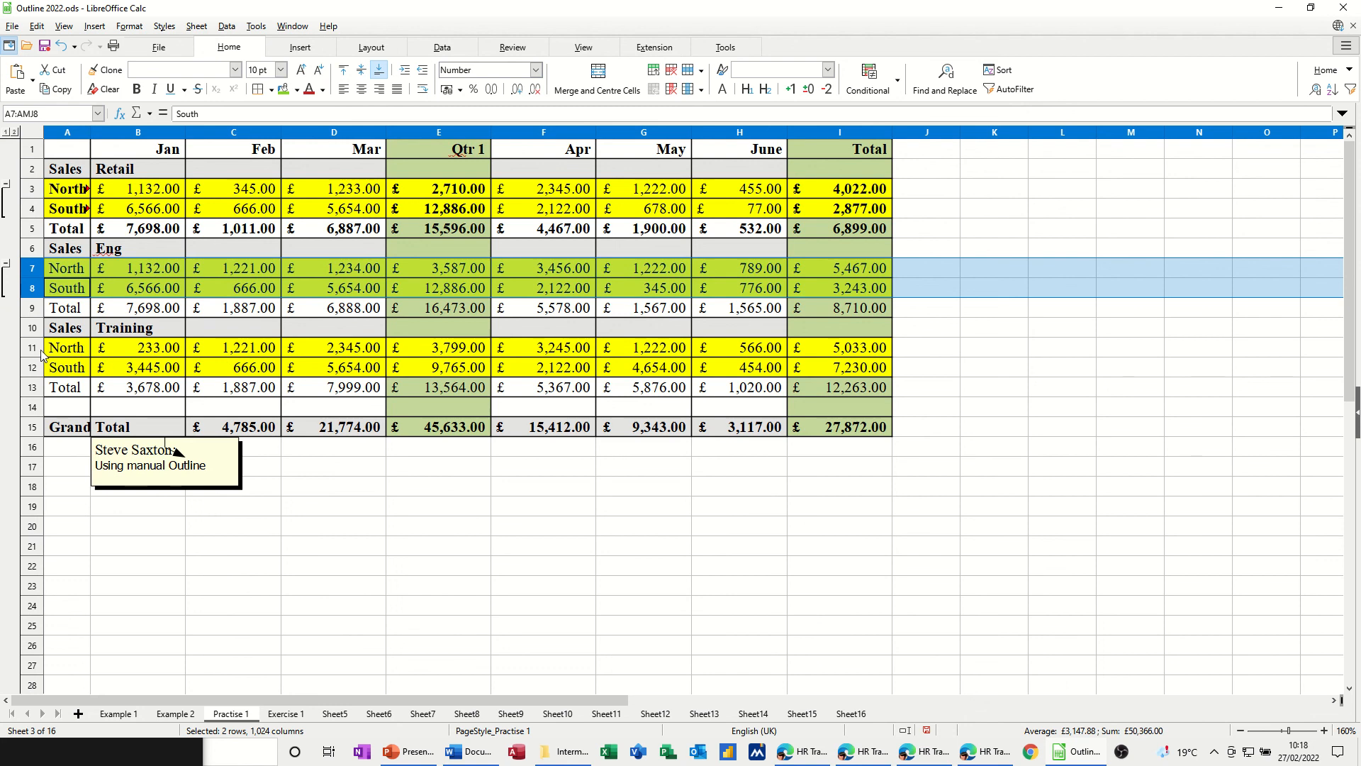
{"action": "left_click", "coordinate": [32, 347]}
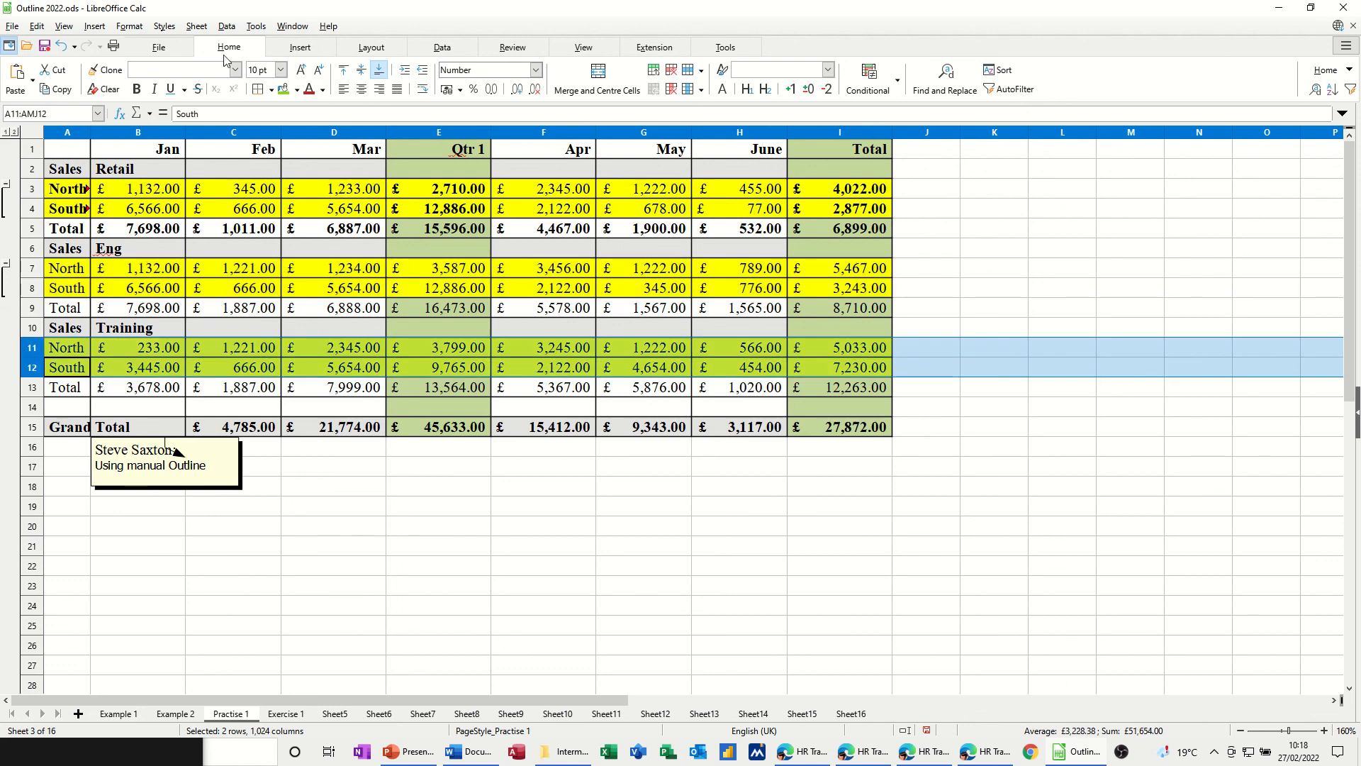
{"action": "left_click", "coordinate": [227, 25]}
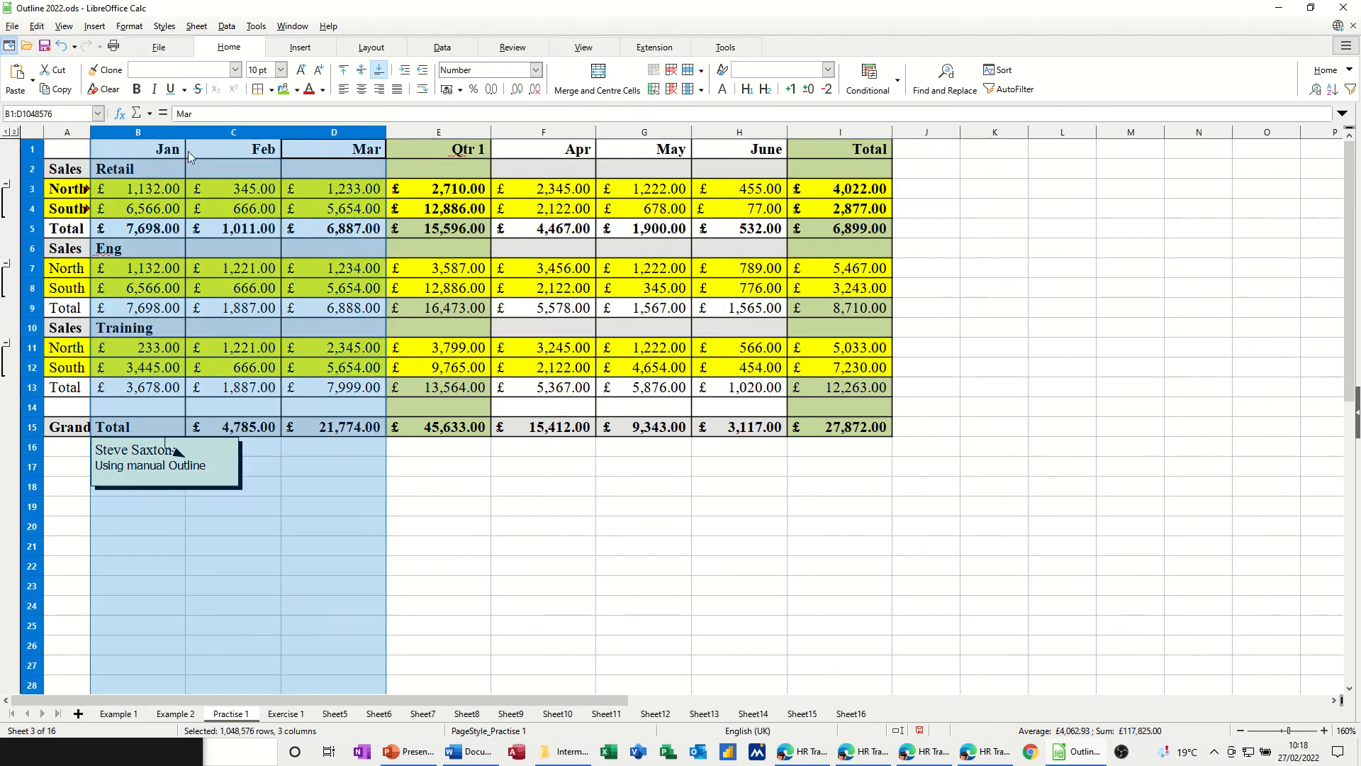
{"action": "mouse_move", "coordinate": [364, 150]}
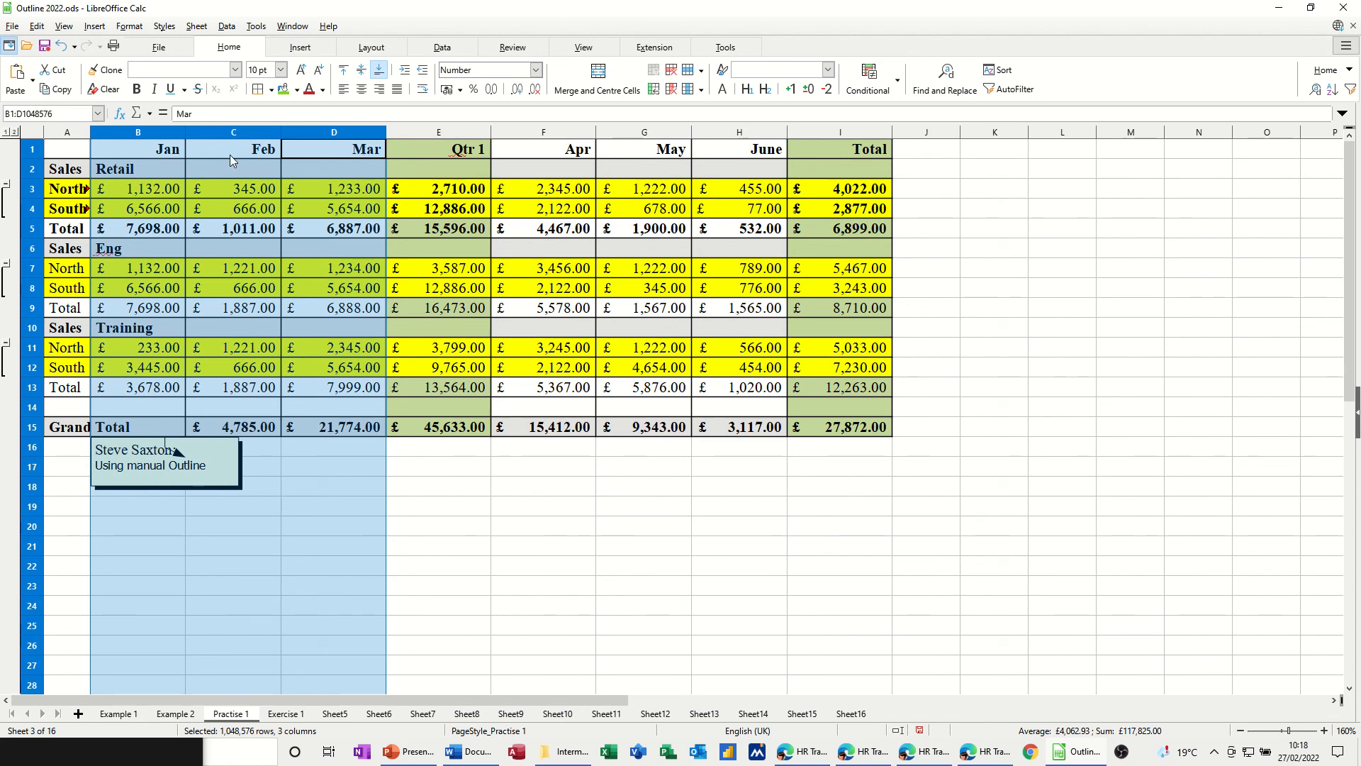
- Group columns B:D and F:H, then collapse all row and column groups
{"action": "left_click", "coordinate": [227, 26]}
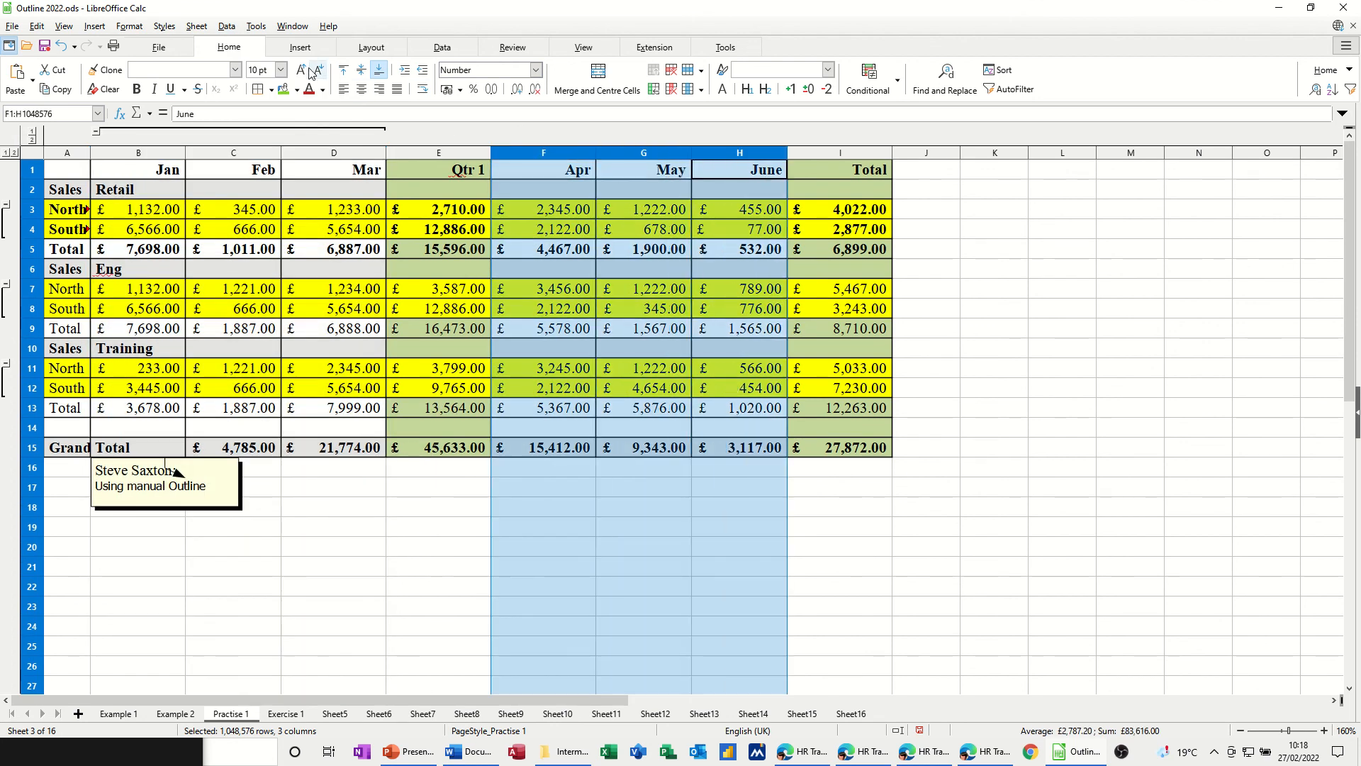
{"action": "left_click", "coordinate": [227, 25]}
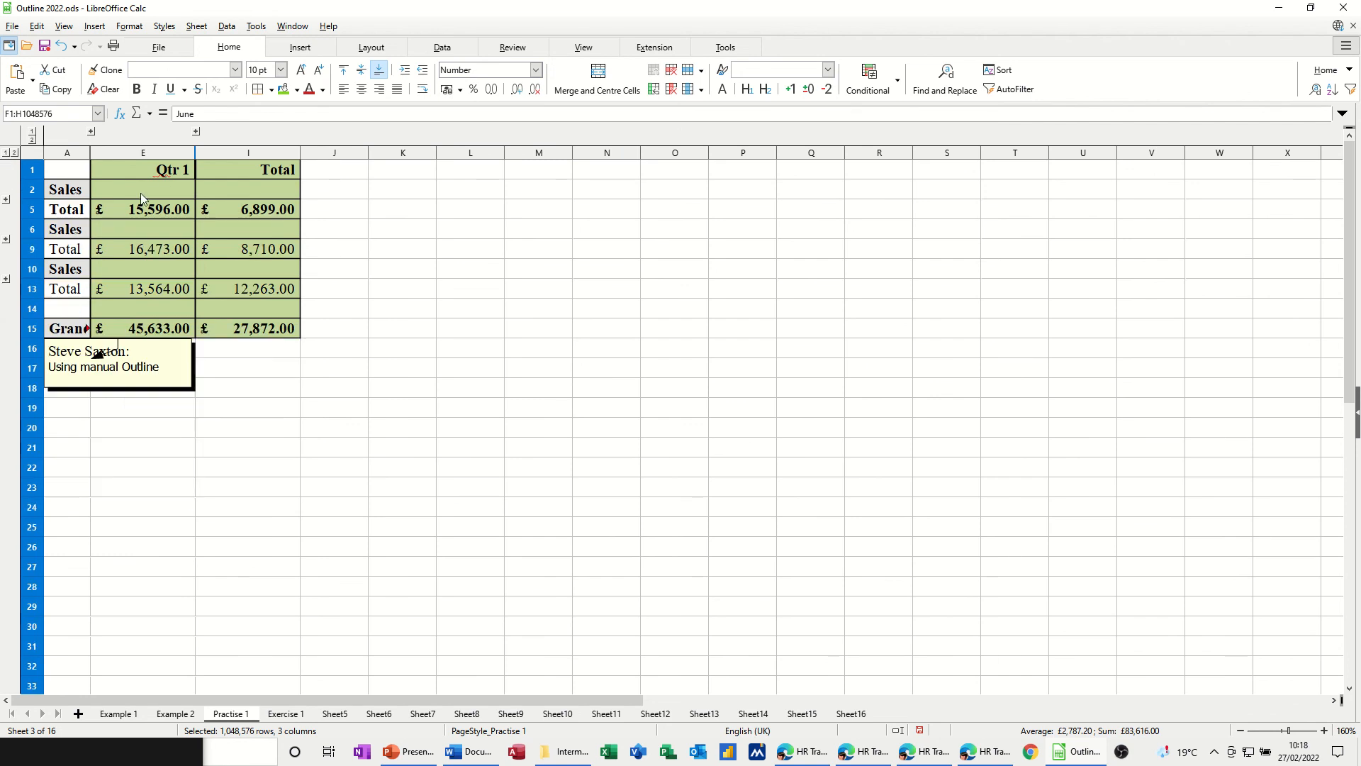
{"action": "mouse_move", "coordinate": [262, 242]}
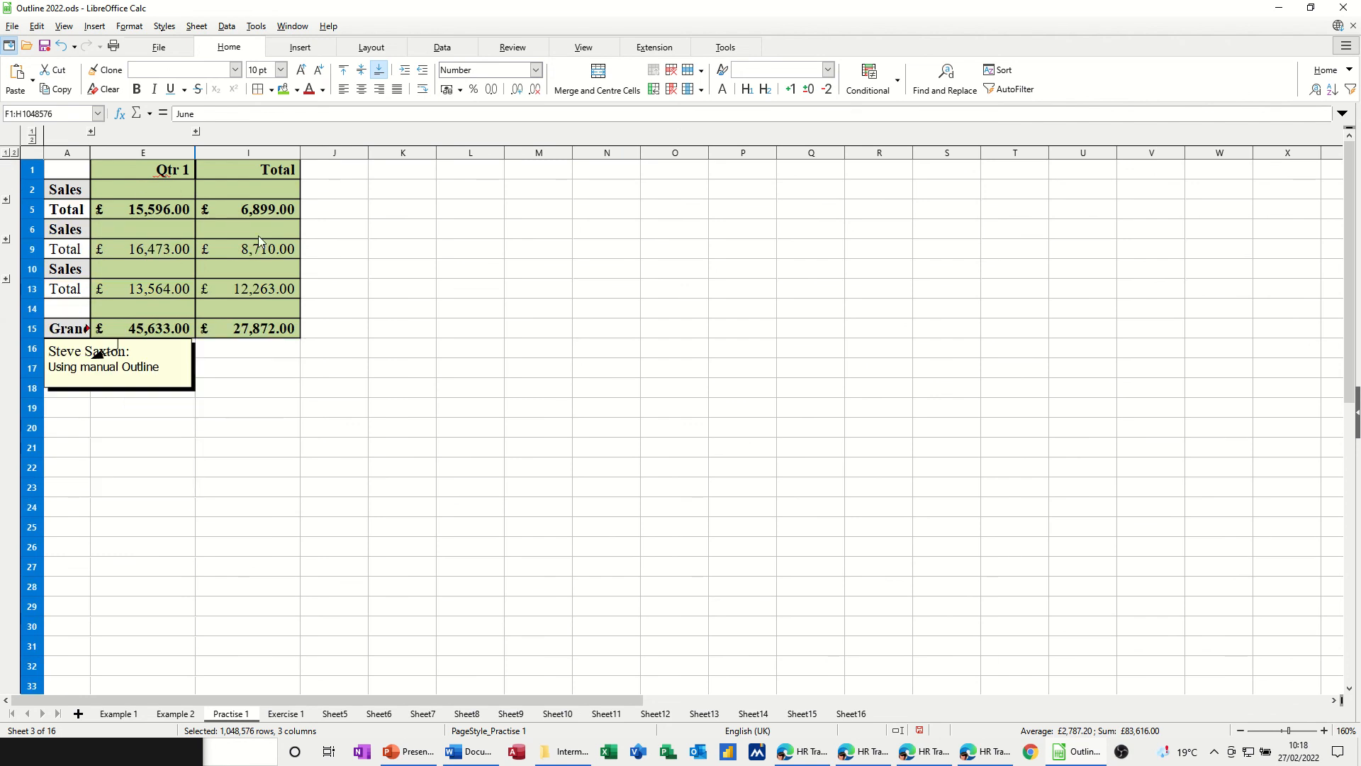